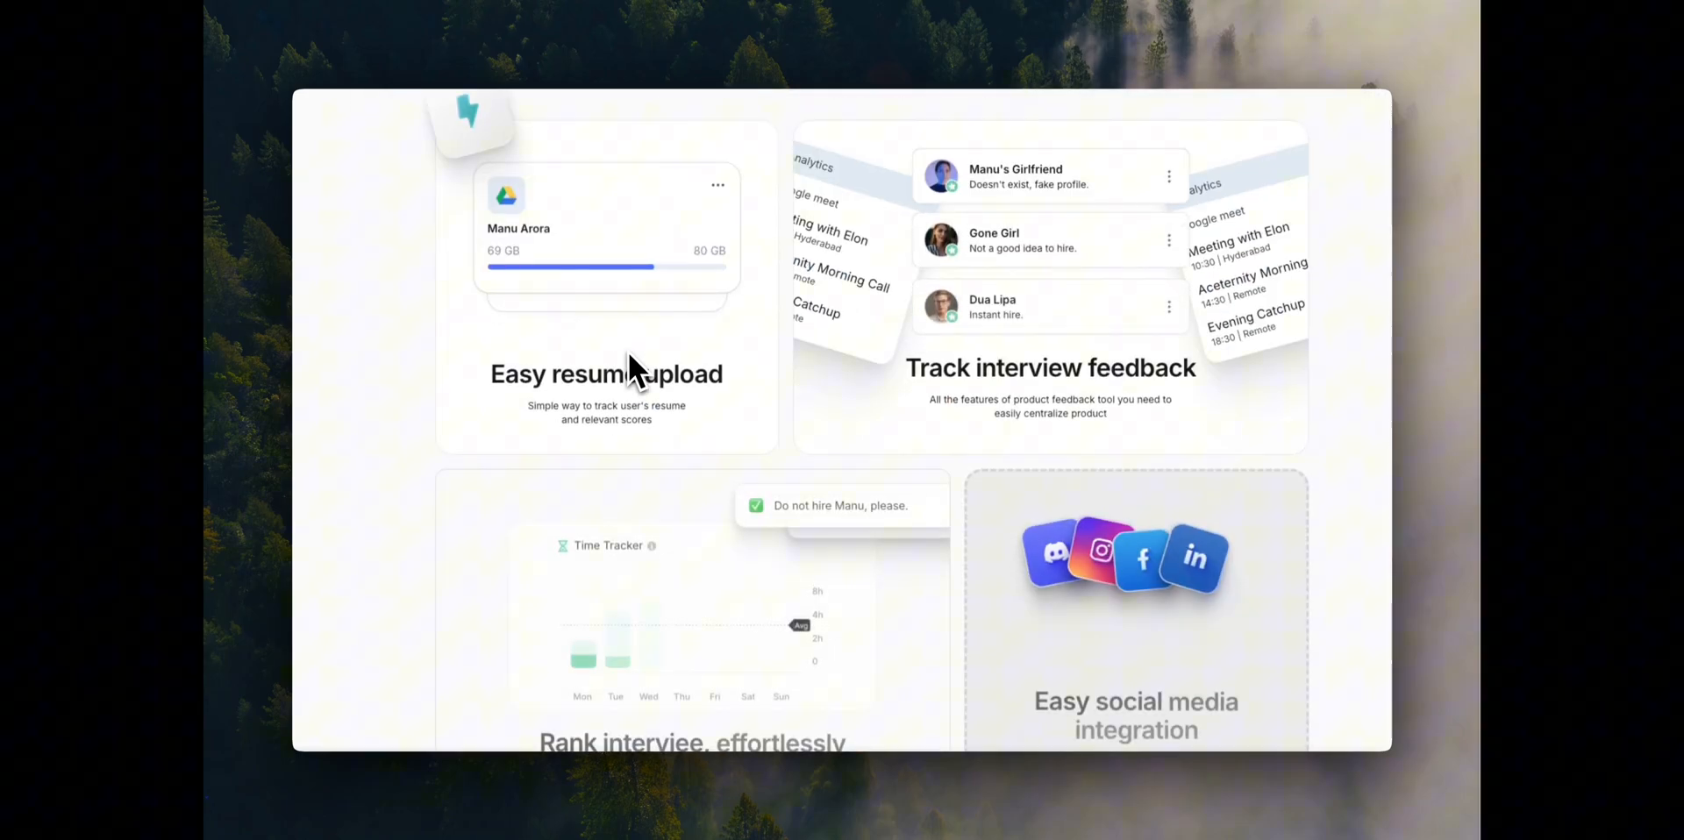
- Scroll through the reference designs in Chrome before moving to the Trae IDE
scroll("down", 3)
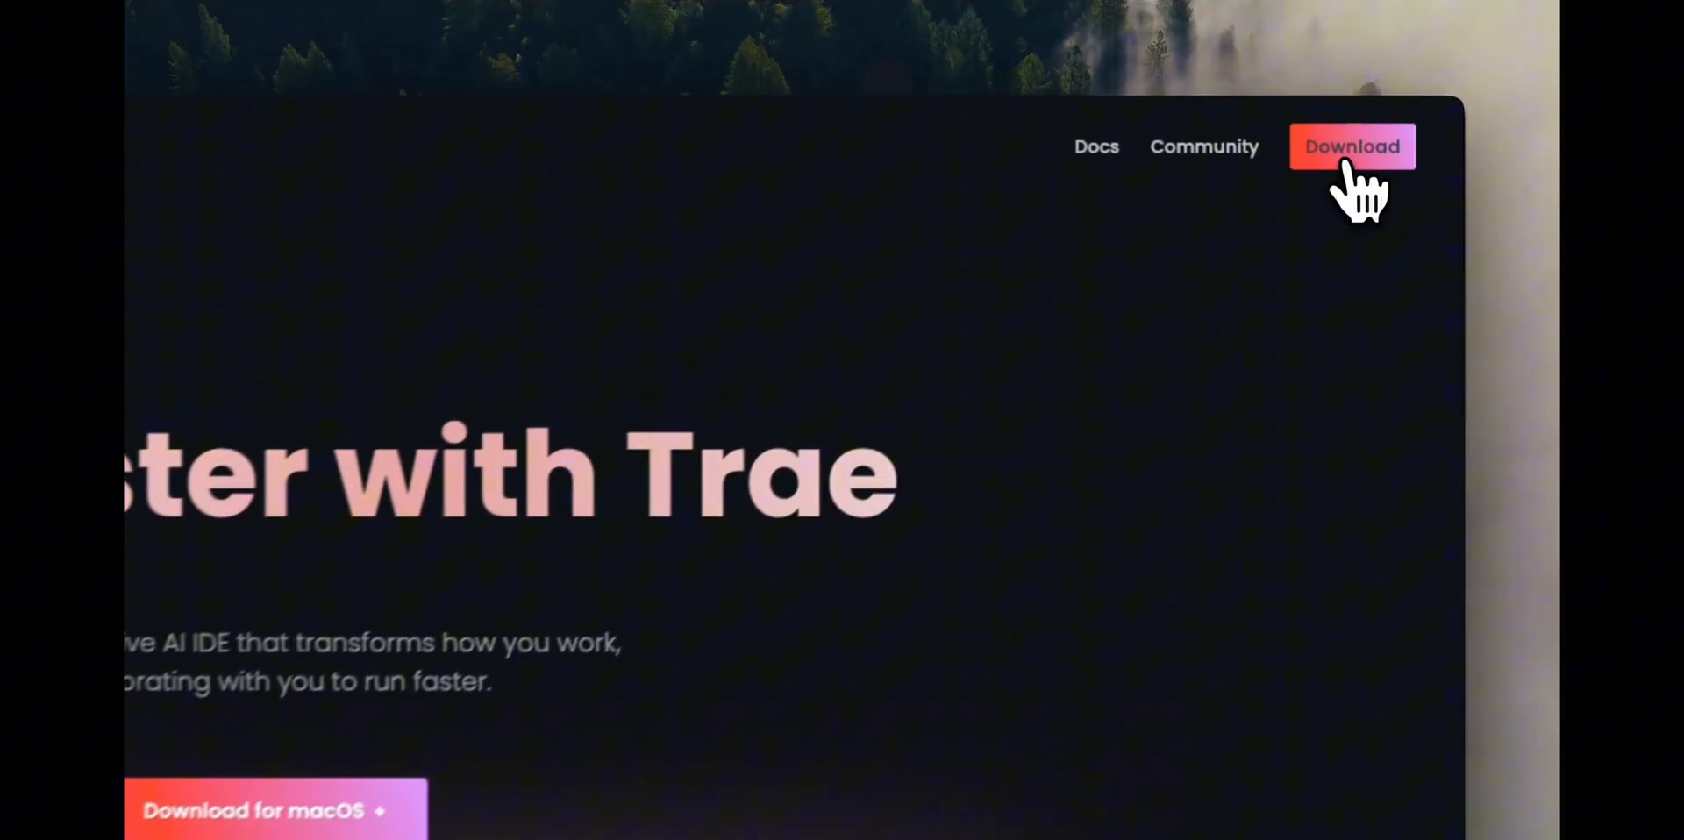
mouse_move(1236, 338)
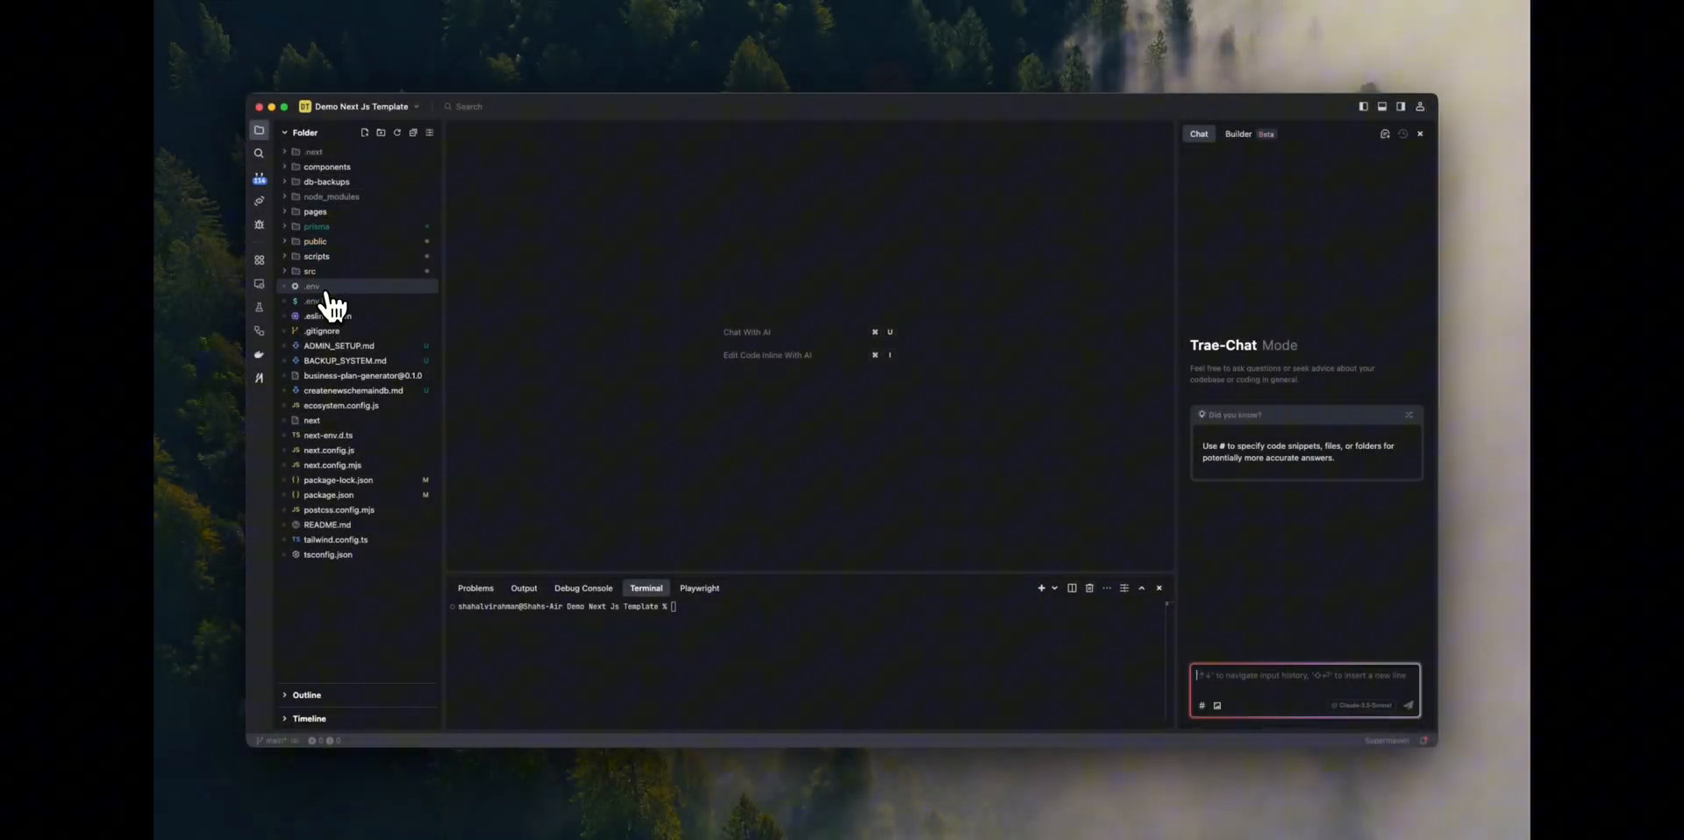
- Create a testing-trae folder under src/app containing a new page.tsx file
left_click(311, 271)
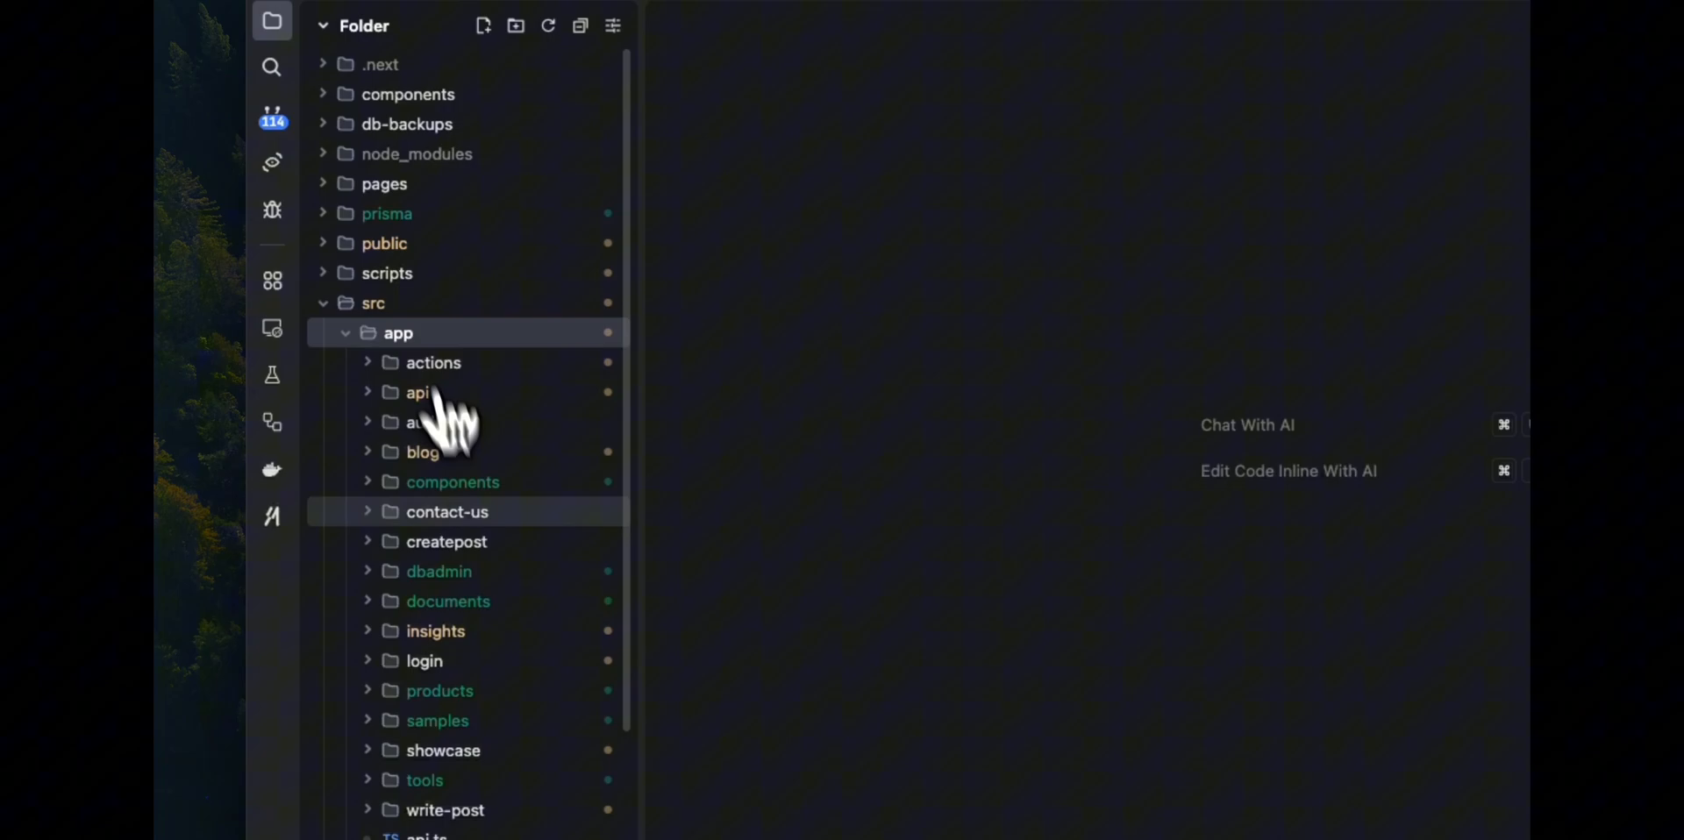
left_click(515, 25)
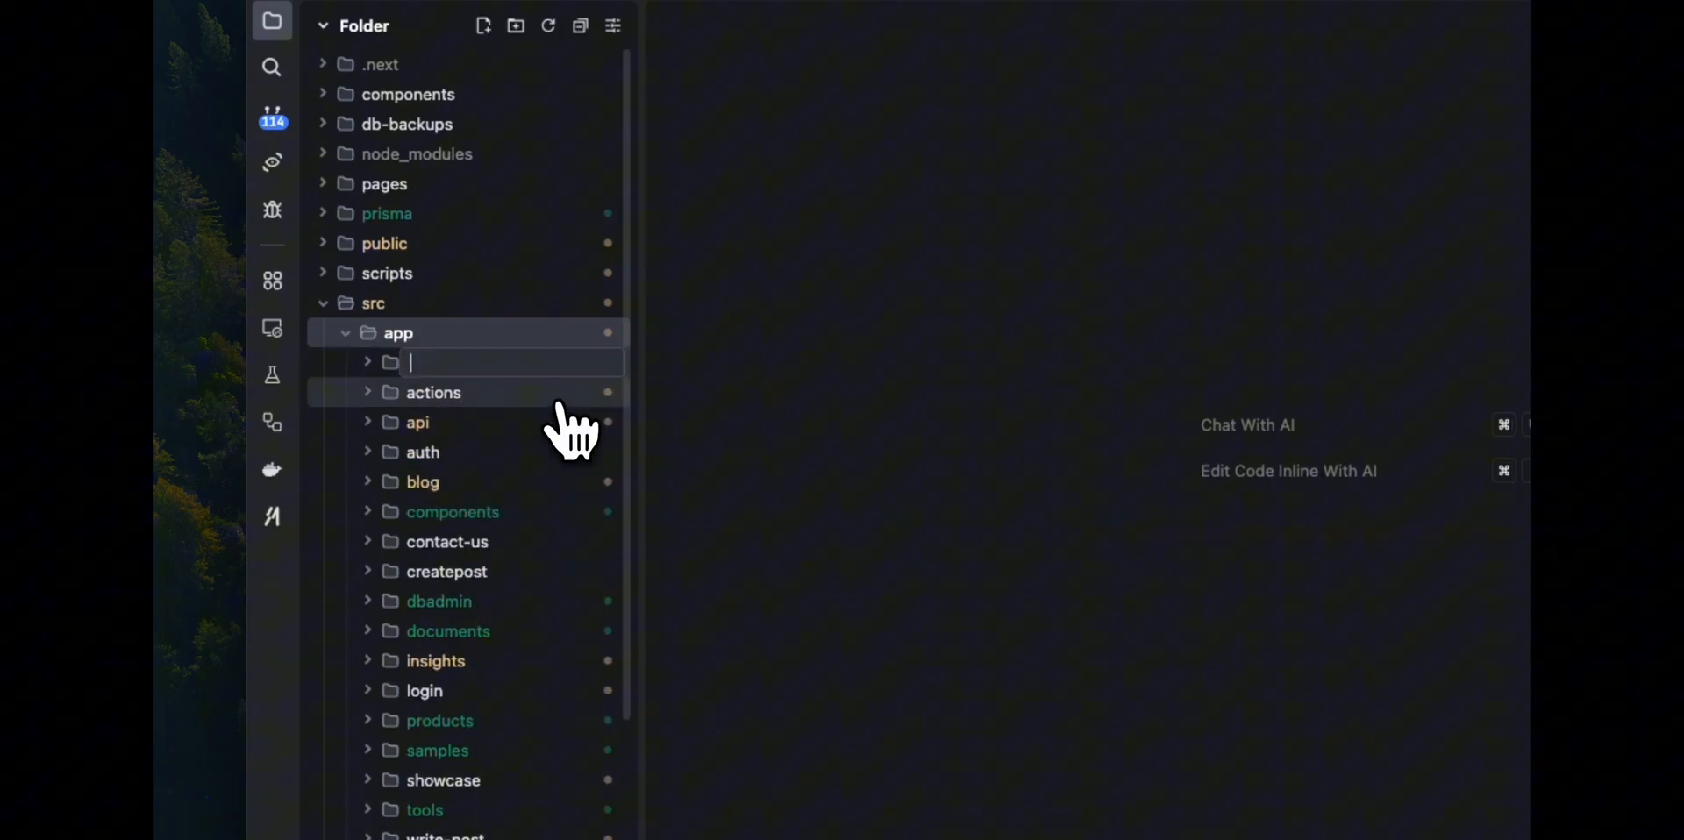
type("testing-trae")
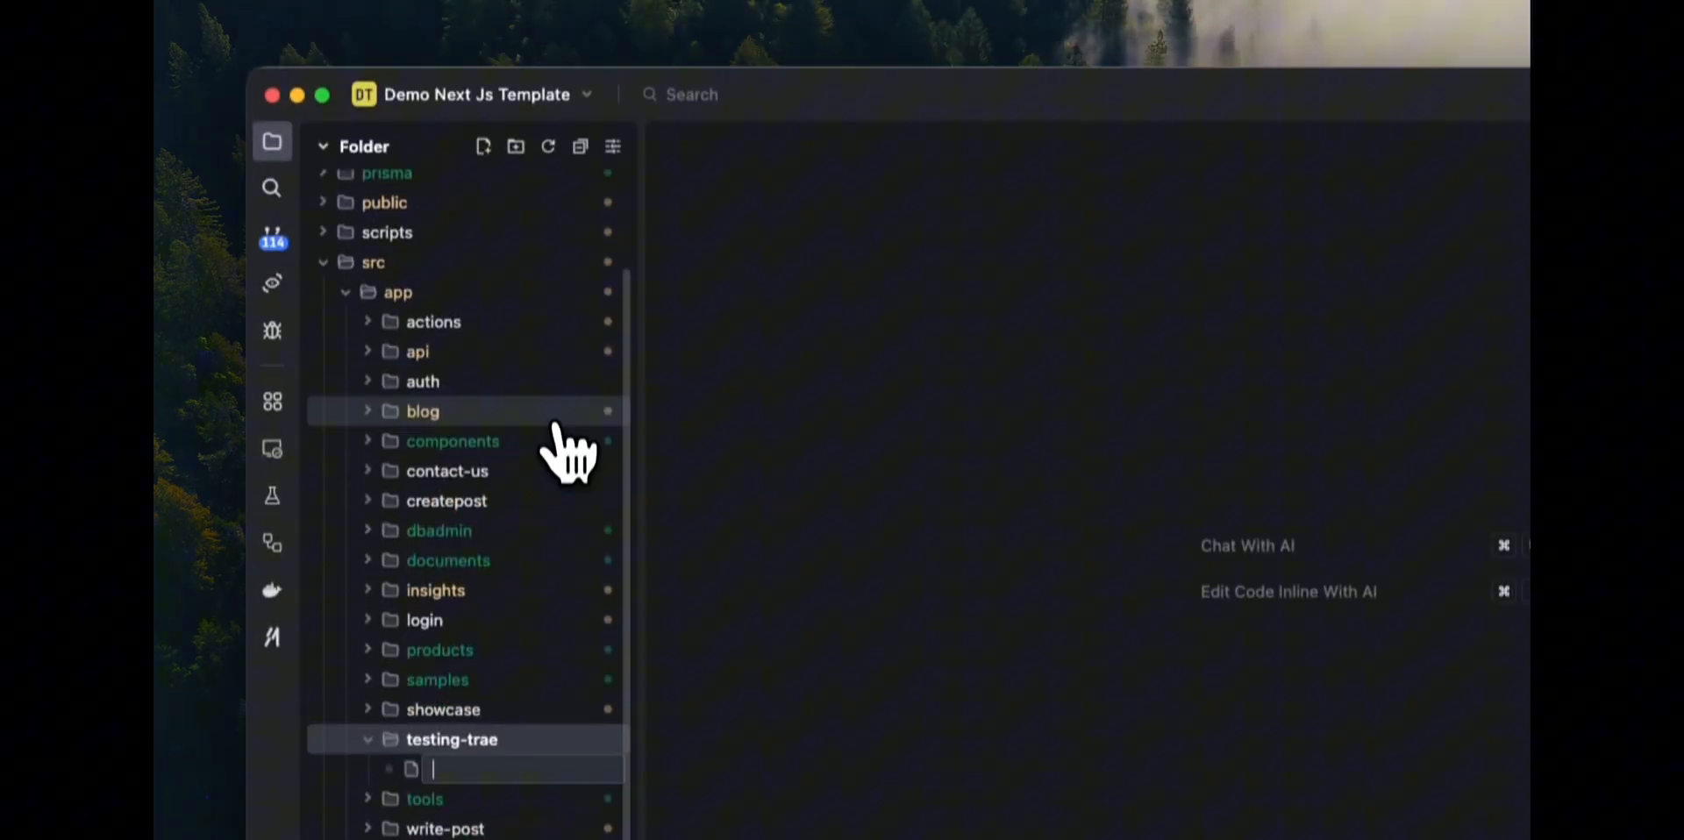
type("page.tsx")
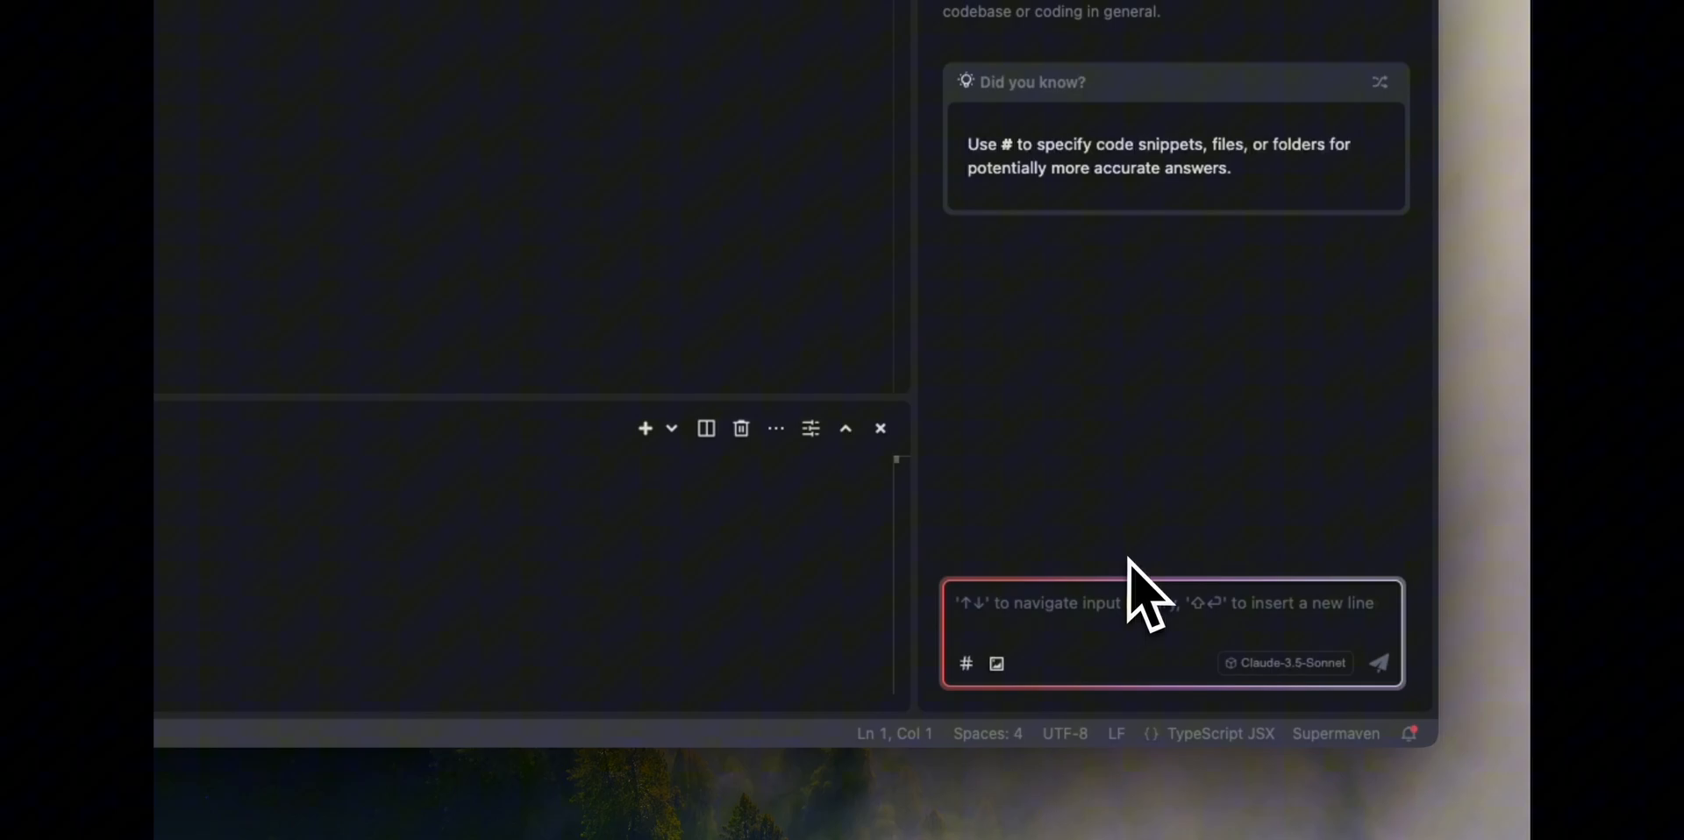
- Ask Trae AI to build a page like the attached screenshot, referencing page.tsx
type("#f")
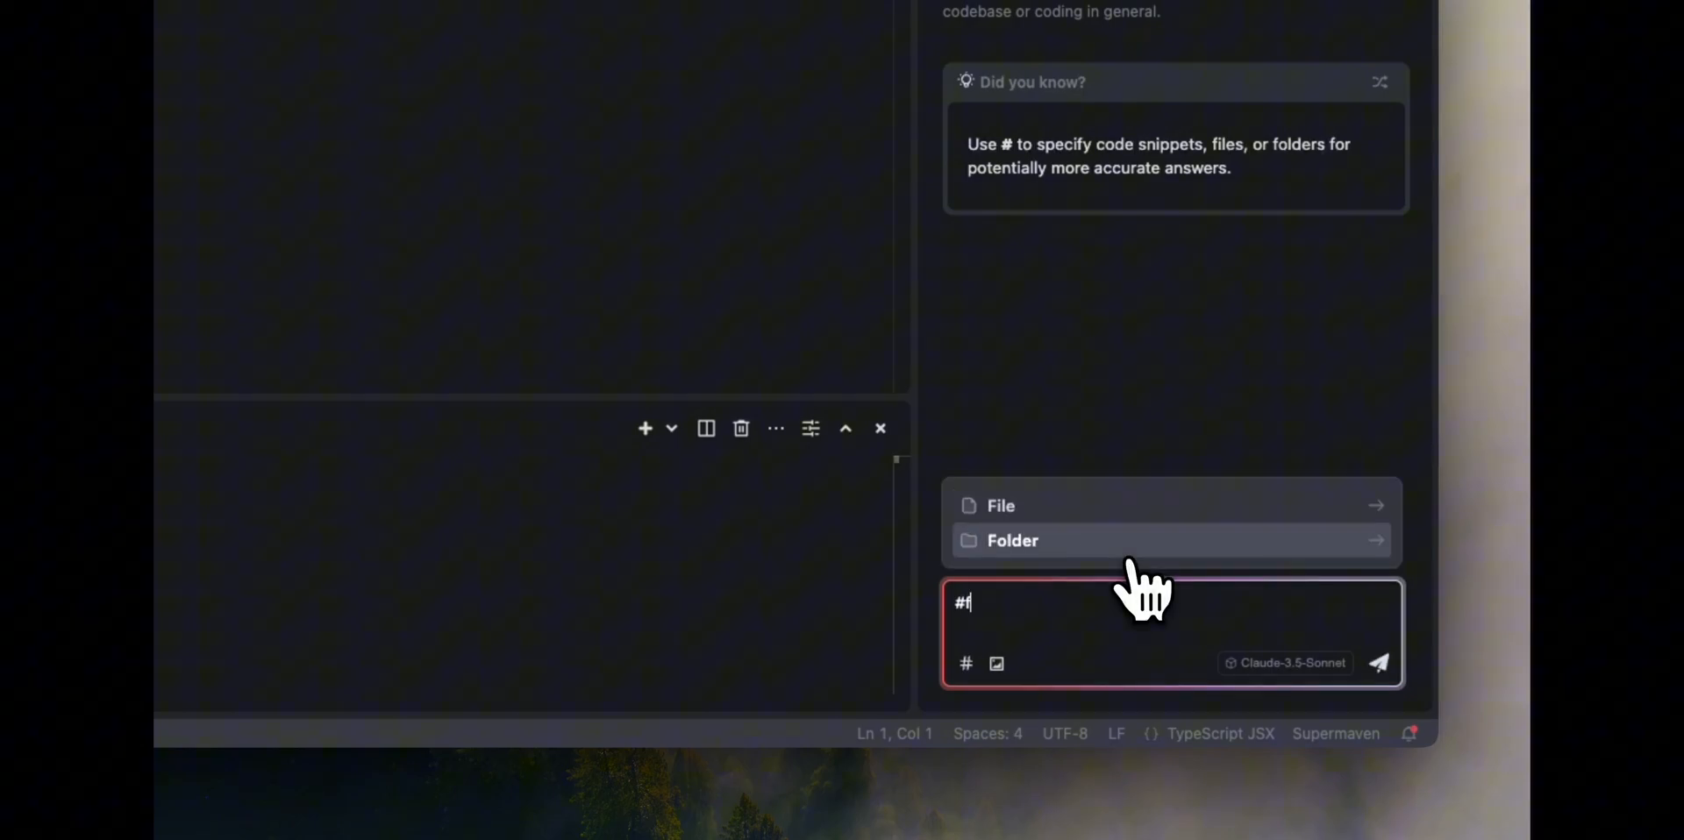
left_click(1000, 506)
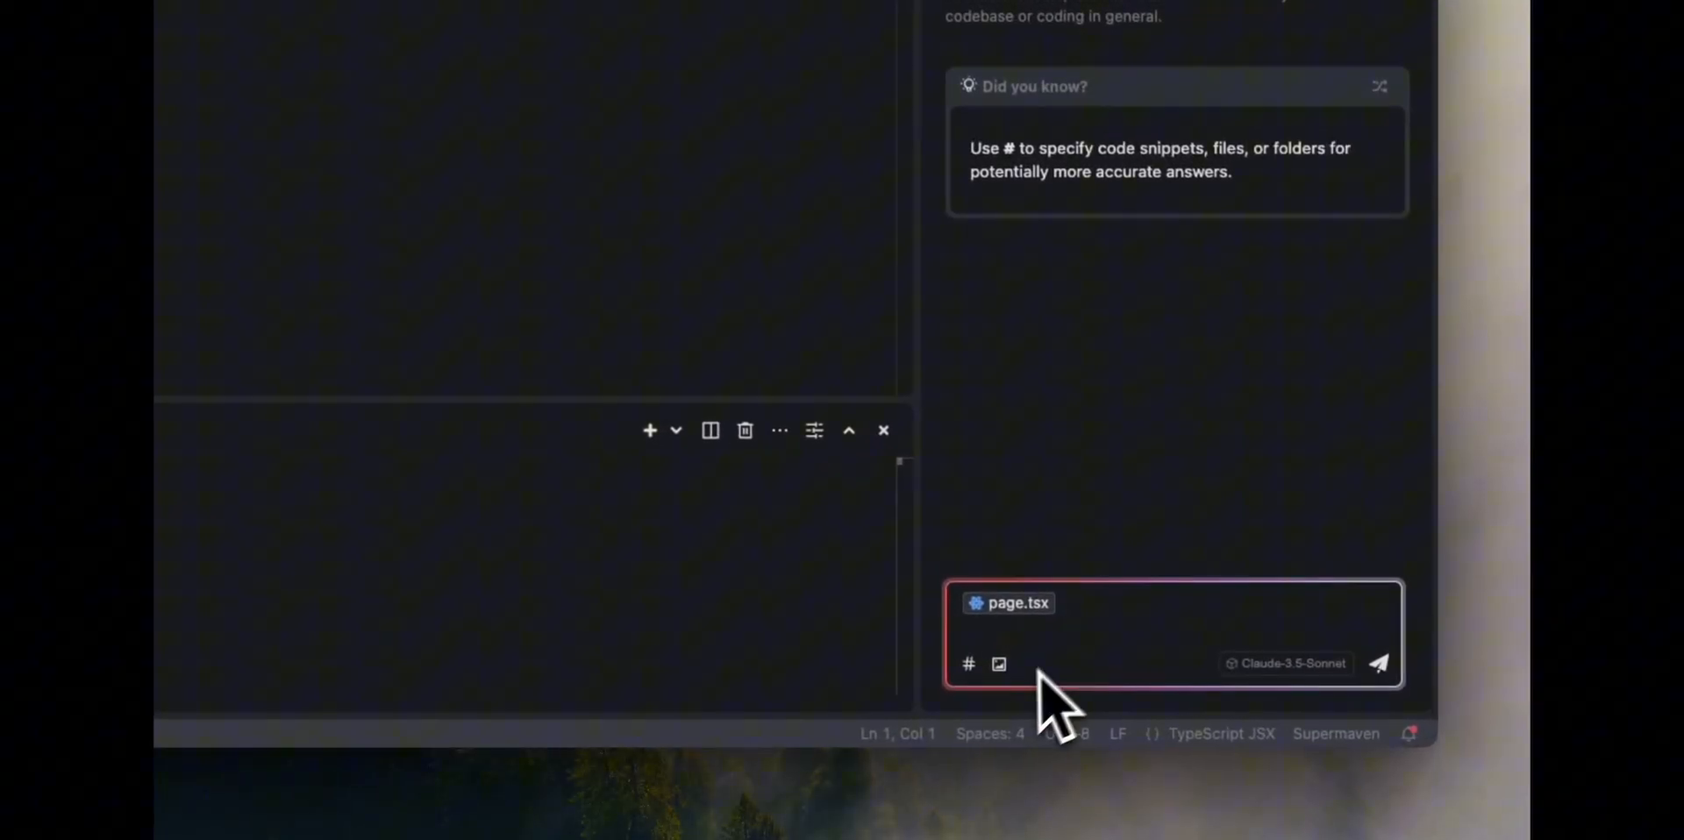
left_click(999, 664)
type("Create a page like")
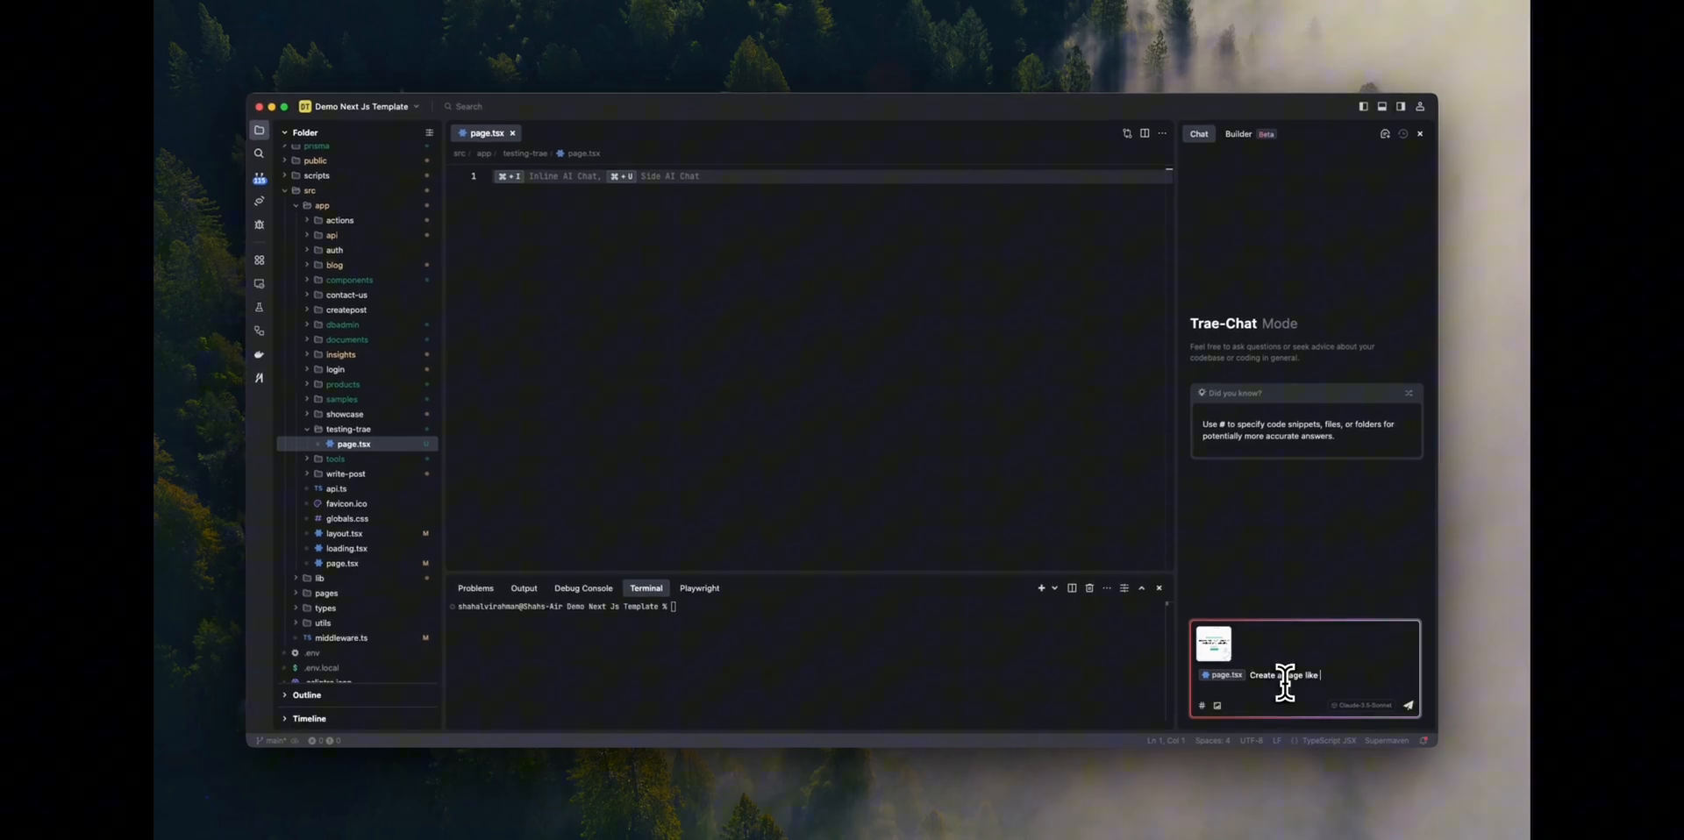
type("the screenshot for me")
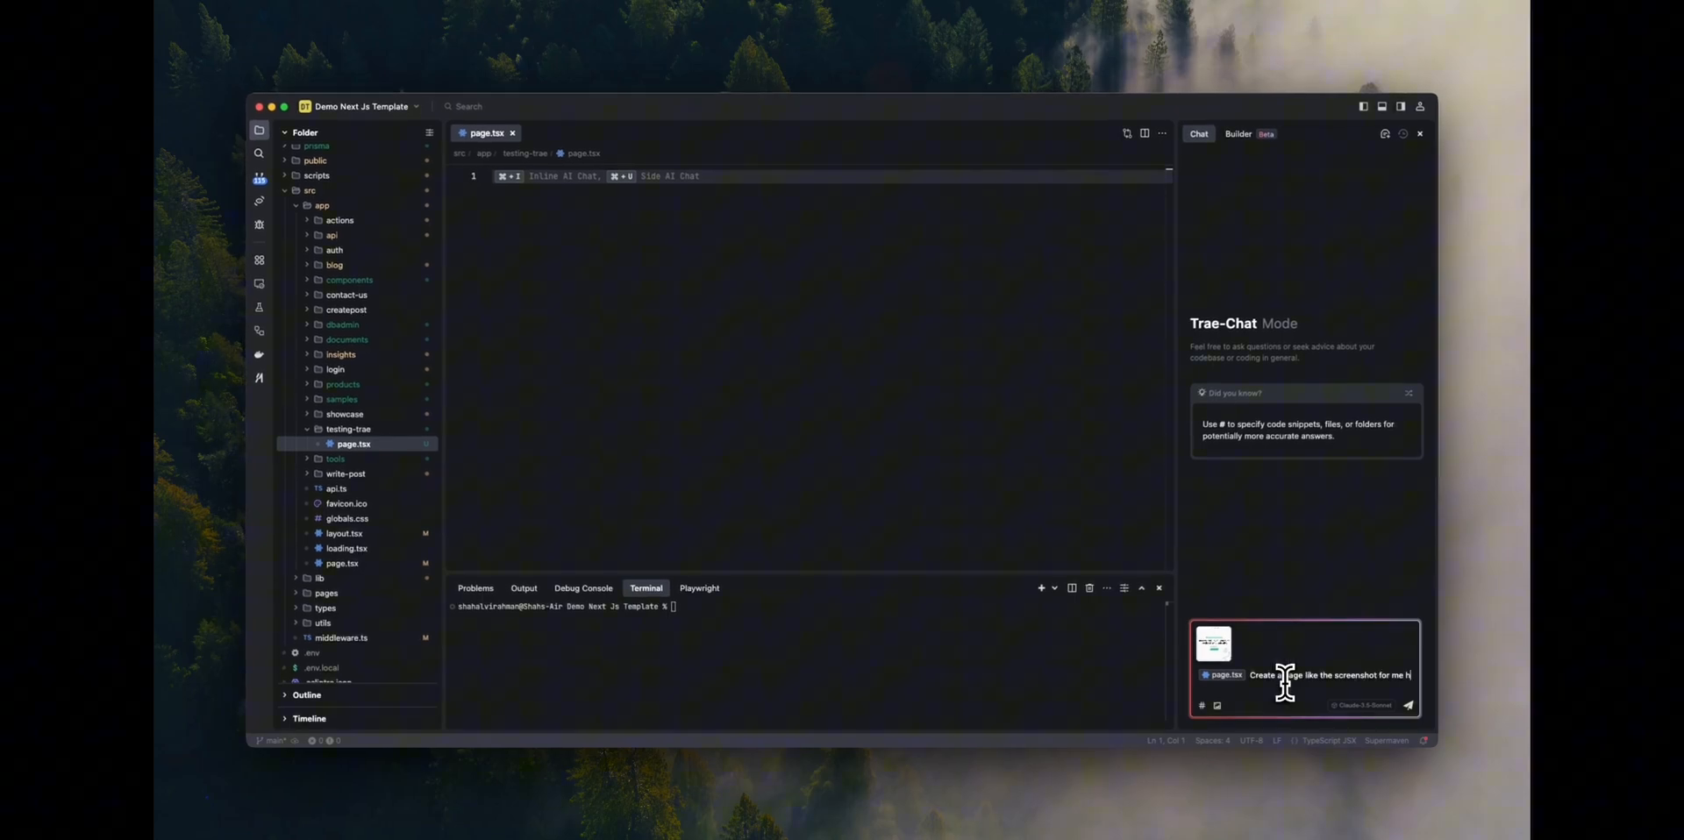
type("here.")
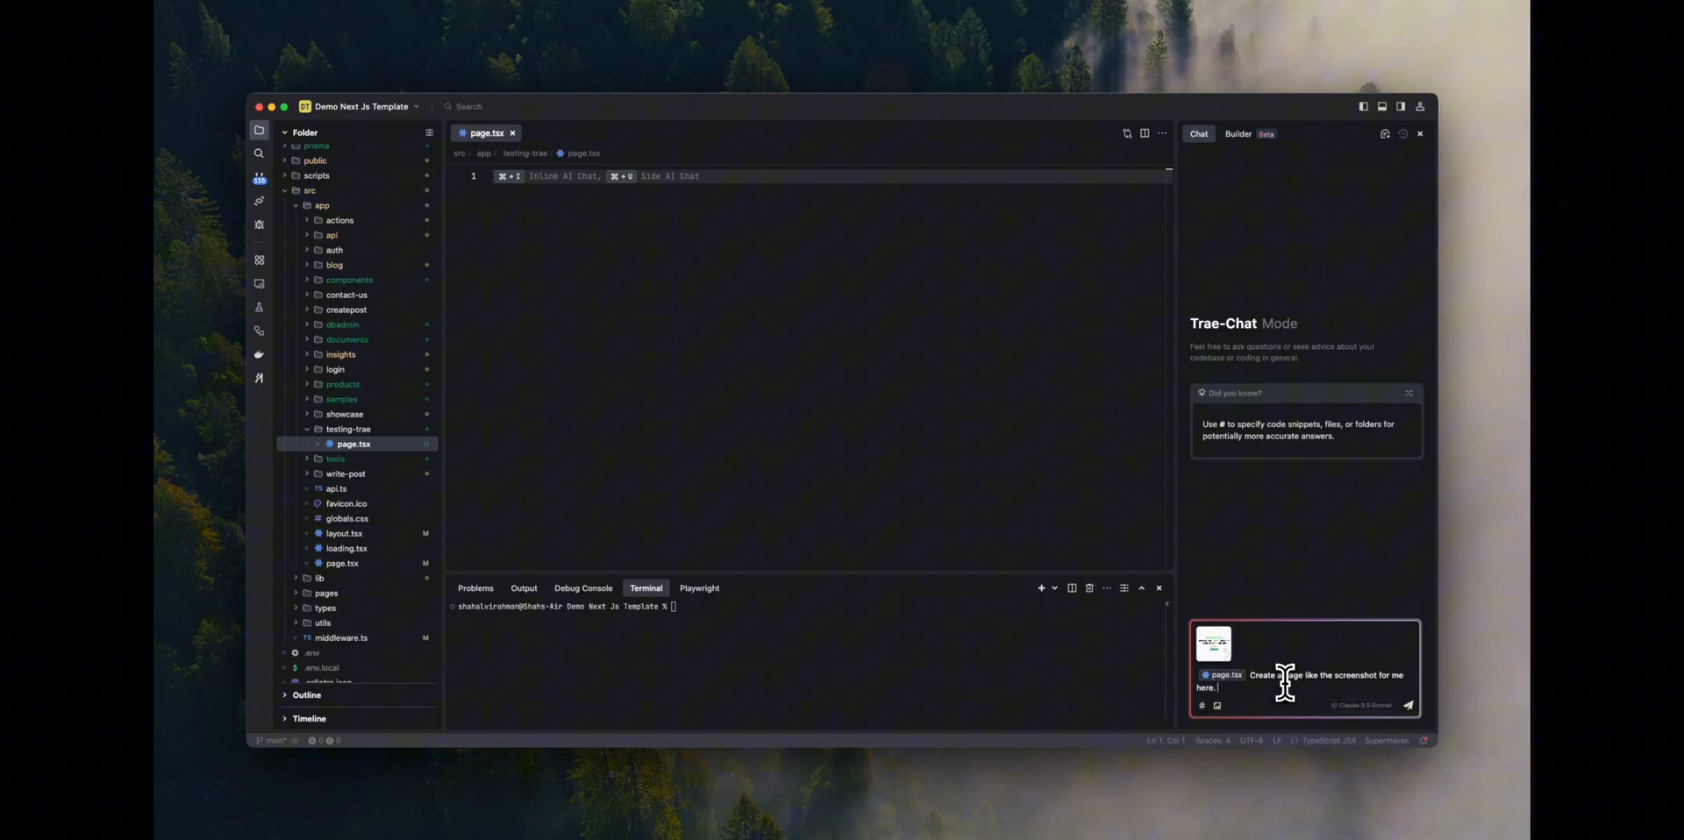
left_click(1408, 706)
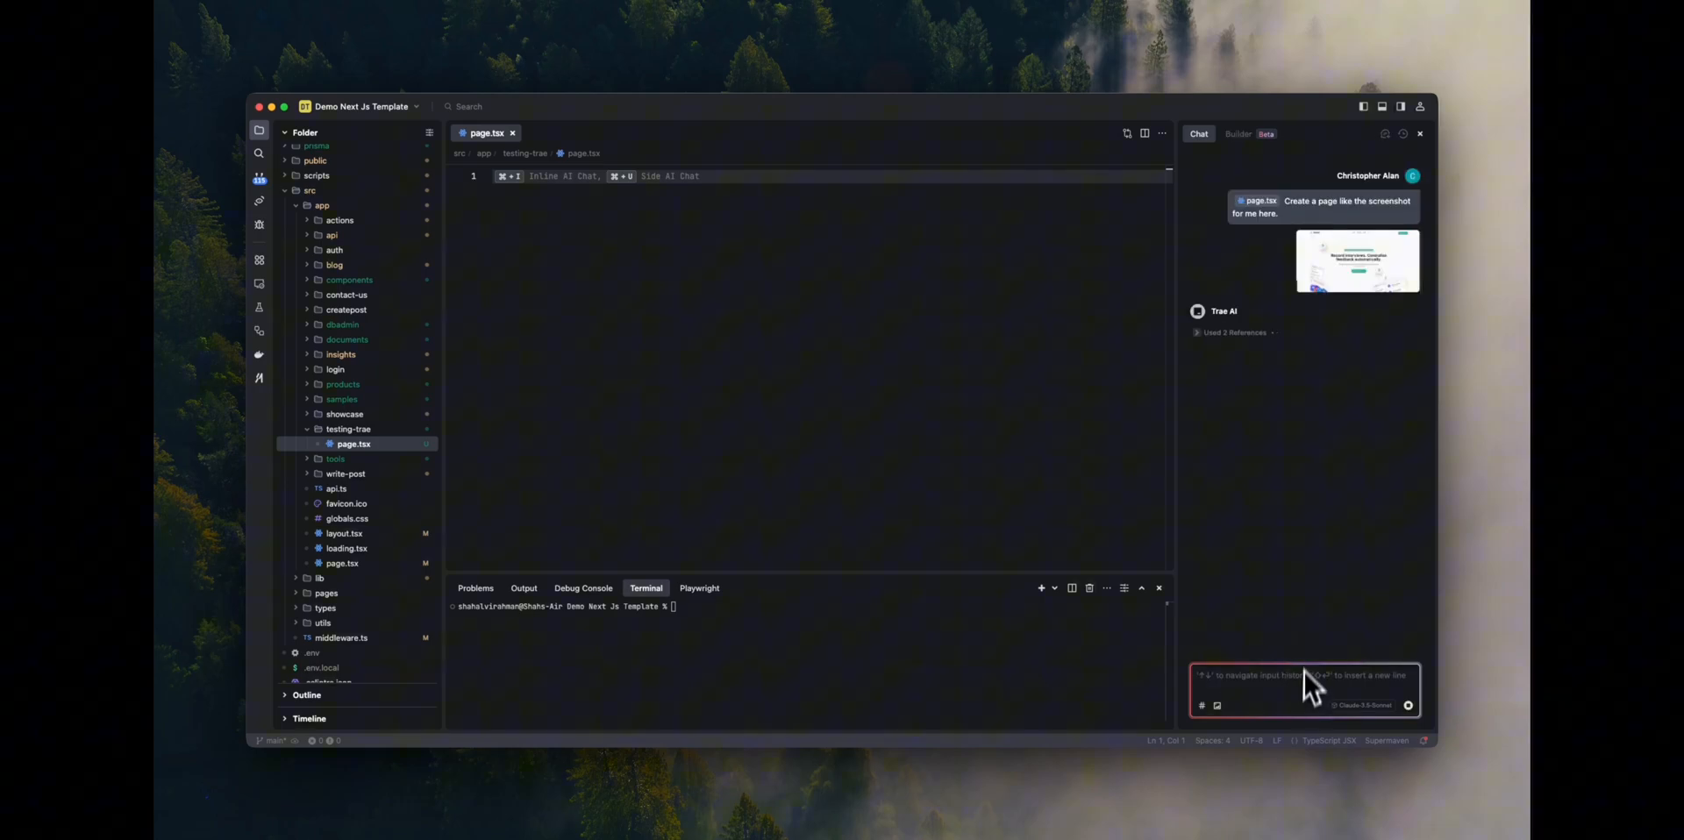
mouse_move(1308, 600)
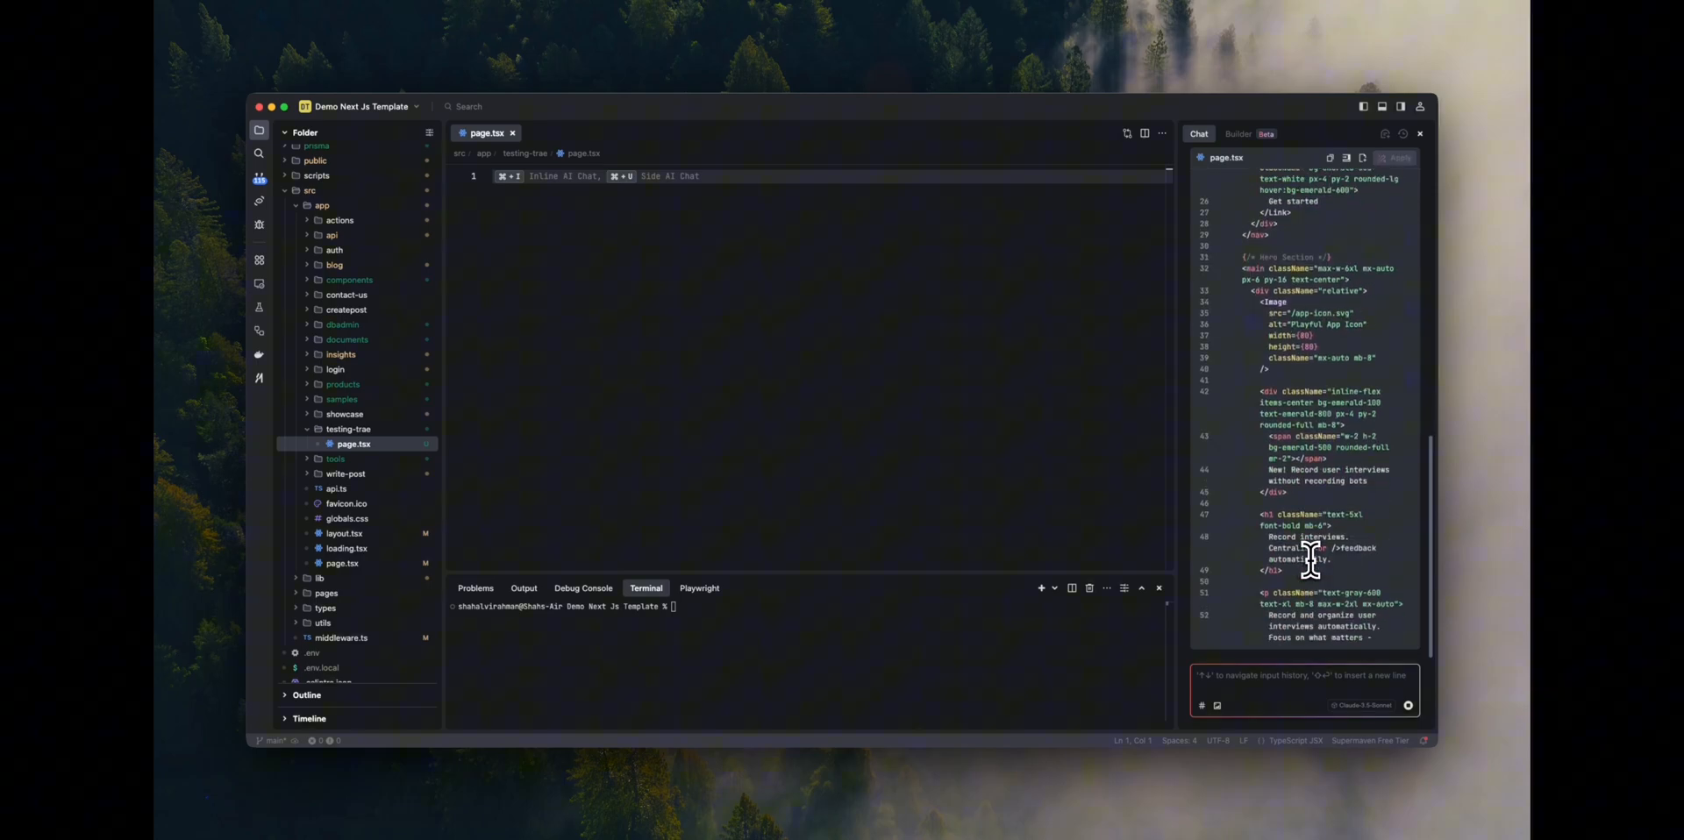
- Review the AI's generated landing page code and notes in the chat
scroll("down", 3)
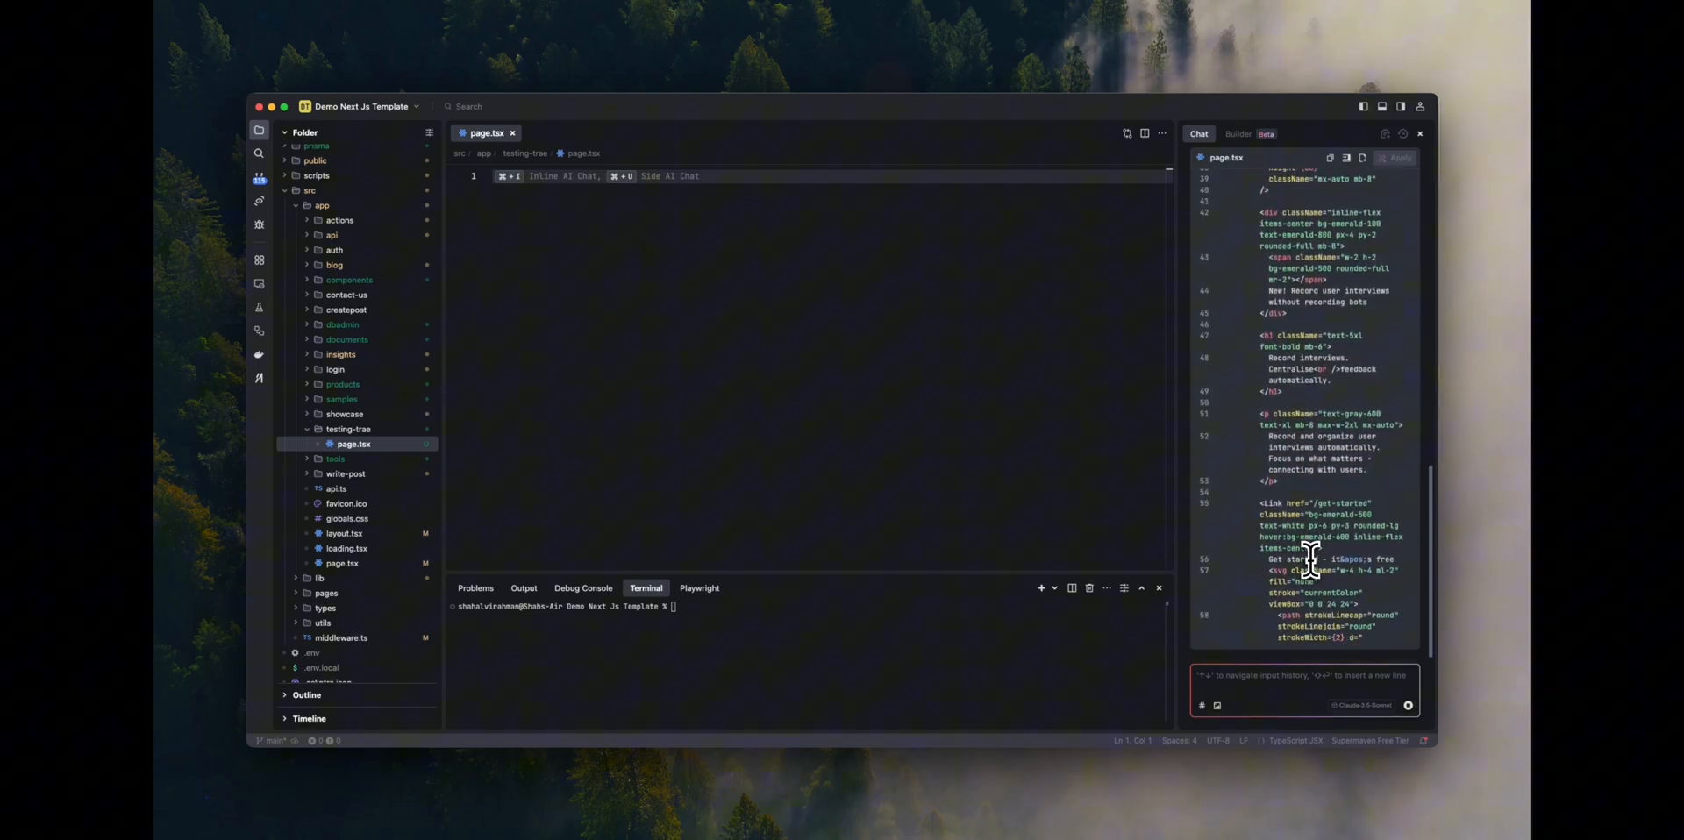
scroll("down", 3)
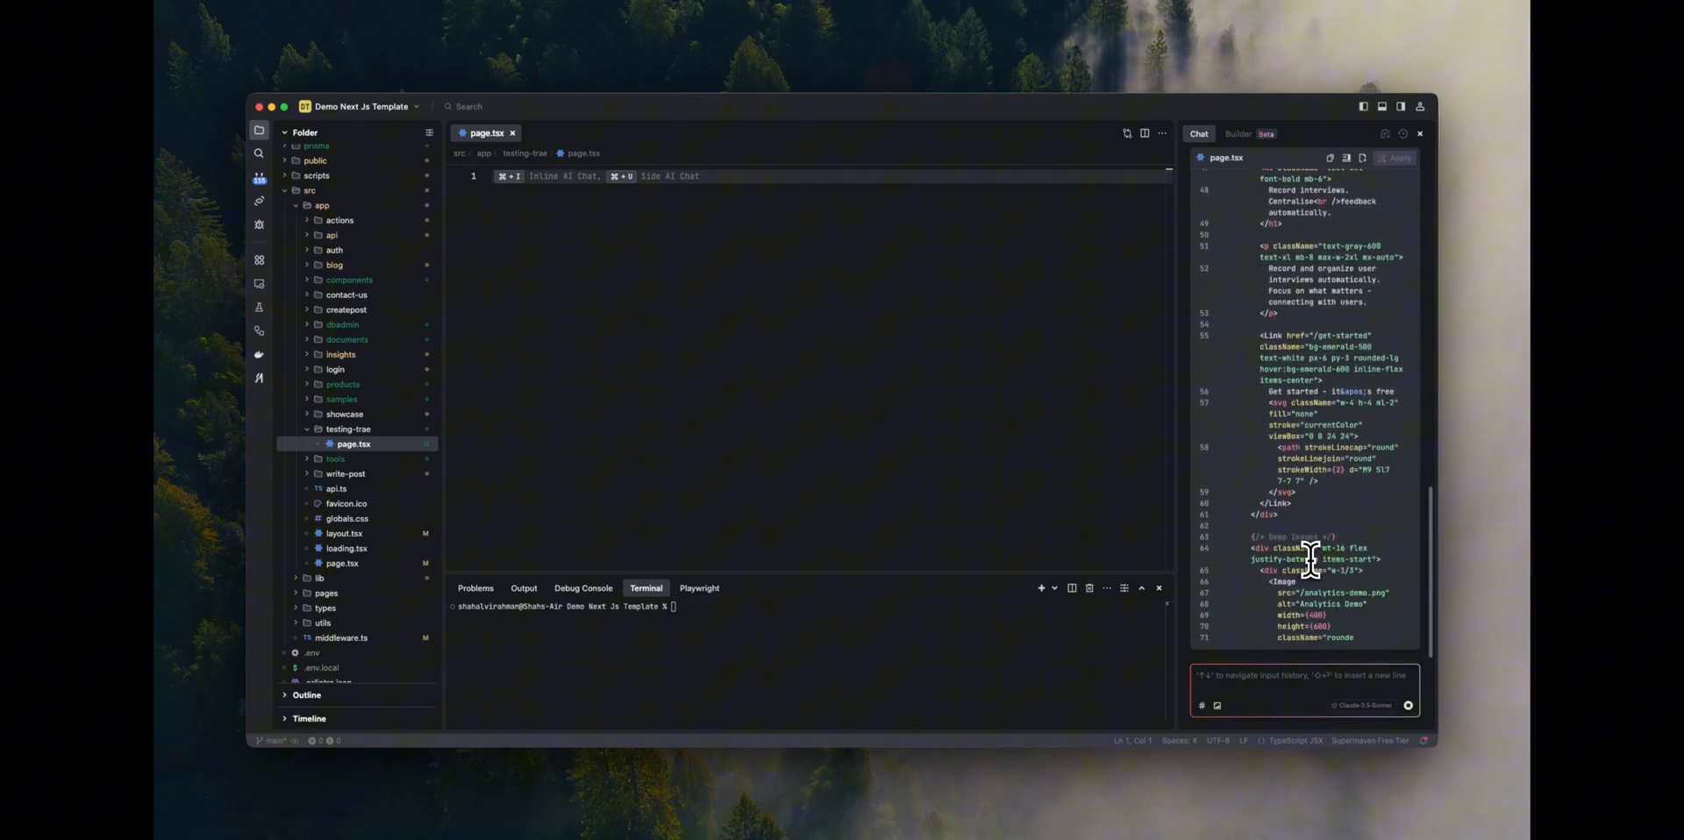
scroll("down", 3)
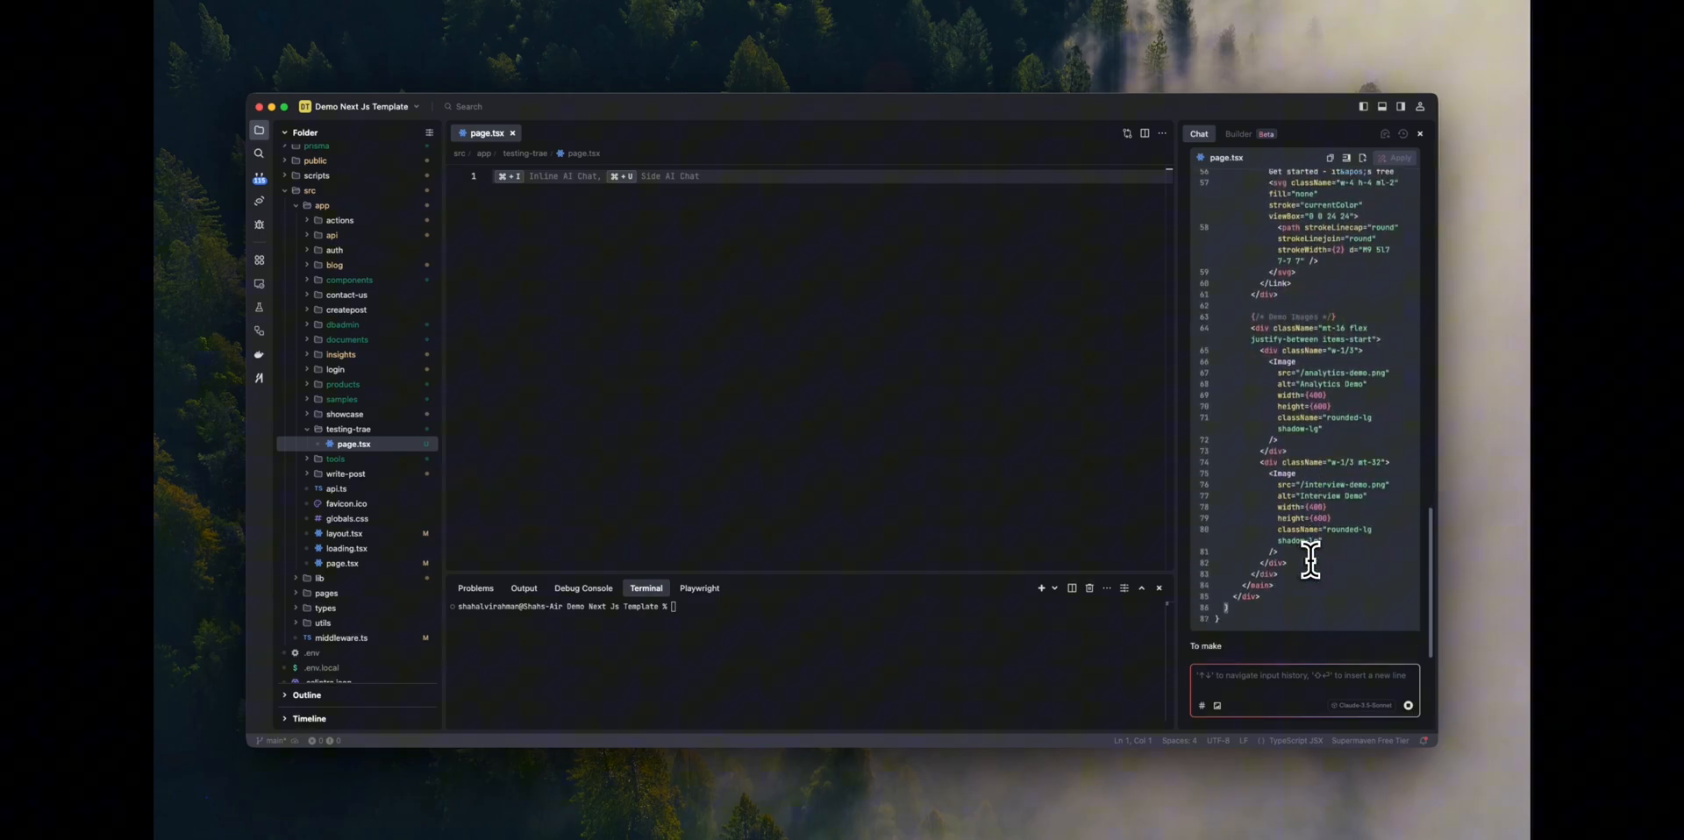
scroll("down", 3)
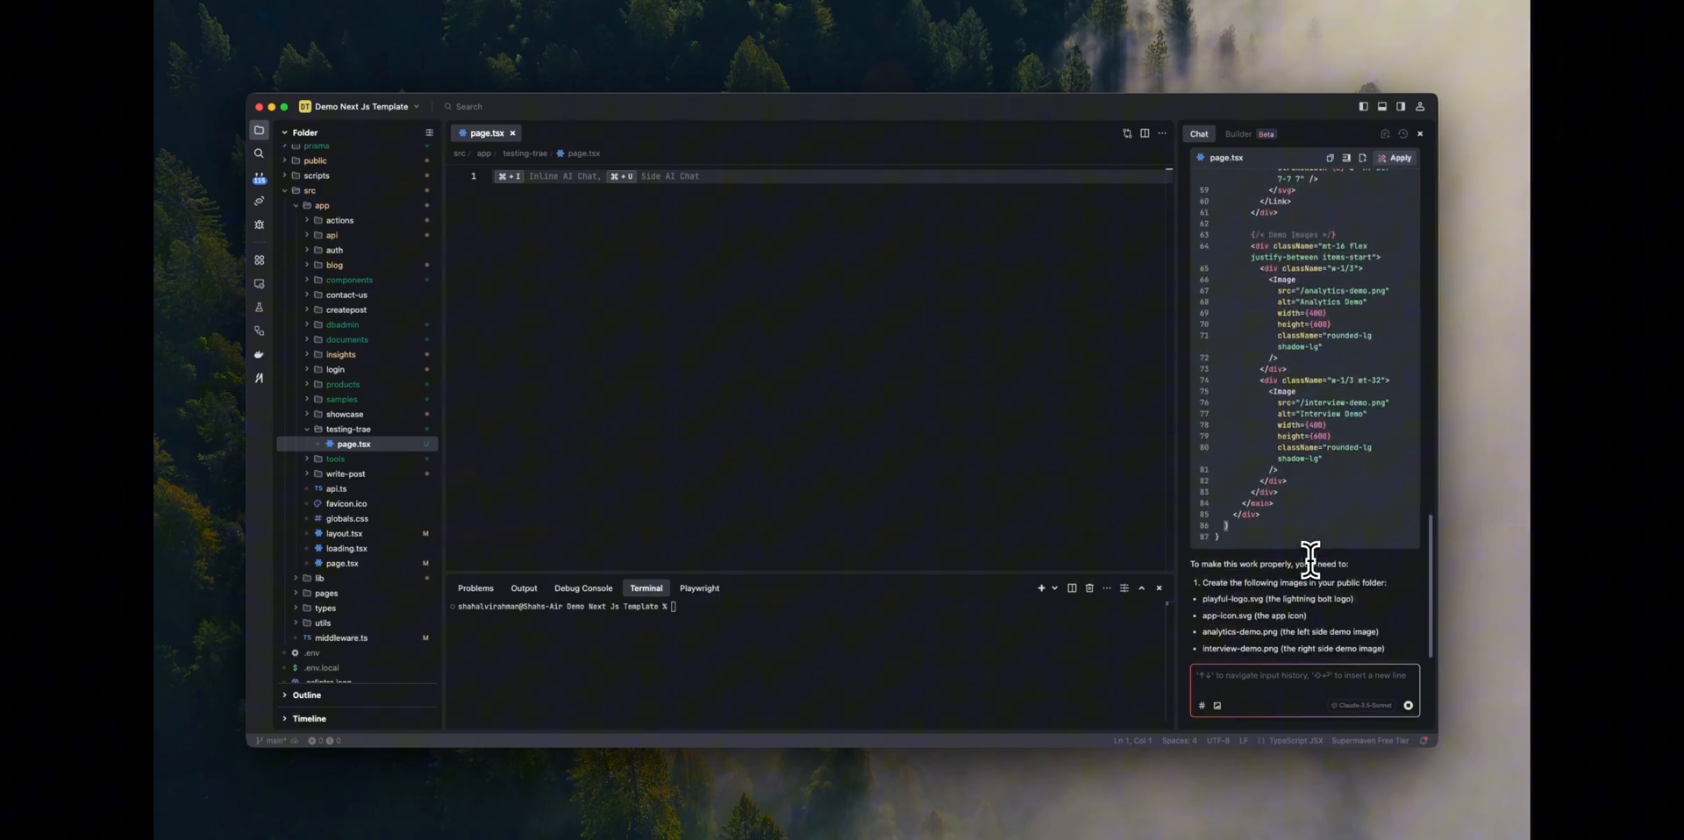
scroll("down", 3)
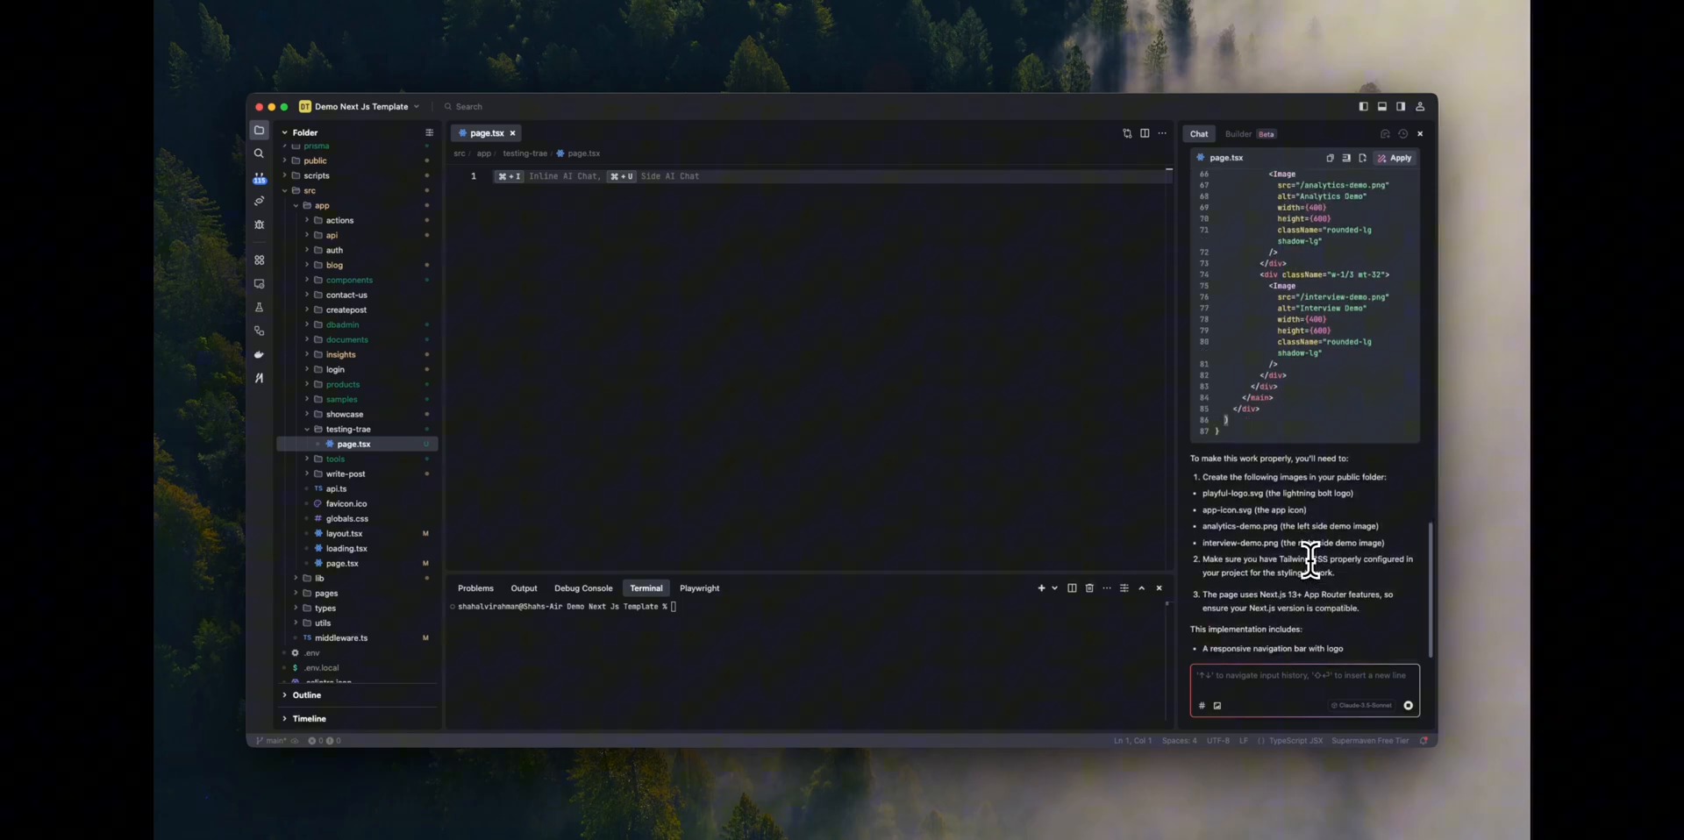
scroll("down", 3)
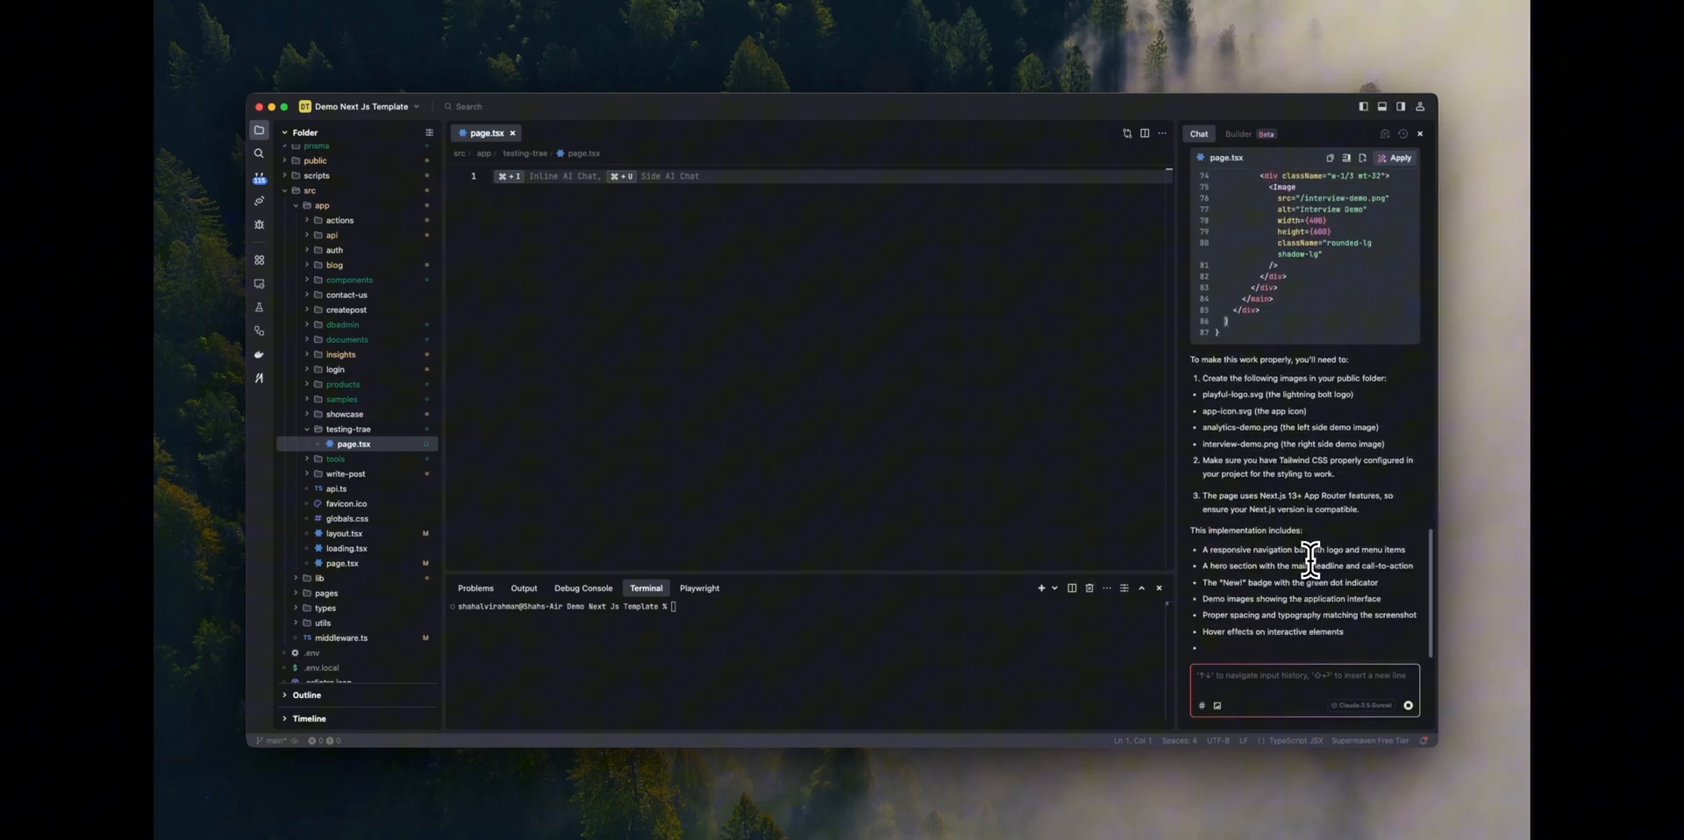
scroll("down", 3)
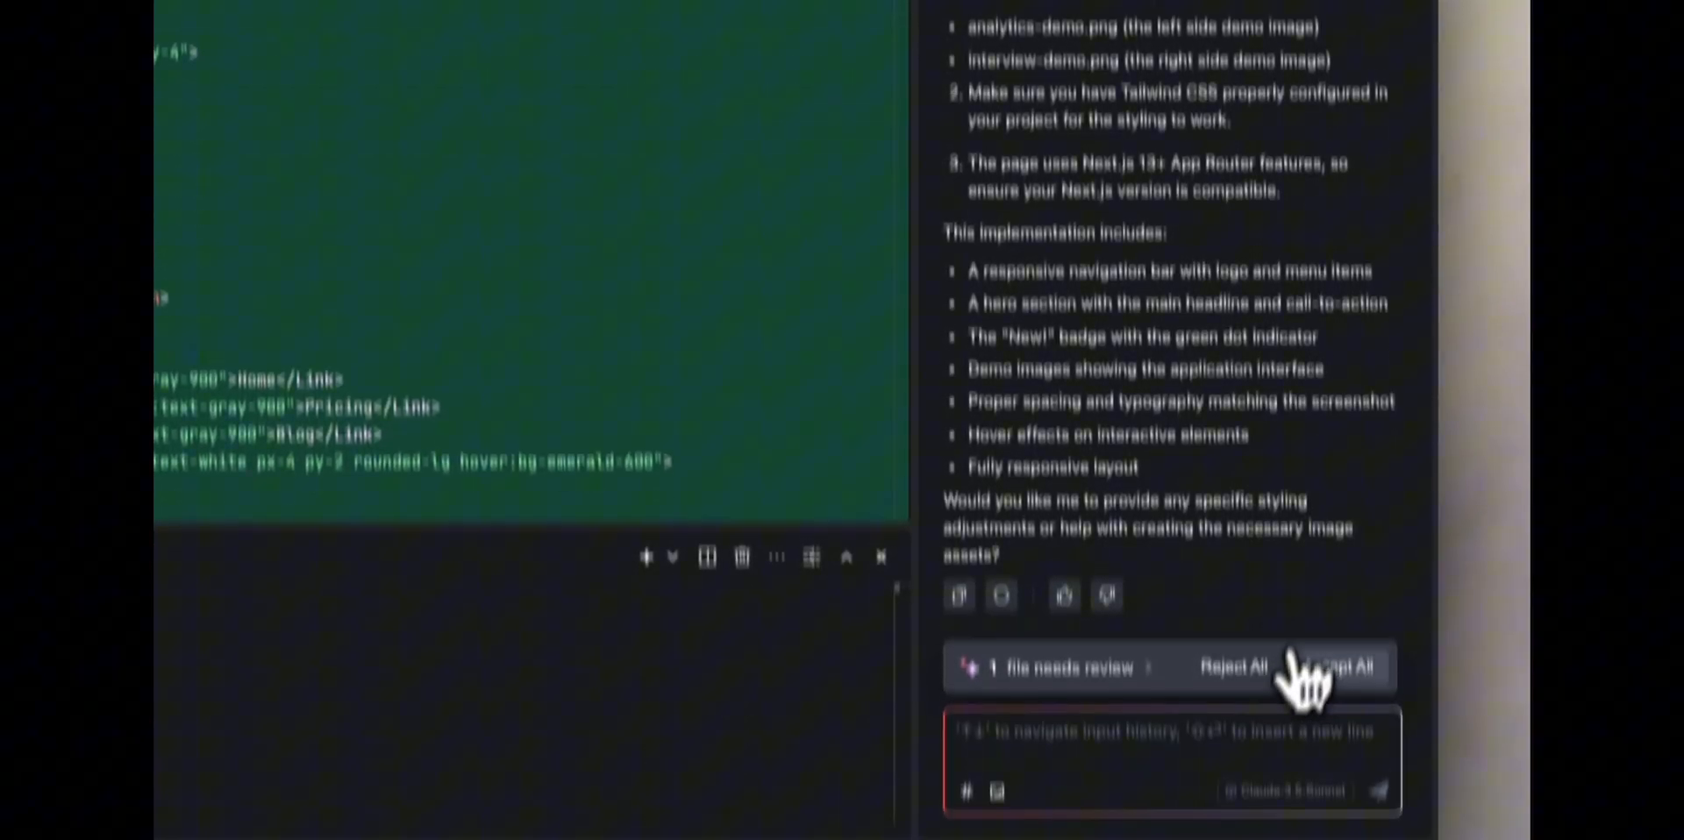
- Accept all changes to page.tsx and check the rendered hero page at localhost:3000/testing-trae
left_click(1349, 667)
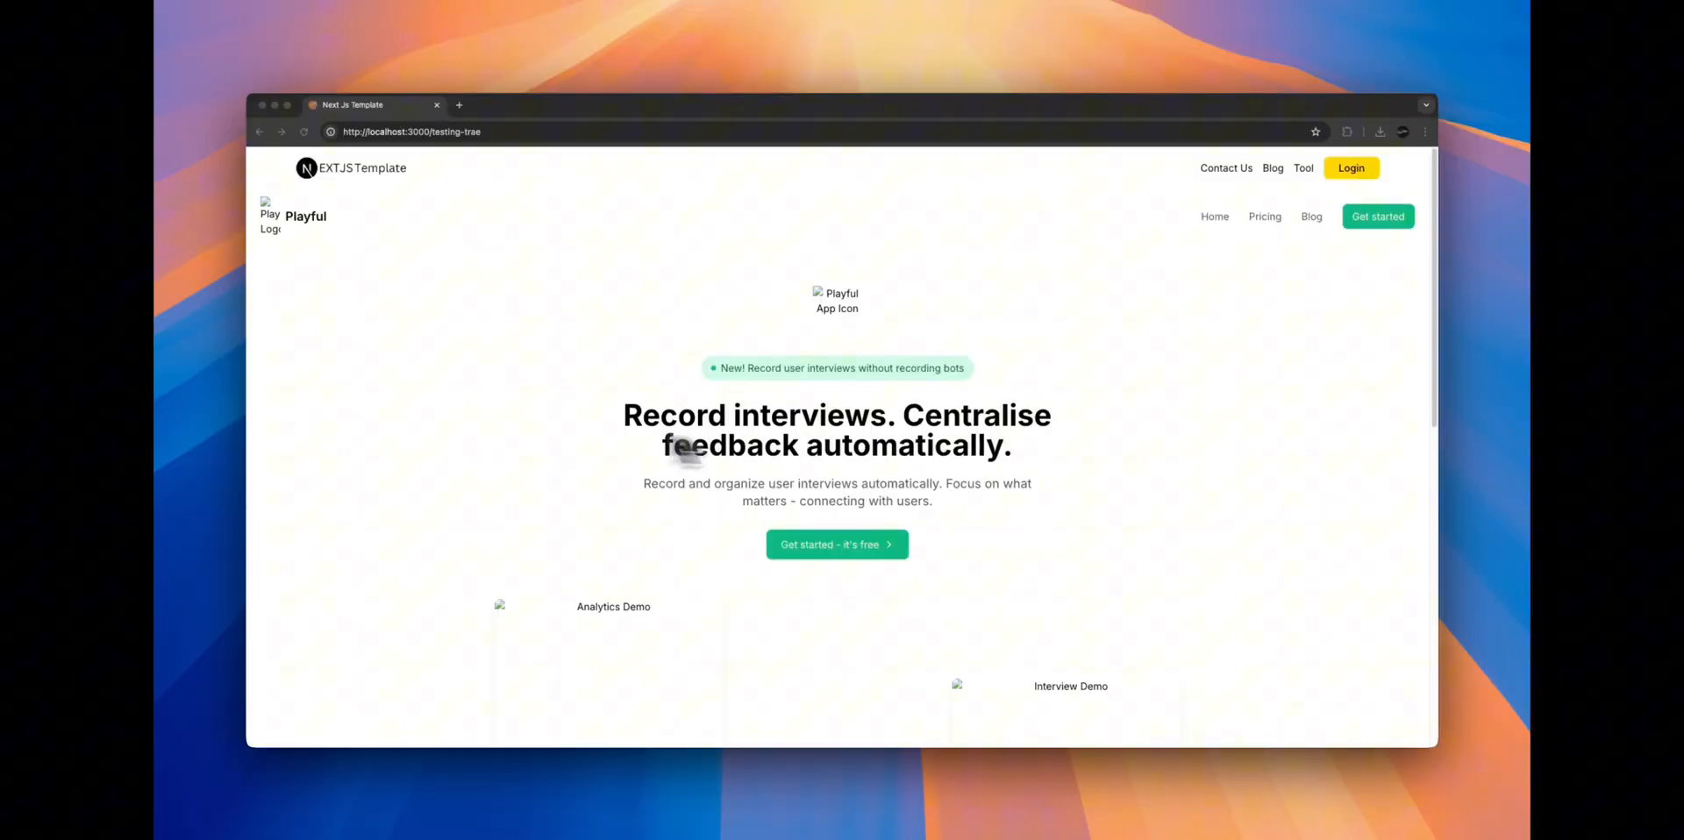
scroll("down", 3)
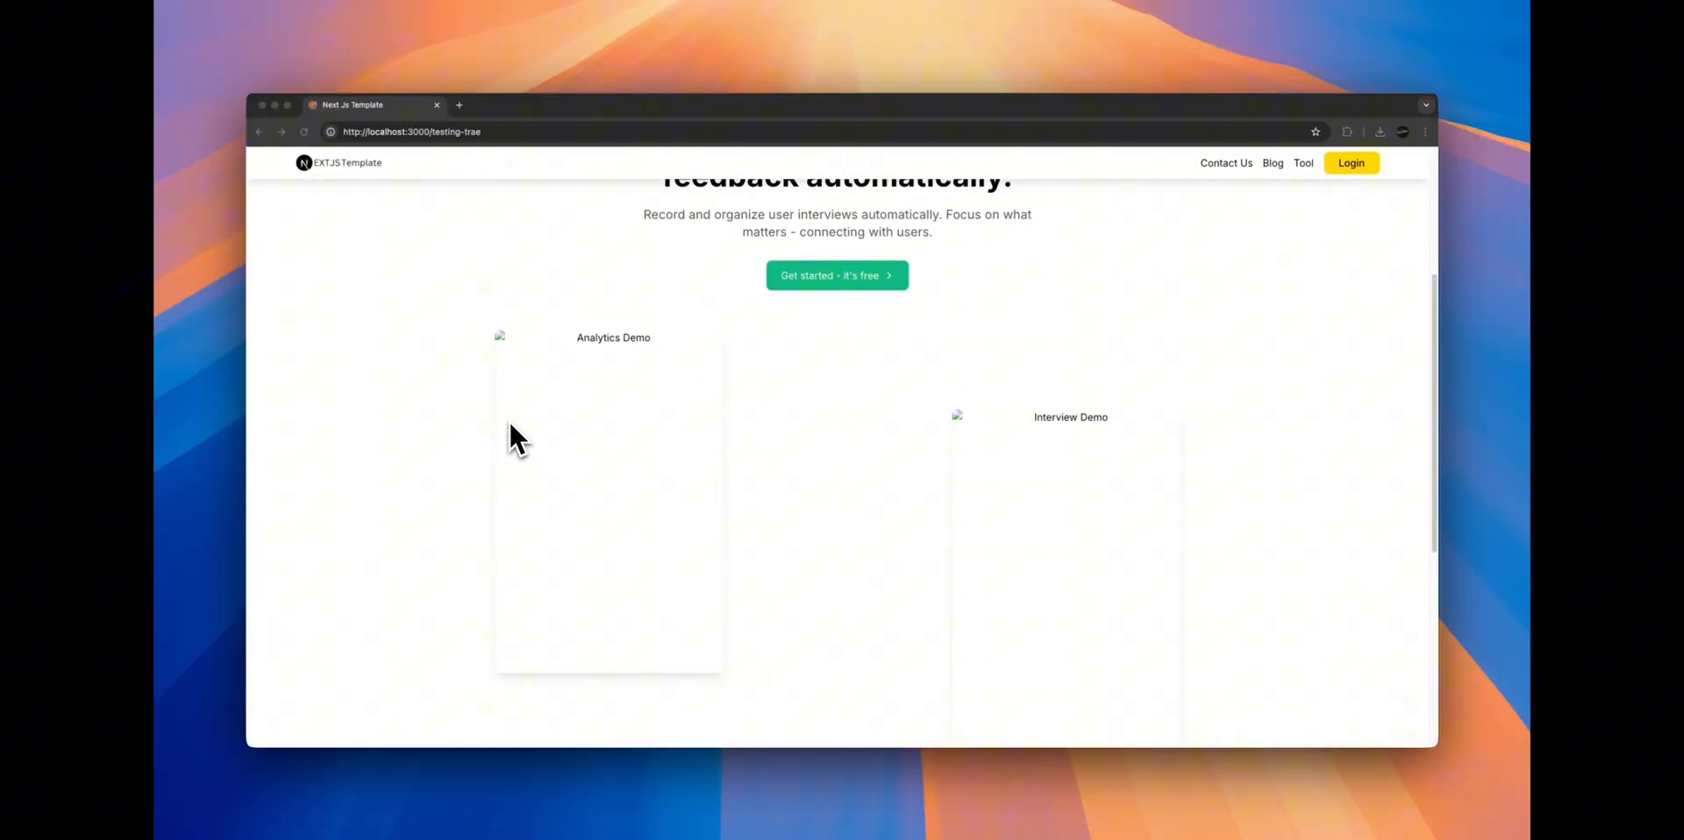
scroll("up", 3)
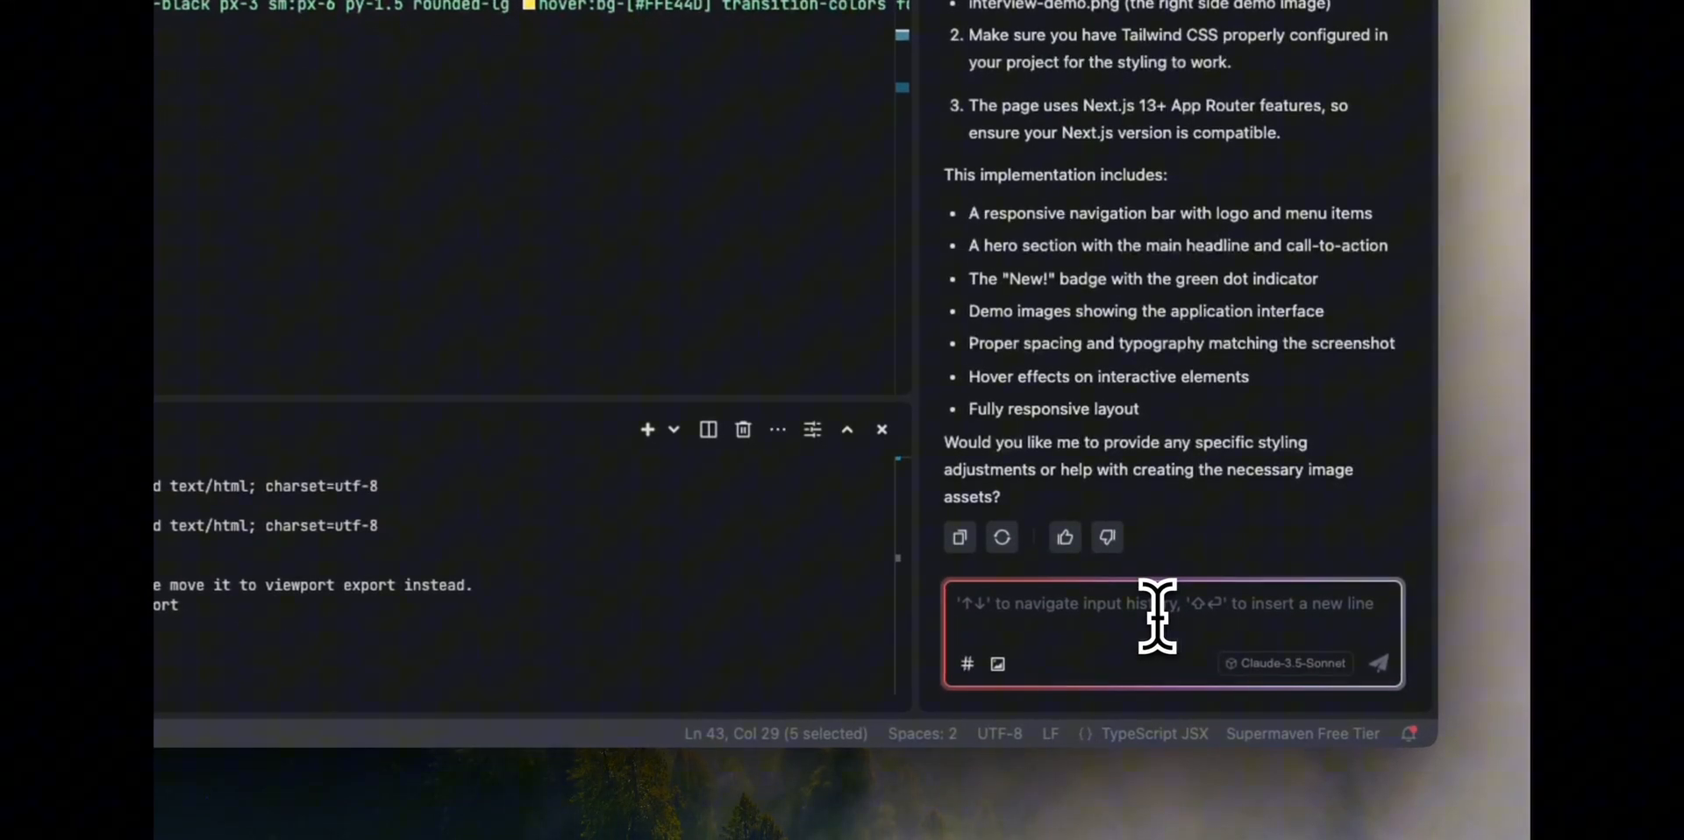
- Ask the AI to stop showing the PrimaryNavigation.tsx navigation on the page, changing nothing else
type("good job but")
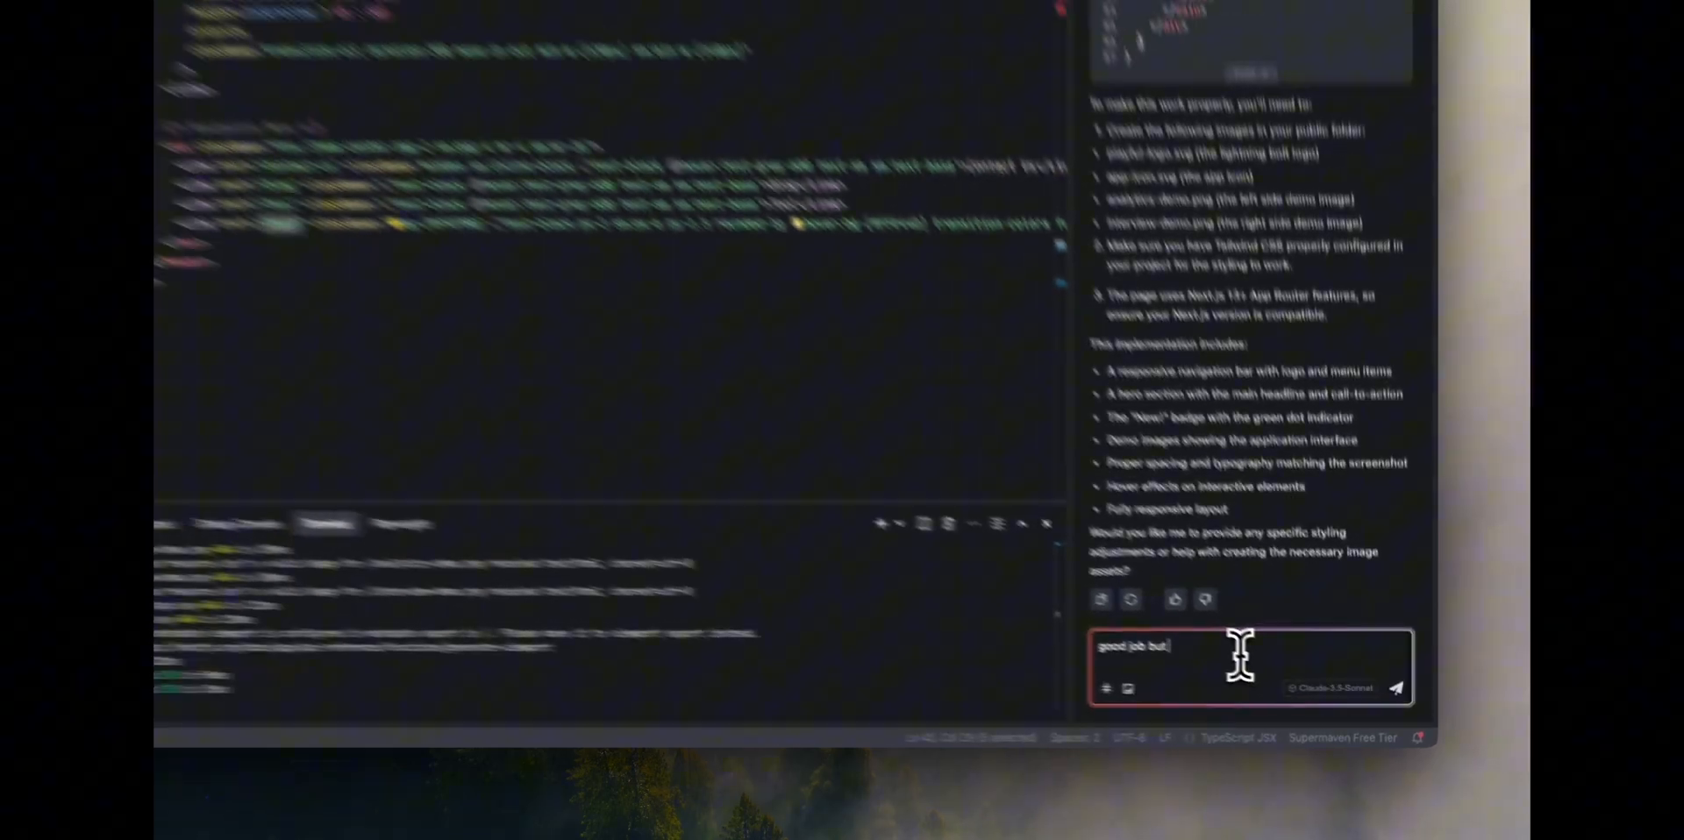
type("you are using the #")
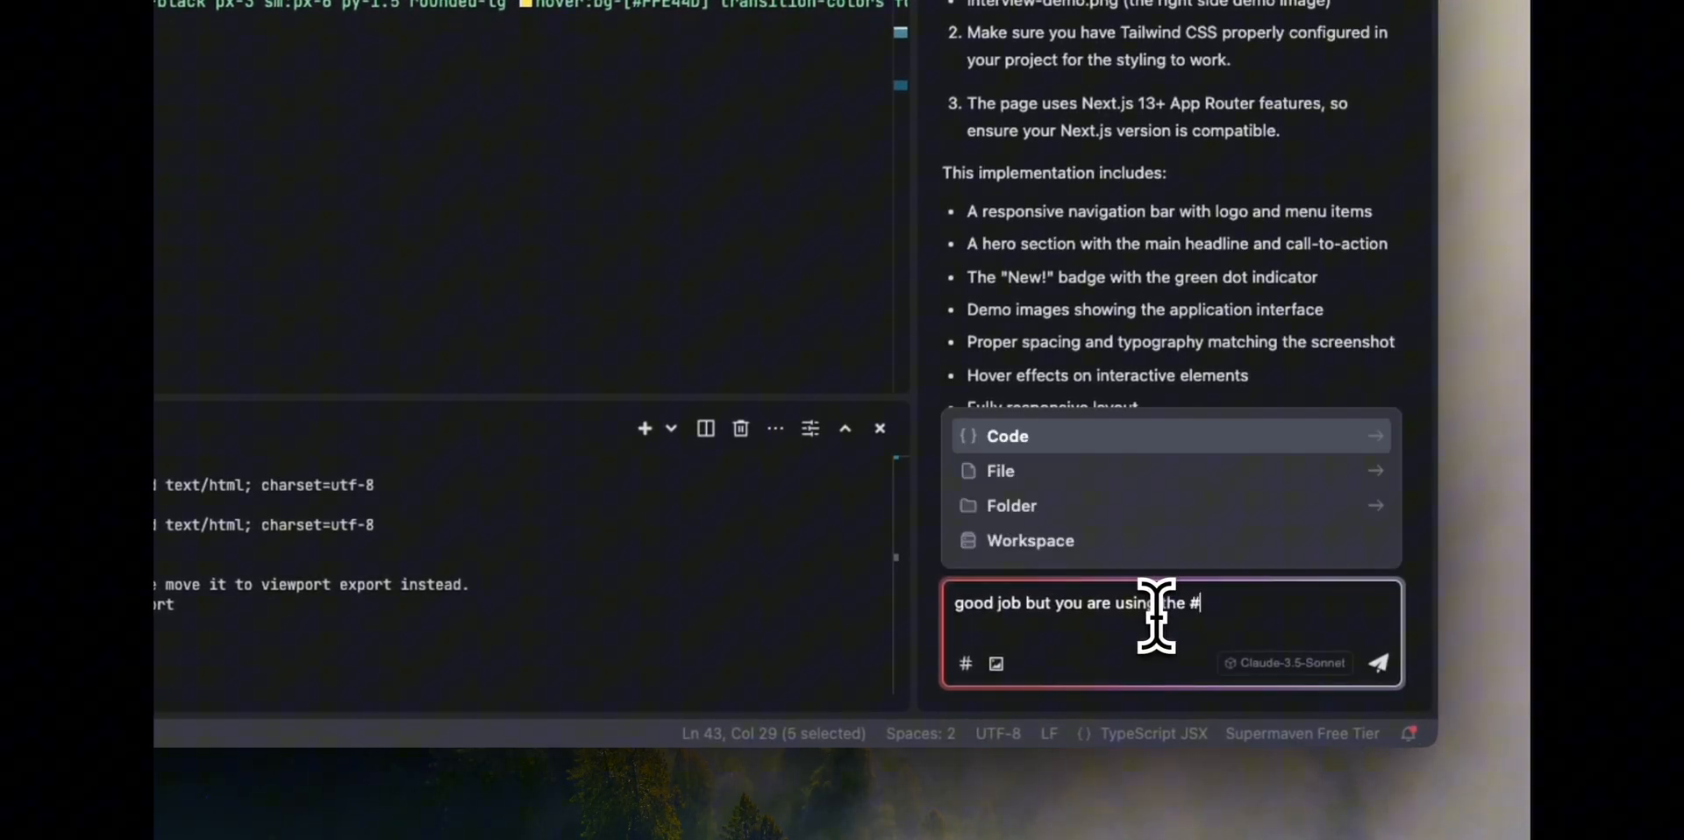
type("primaryNavigation.tsx in the page")
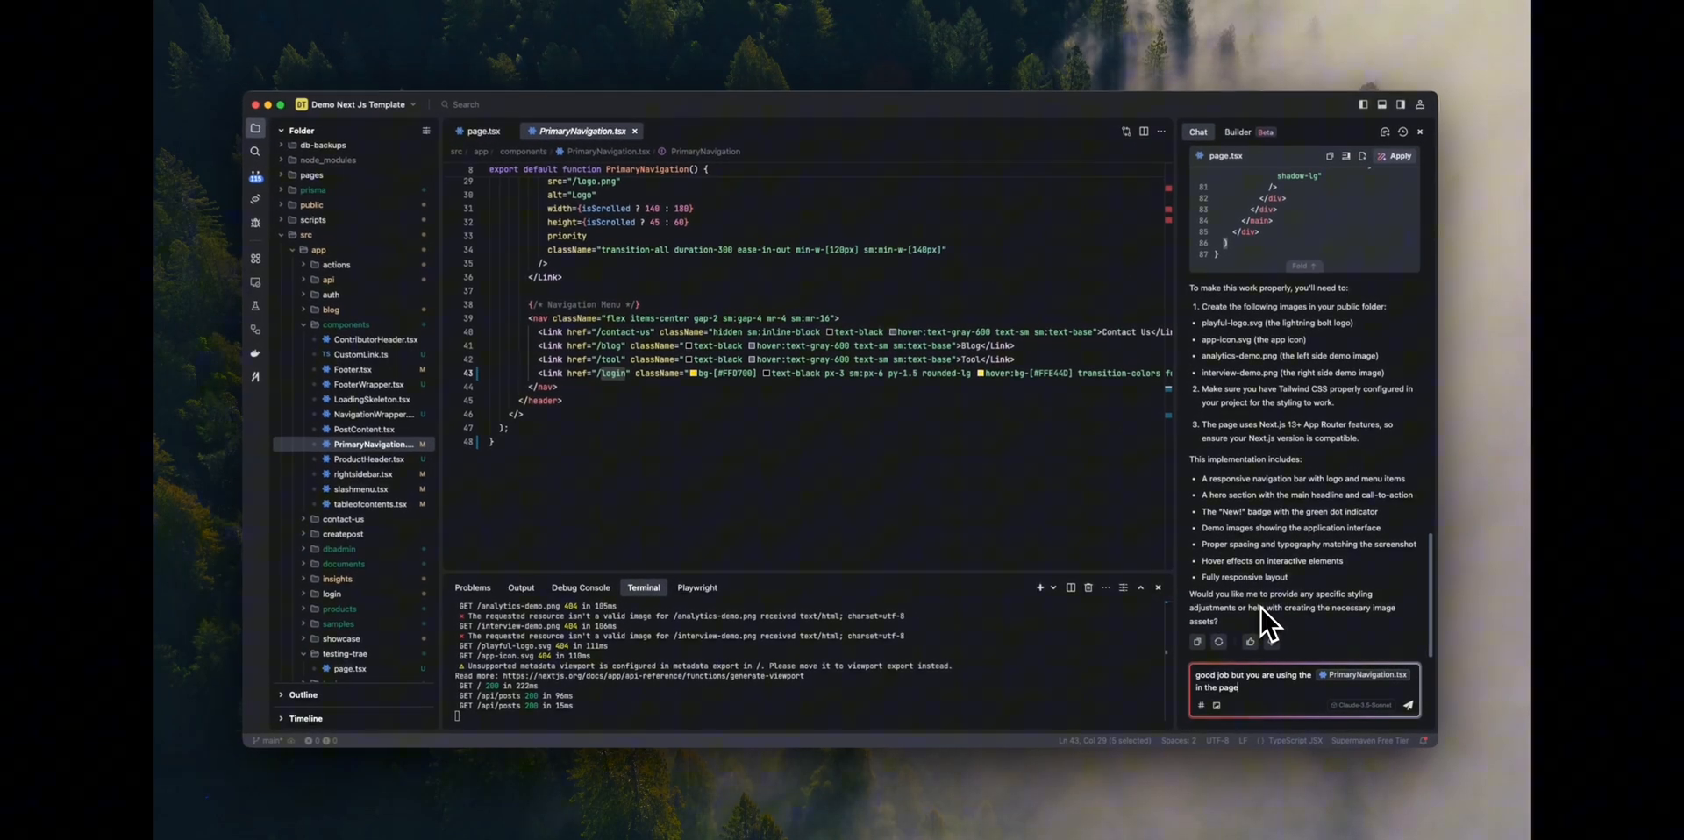
type(".dont show th")
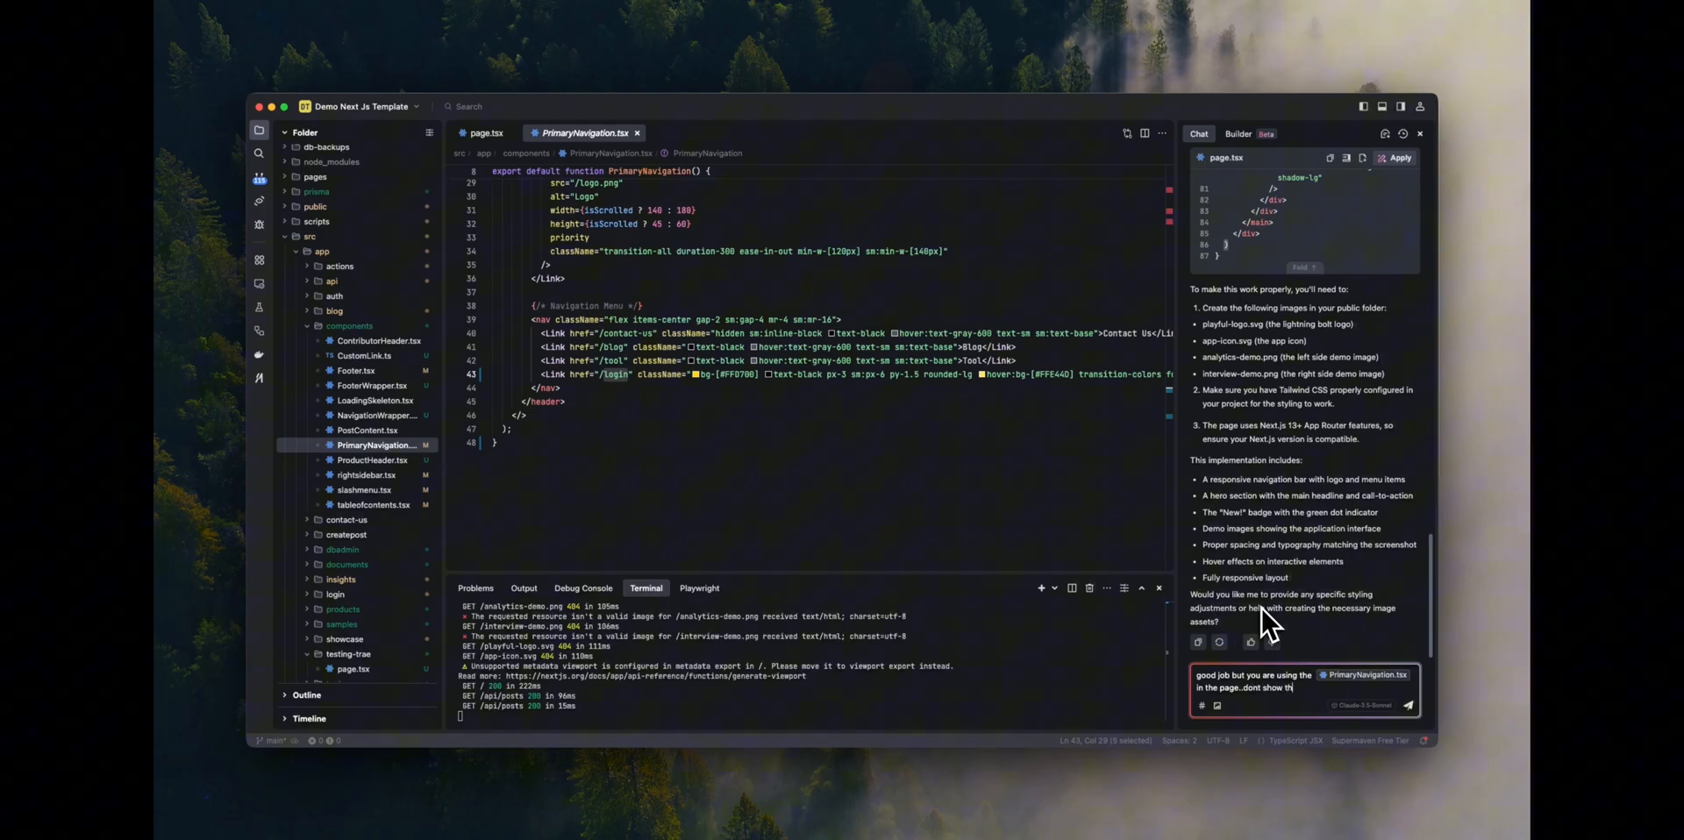
type("that...dont change anything else")
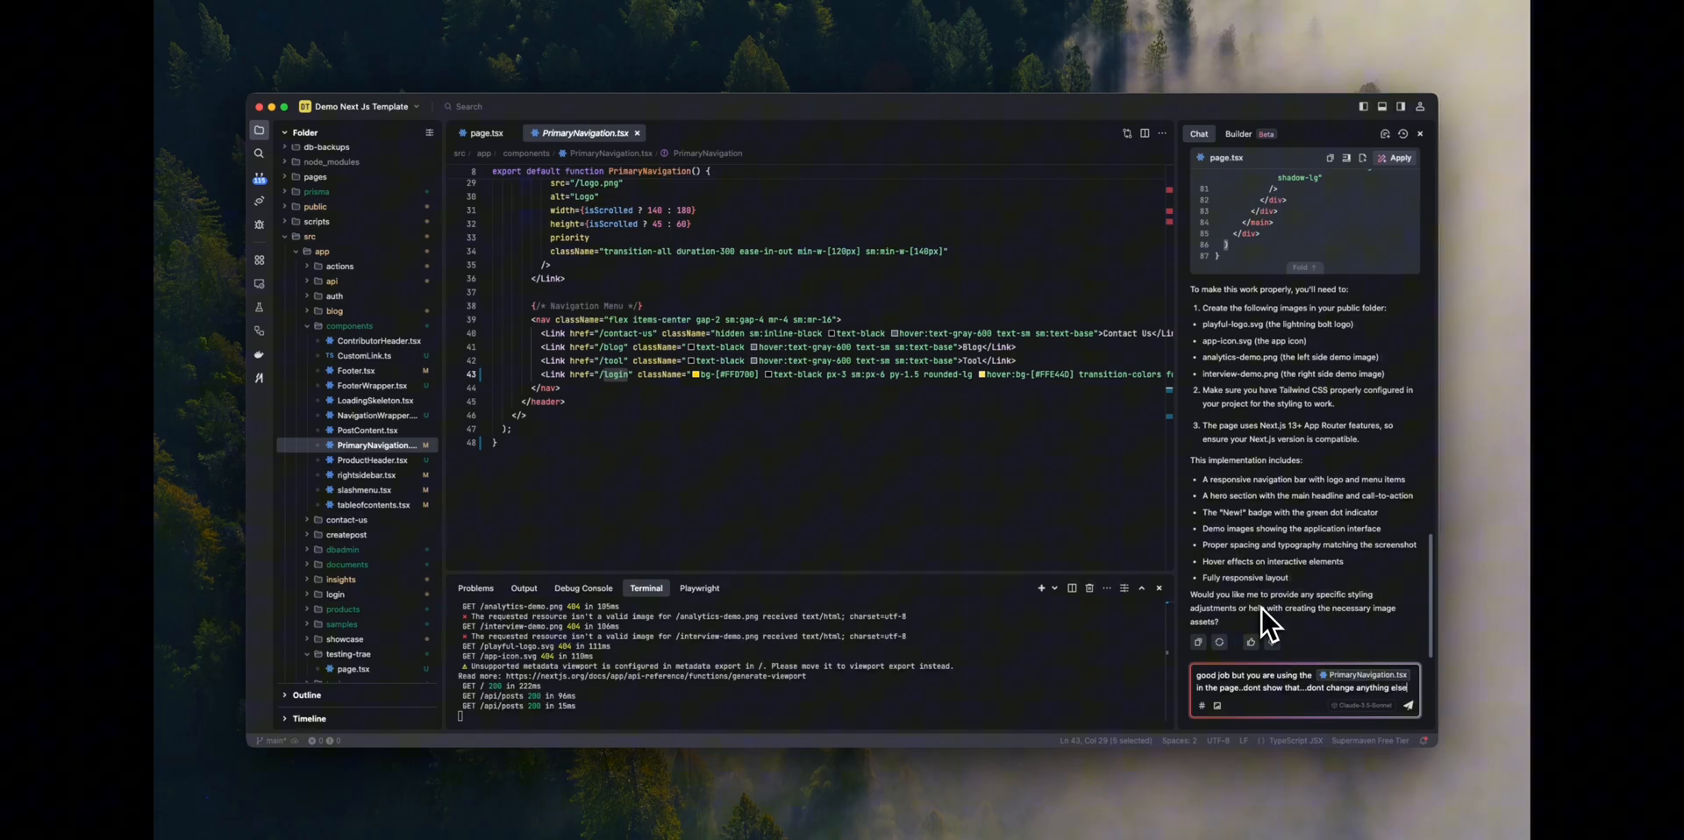
left_click(1407, 706)
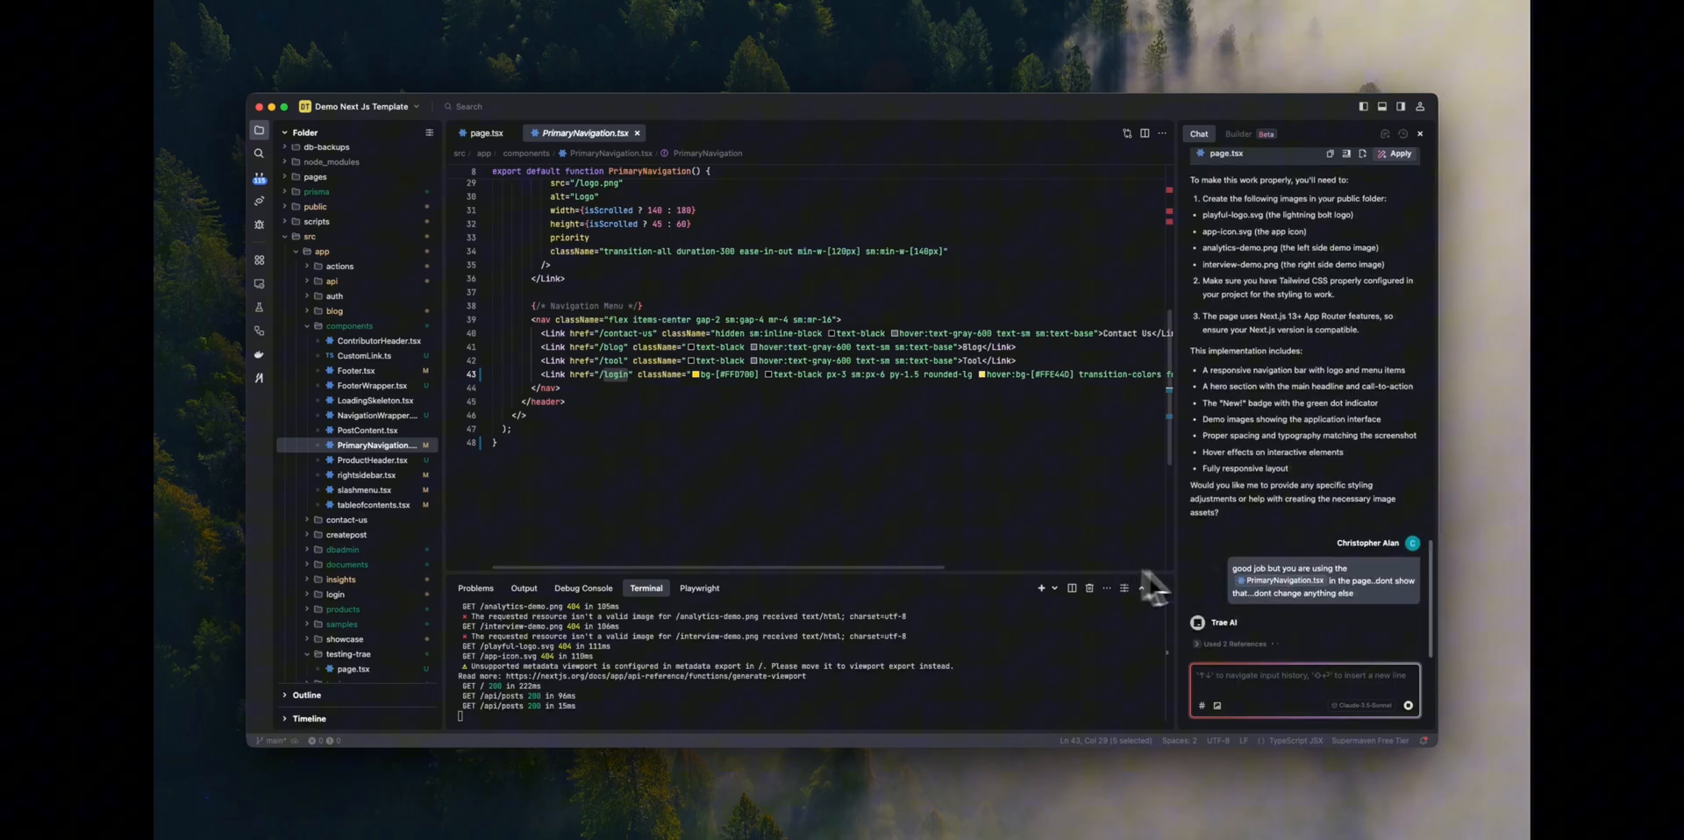
mouse_move(1316, 658)
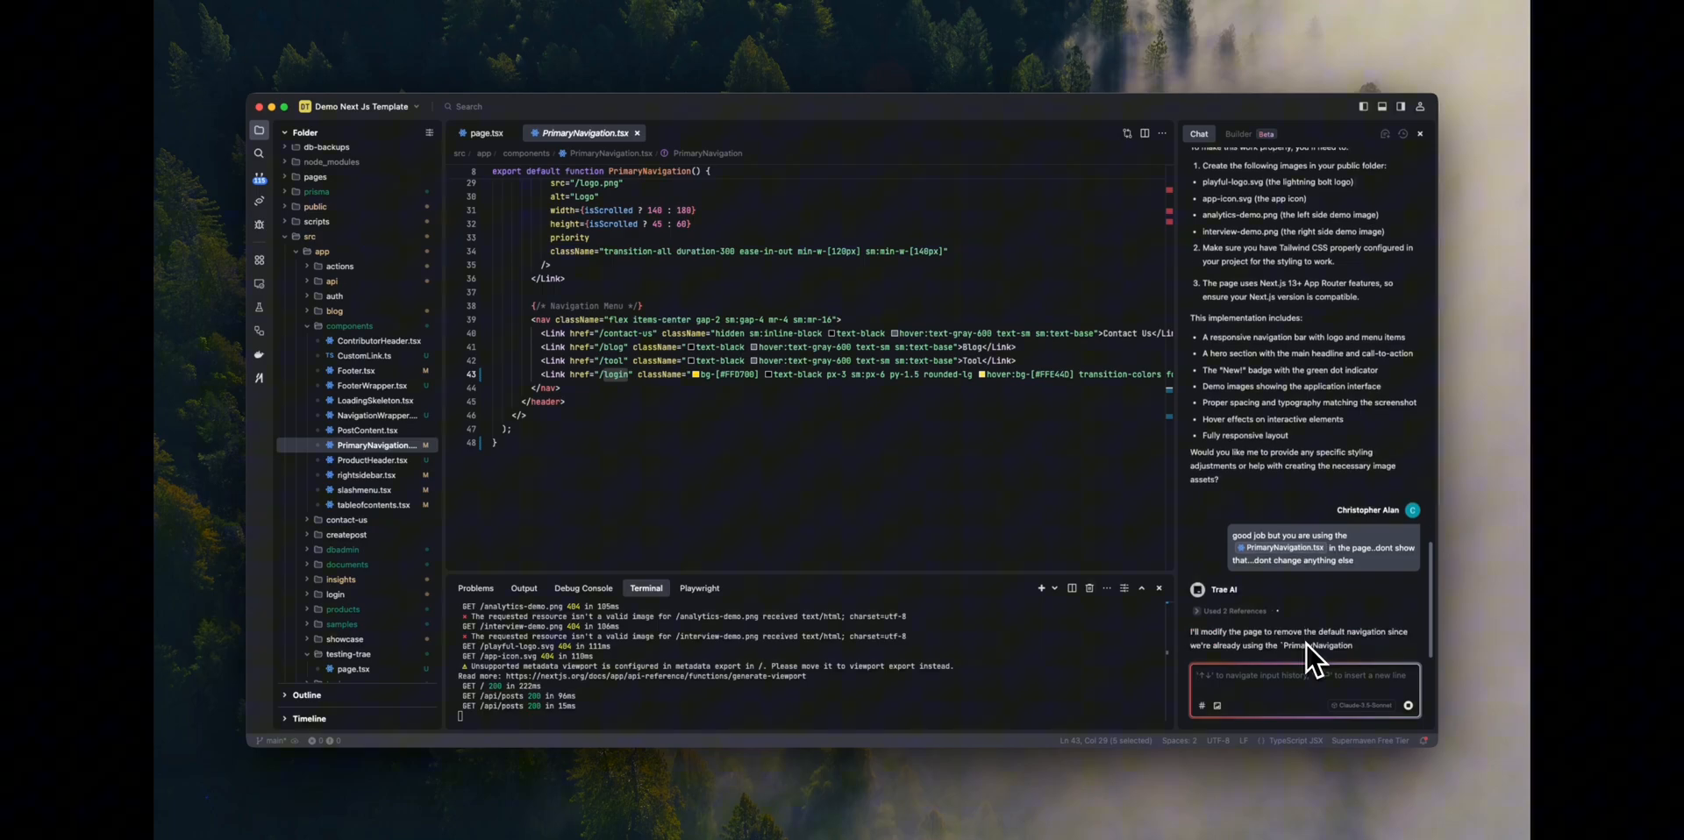
- Read the revised page.tsx without its own navigation, and start typing 'Good job'
scroll("down", 3)
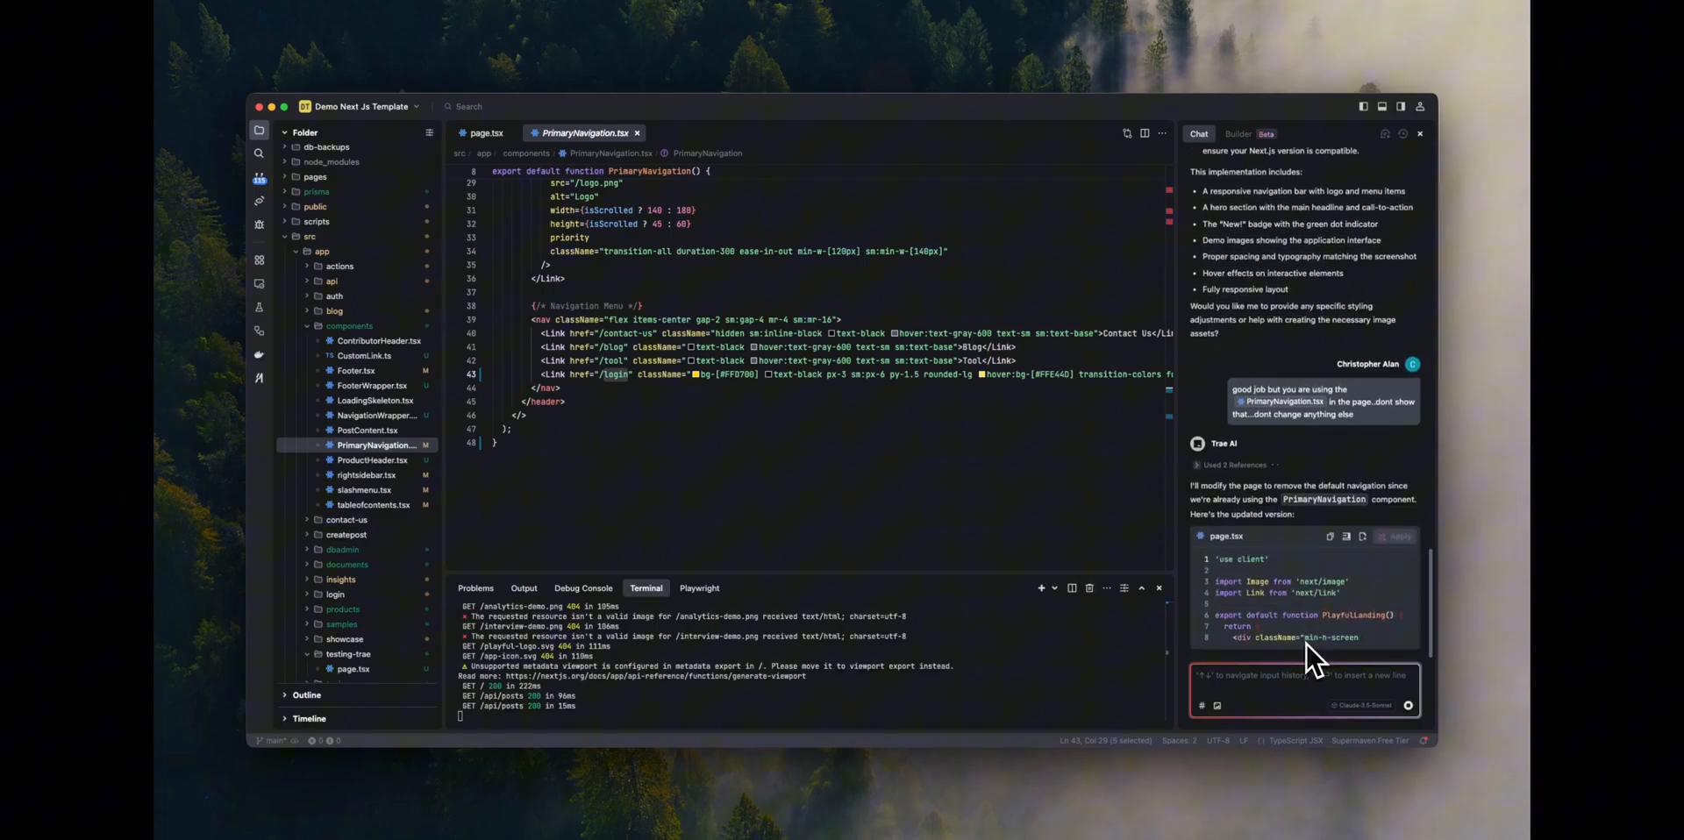
scroll("down", 3)
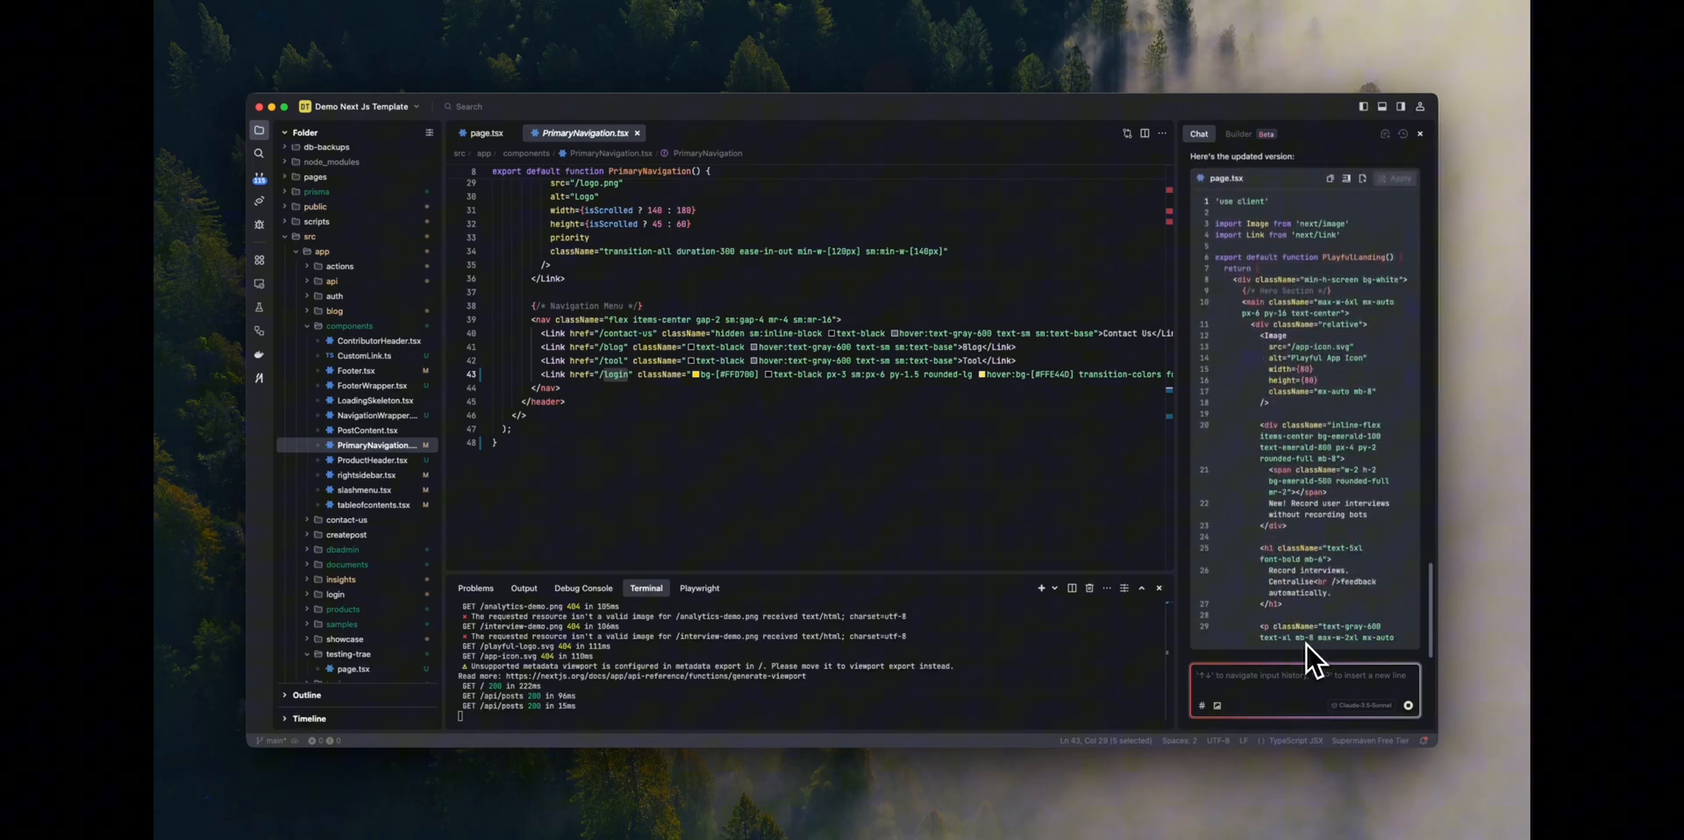
scroll("down", 3)
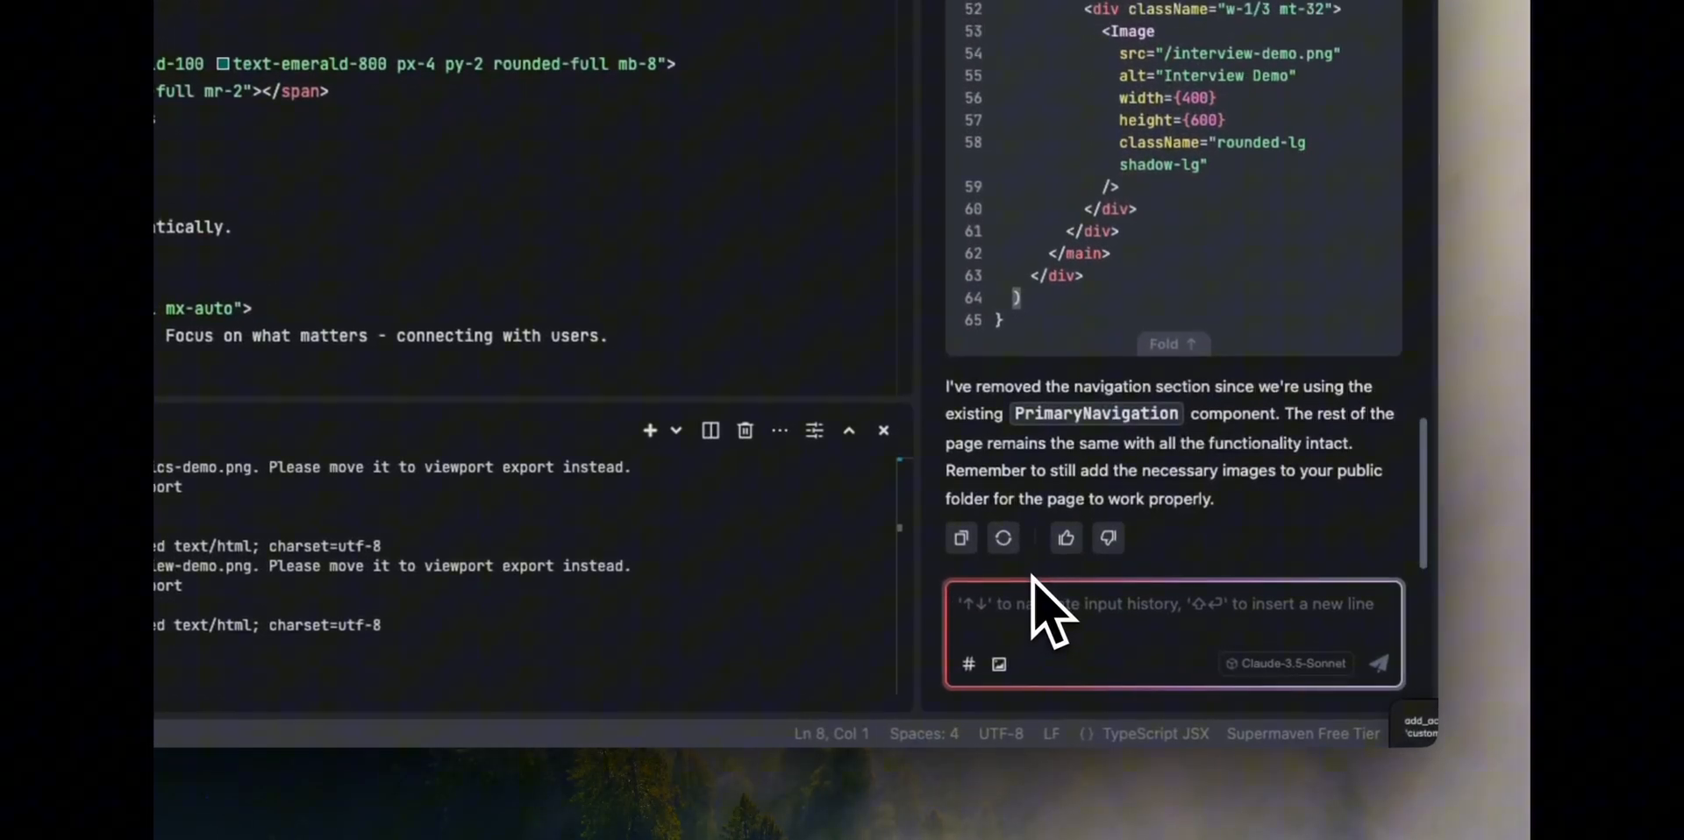
type("Good job")
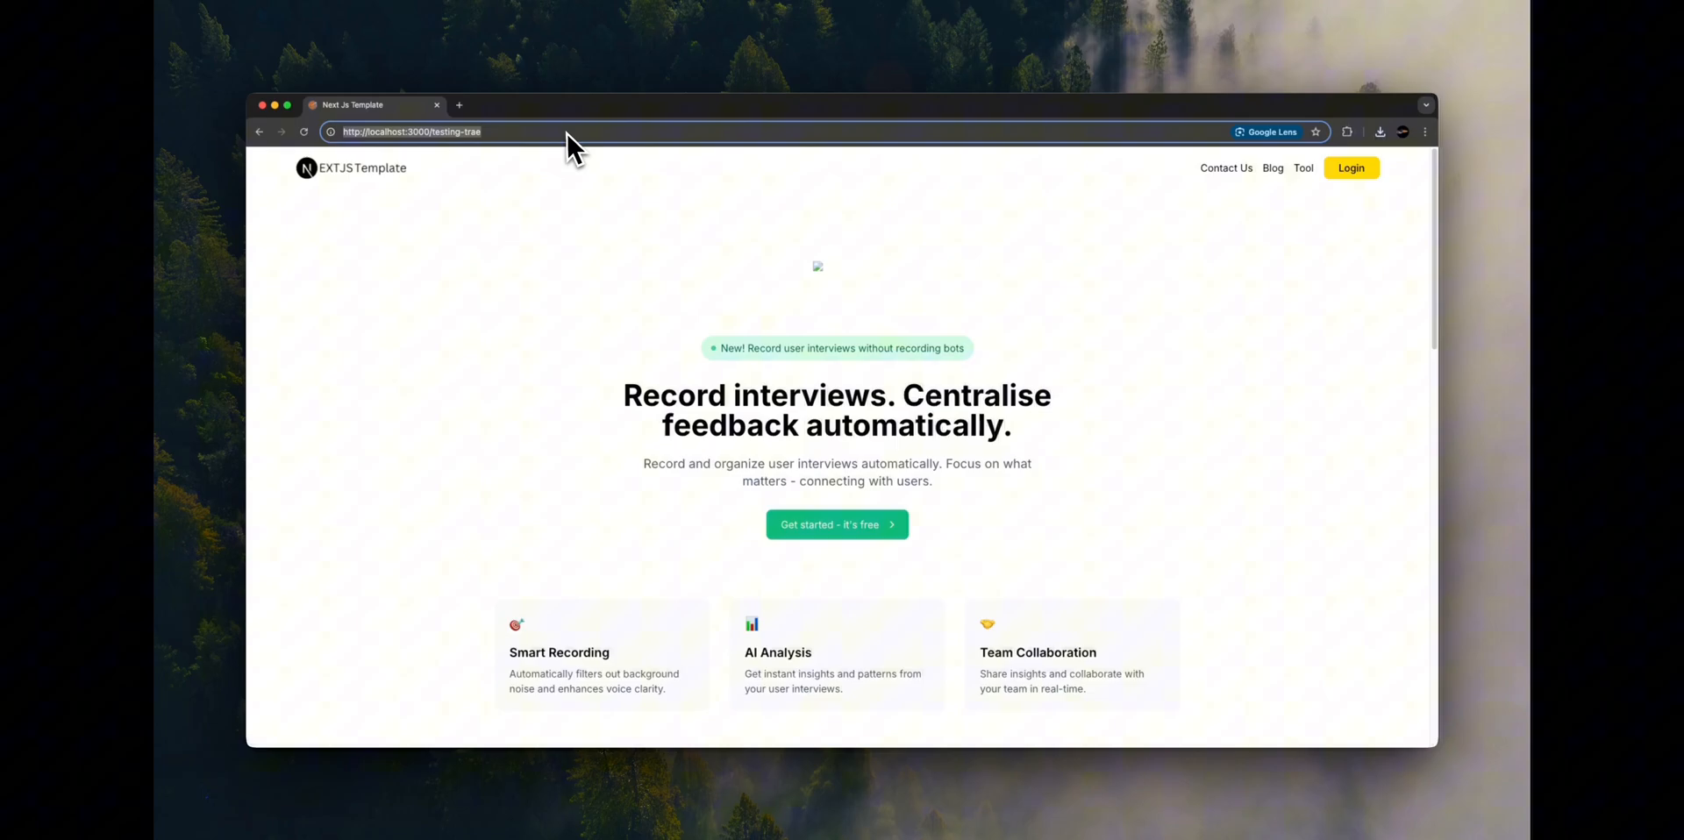
mouse_move(822, 458)
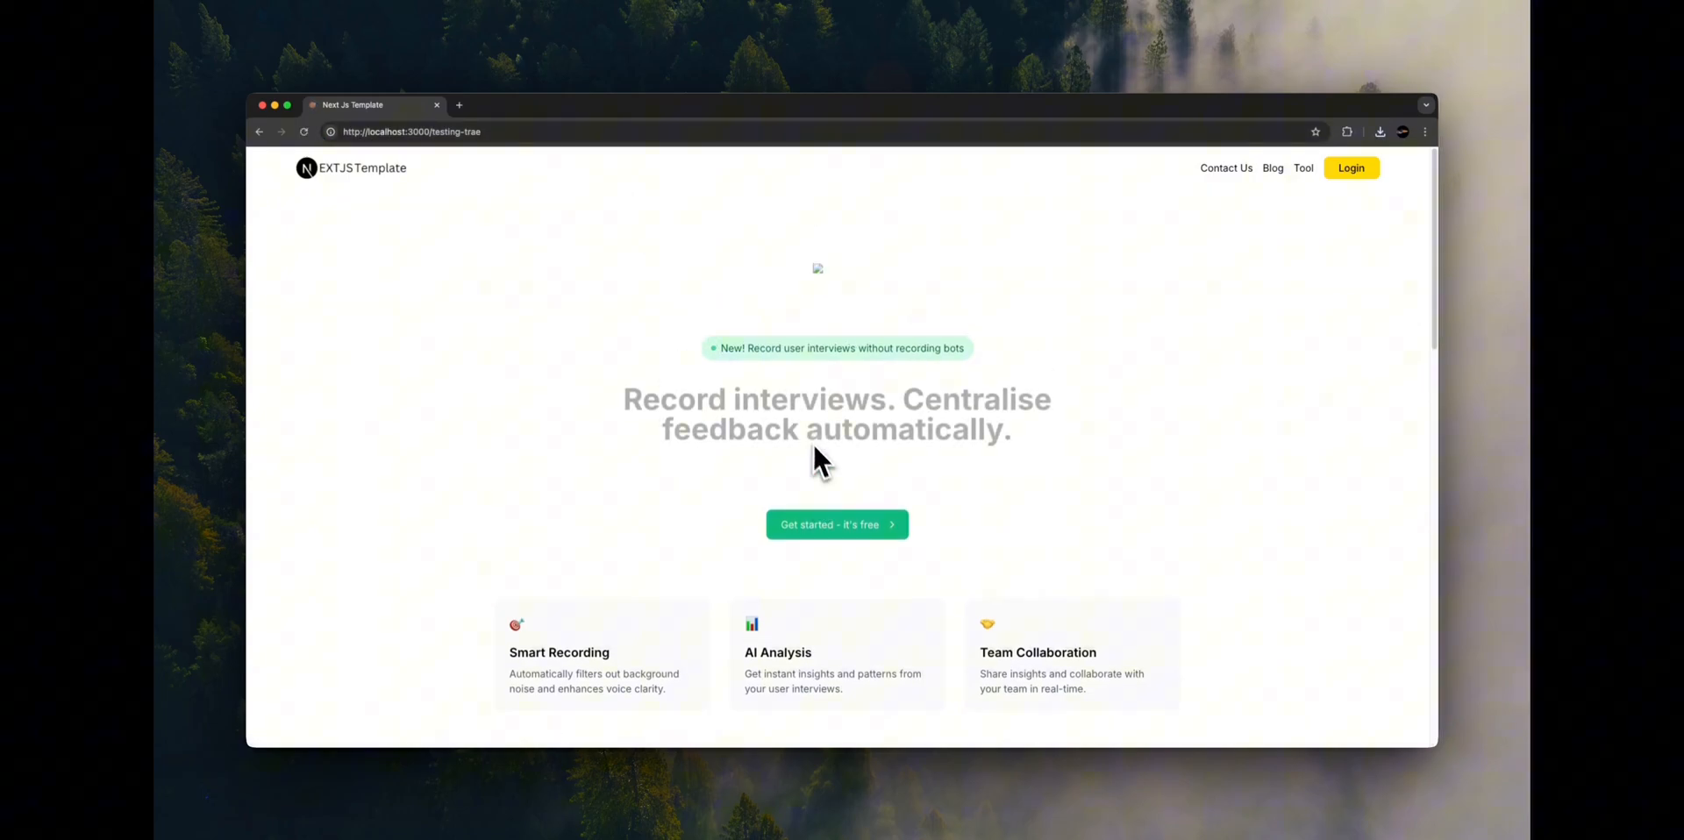
- Compare the local availability section with the template's world map, ending on its pricing plans
scroll("down", 3)
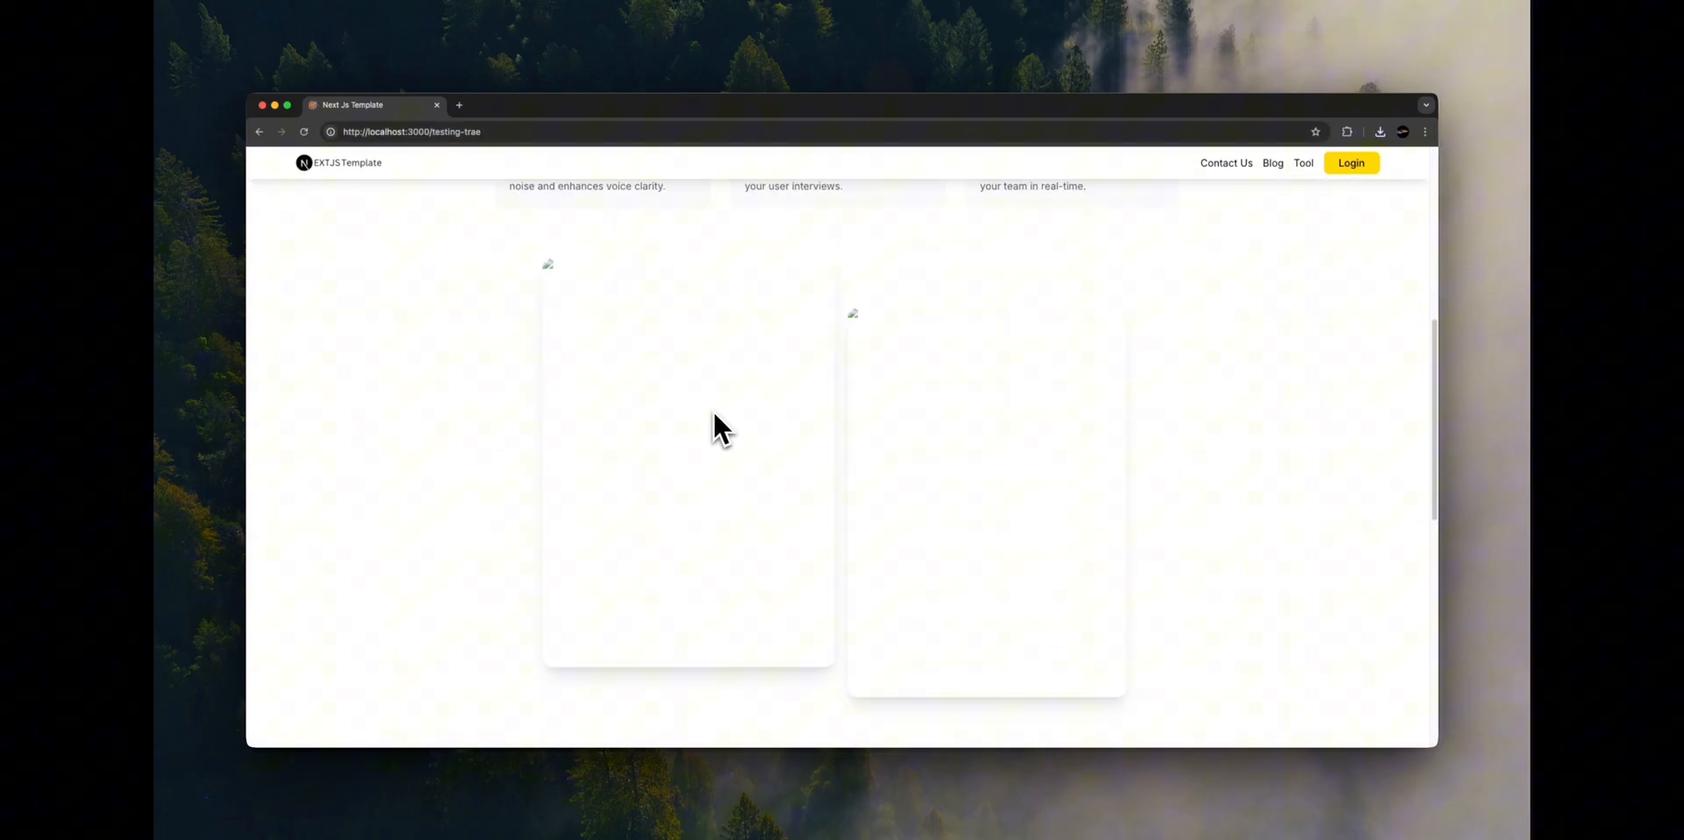
scroll("up", 3)
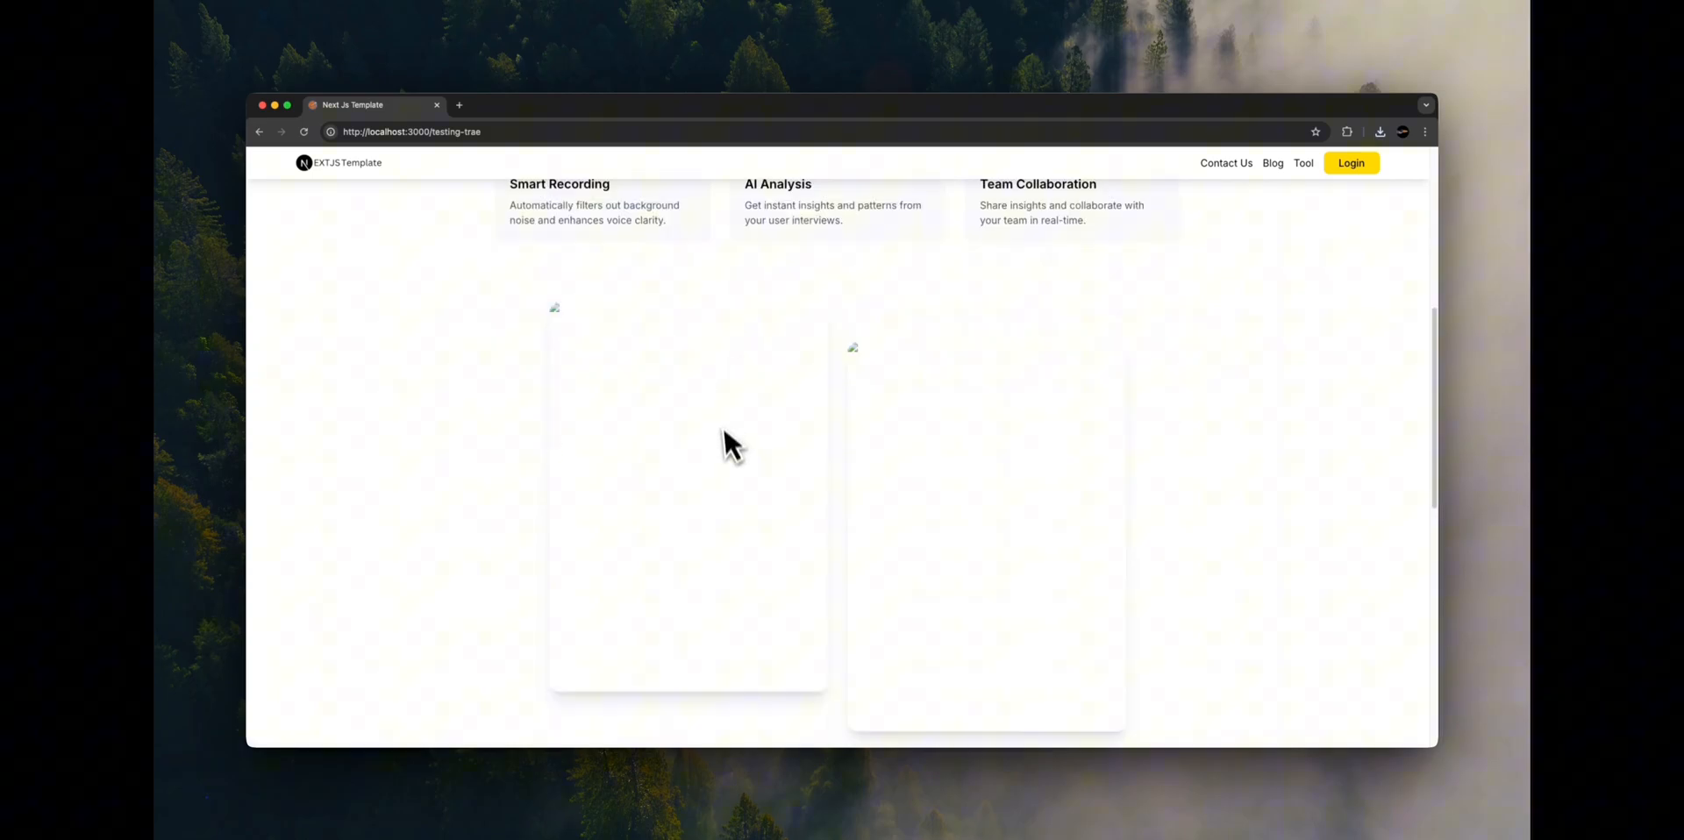
scroll("down", 3)
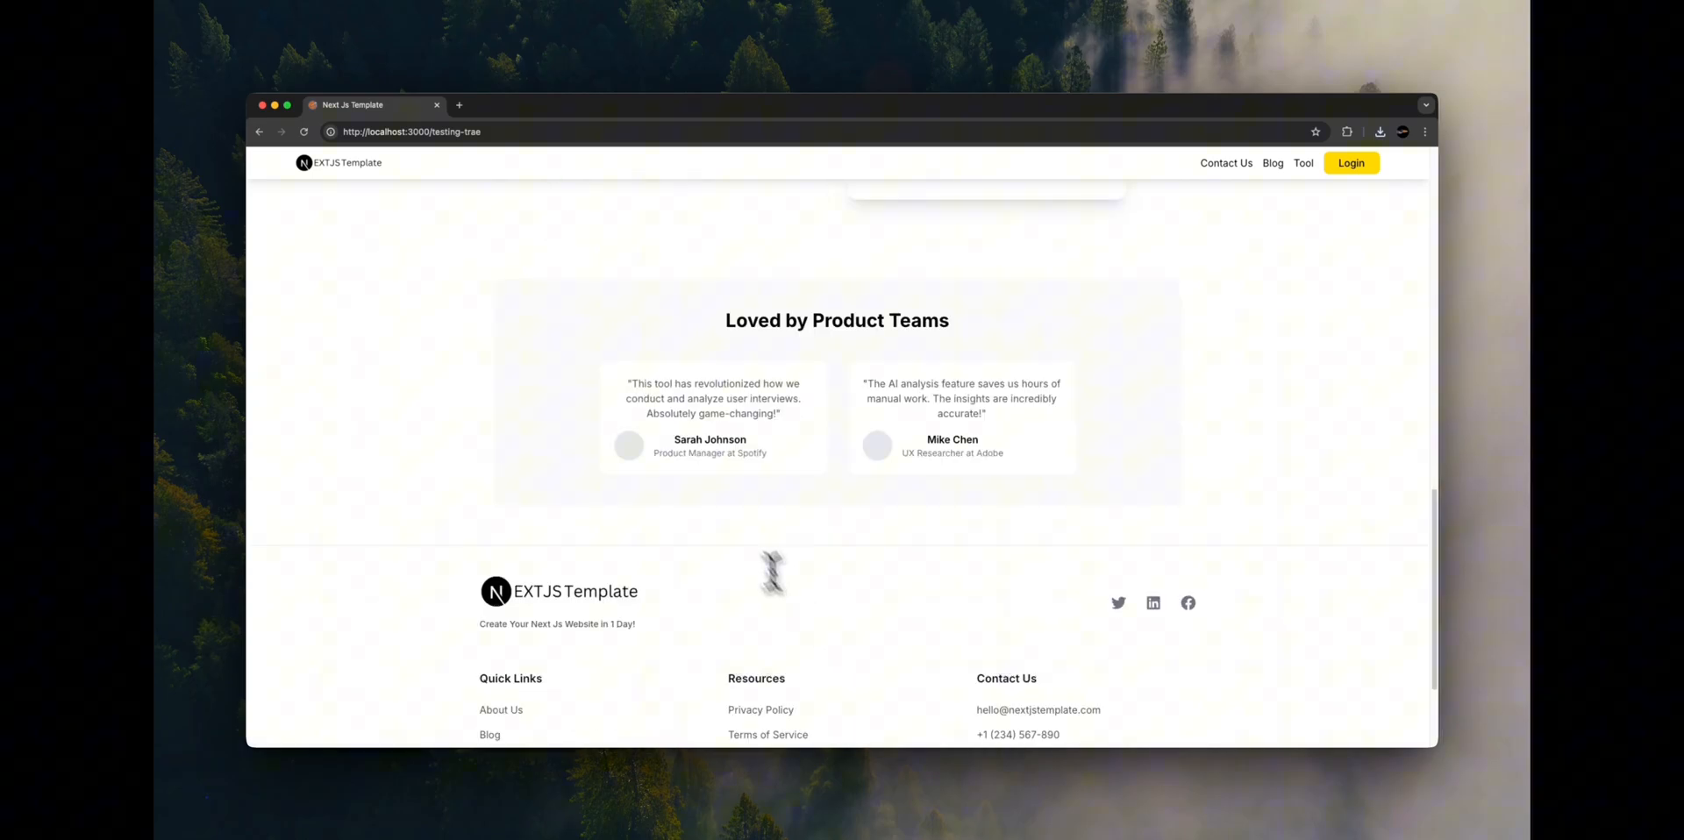
scroll("up", 3)
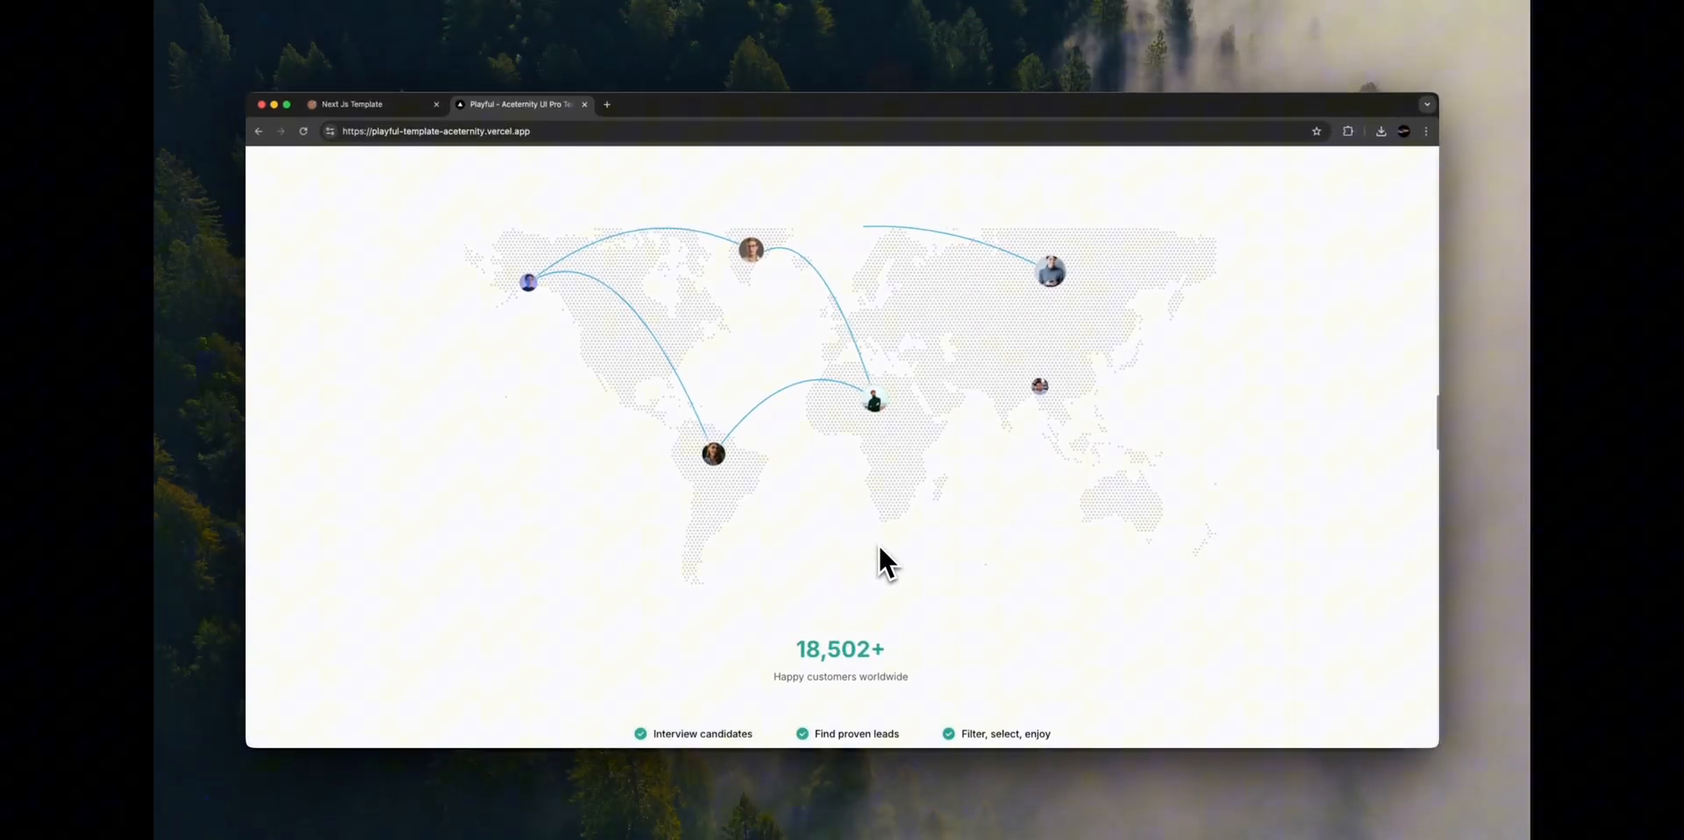
left_click(365, 104)
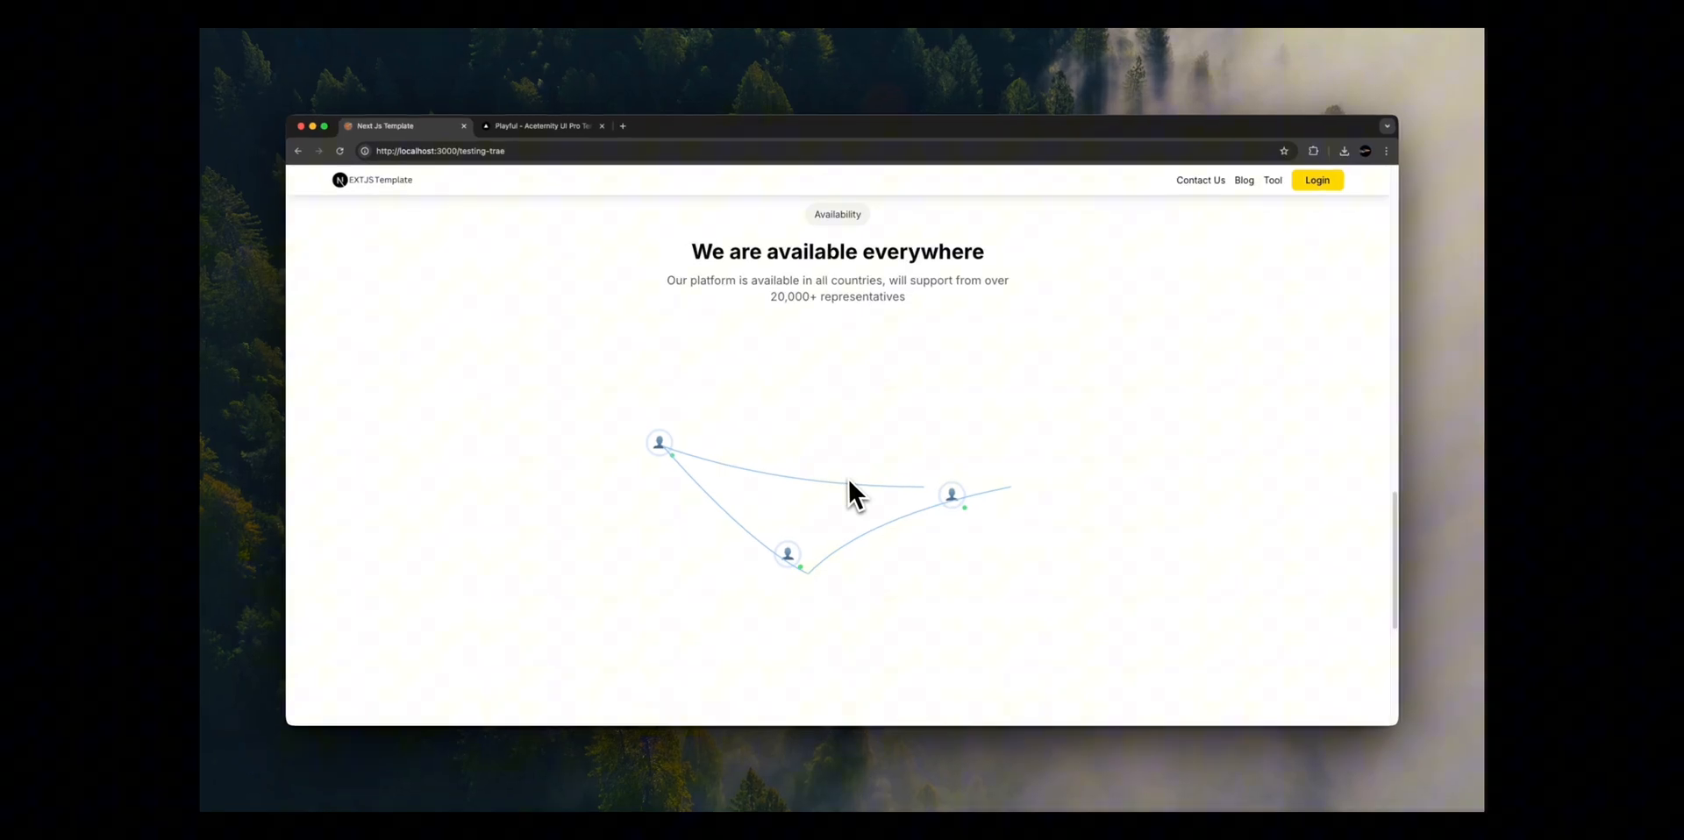
scroll("up", 3)
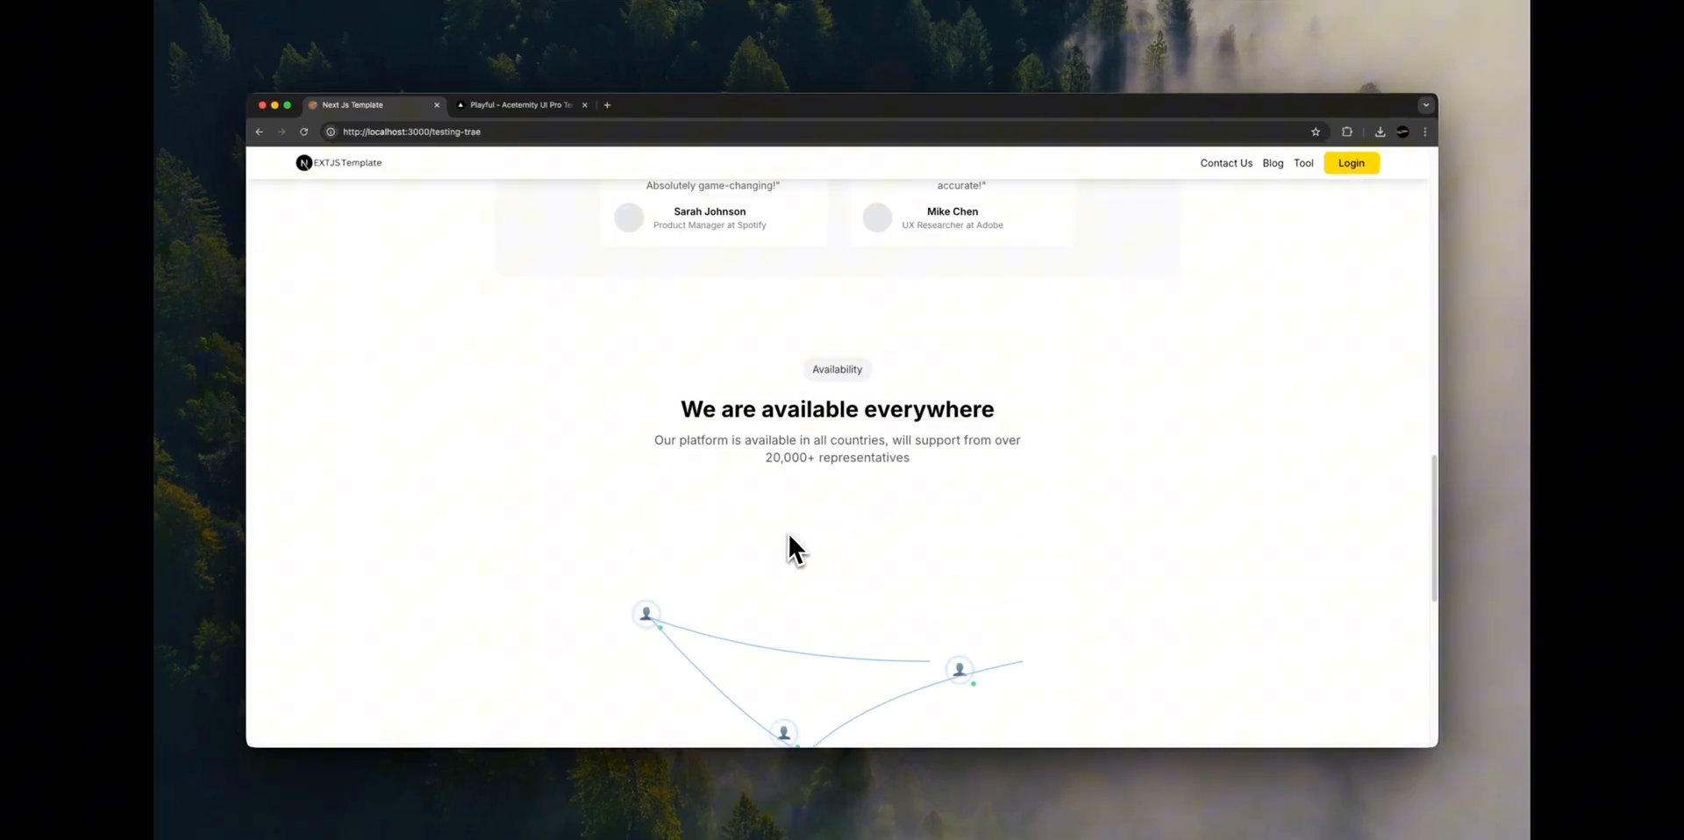
left_click(521, 104)
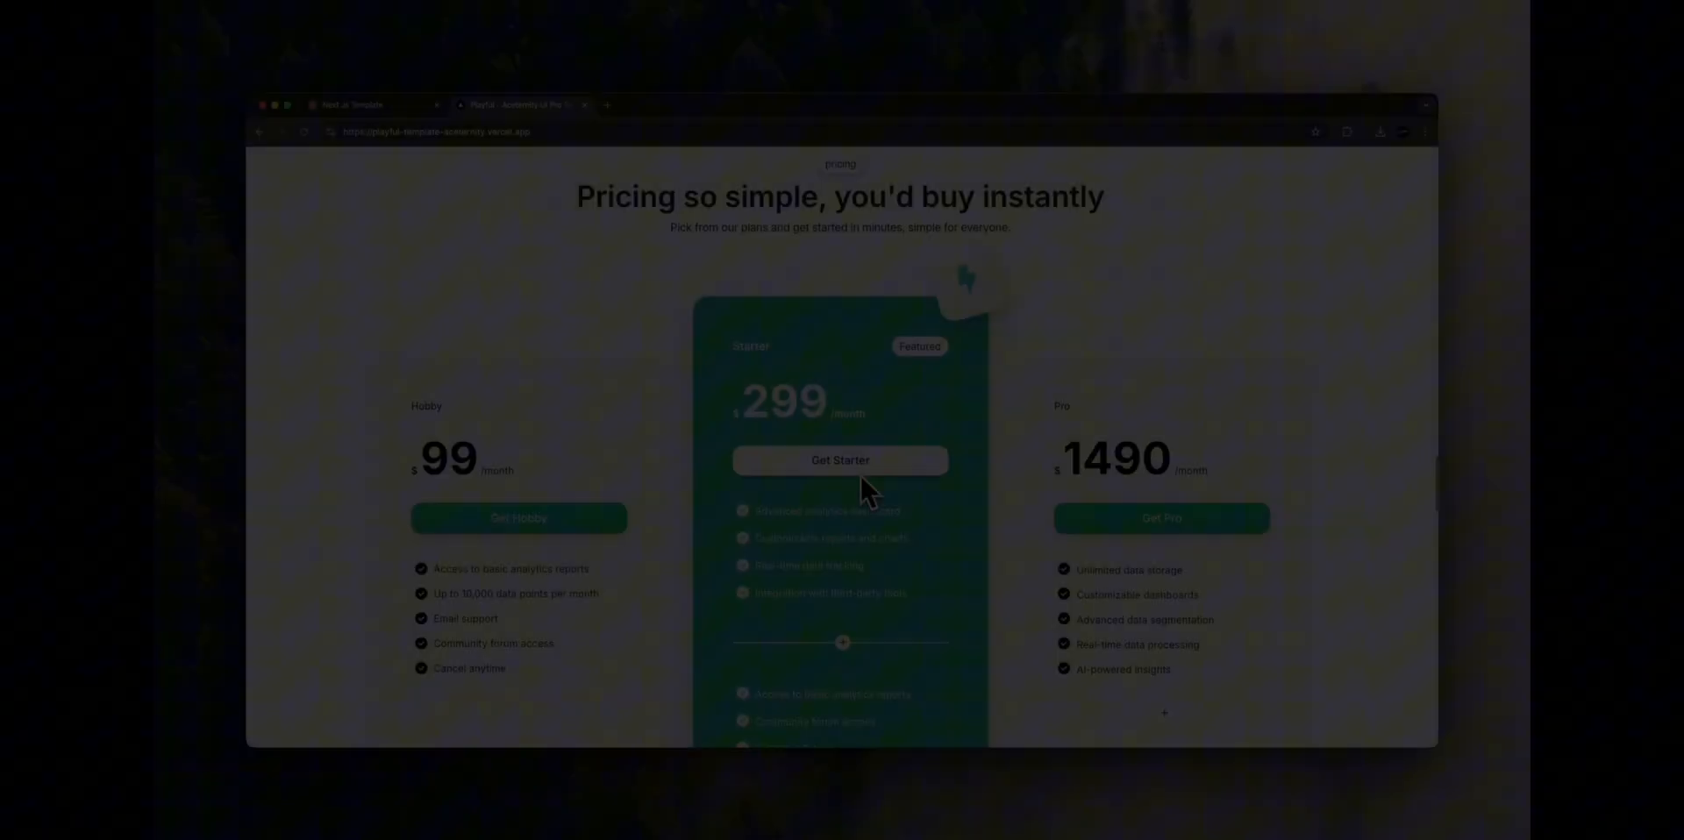
scroll("down", 3)
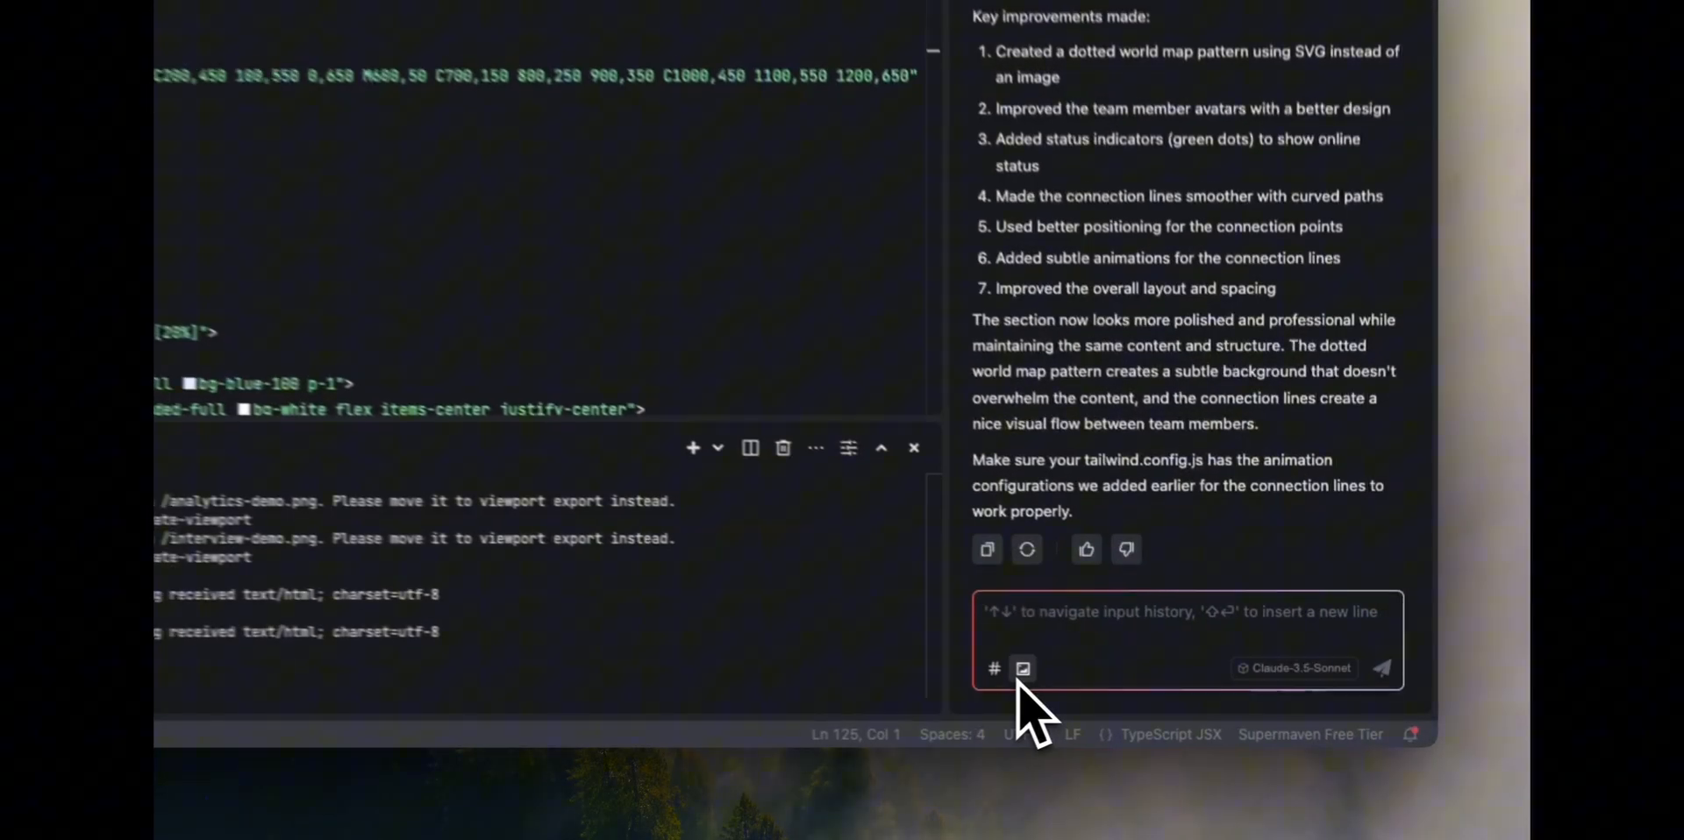
- Attach the latest pricing screenshot and ask to add the Pricing section without removing content
left_click(1021, 669)
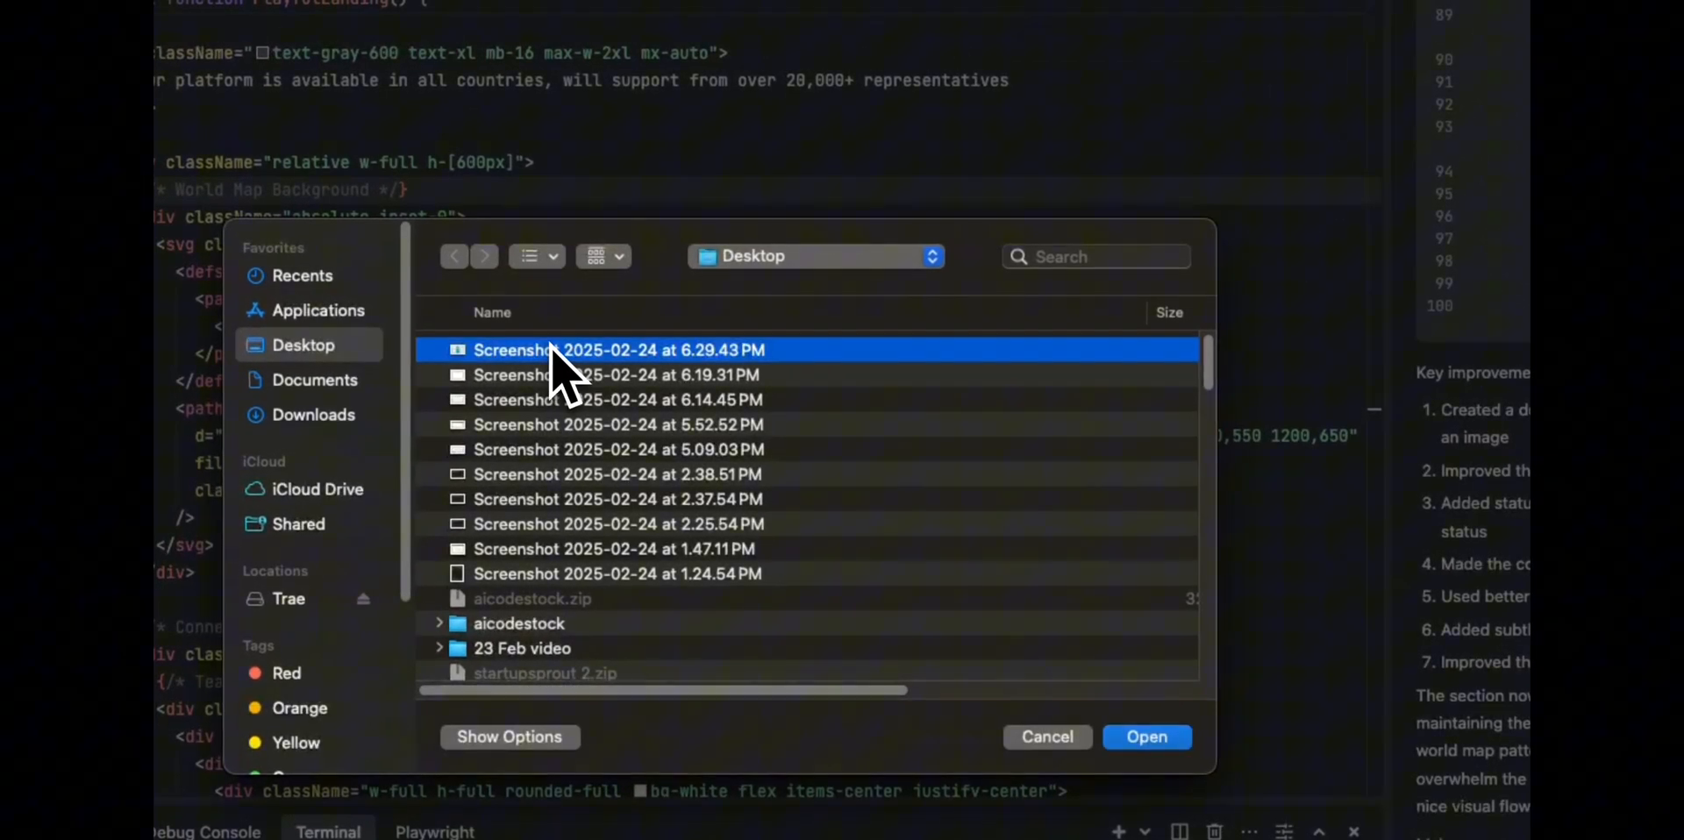
left_click(1145, 737)
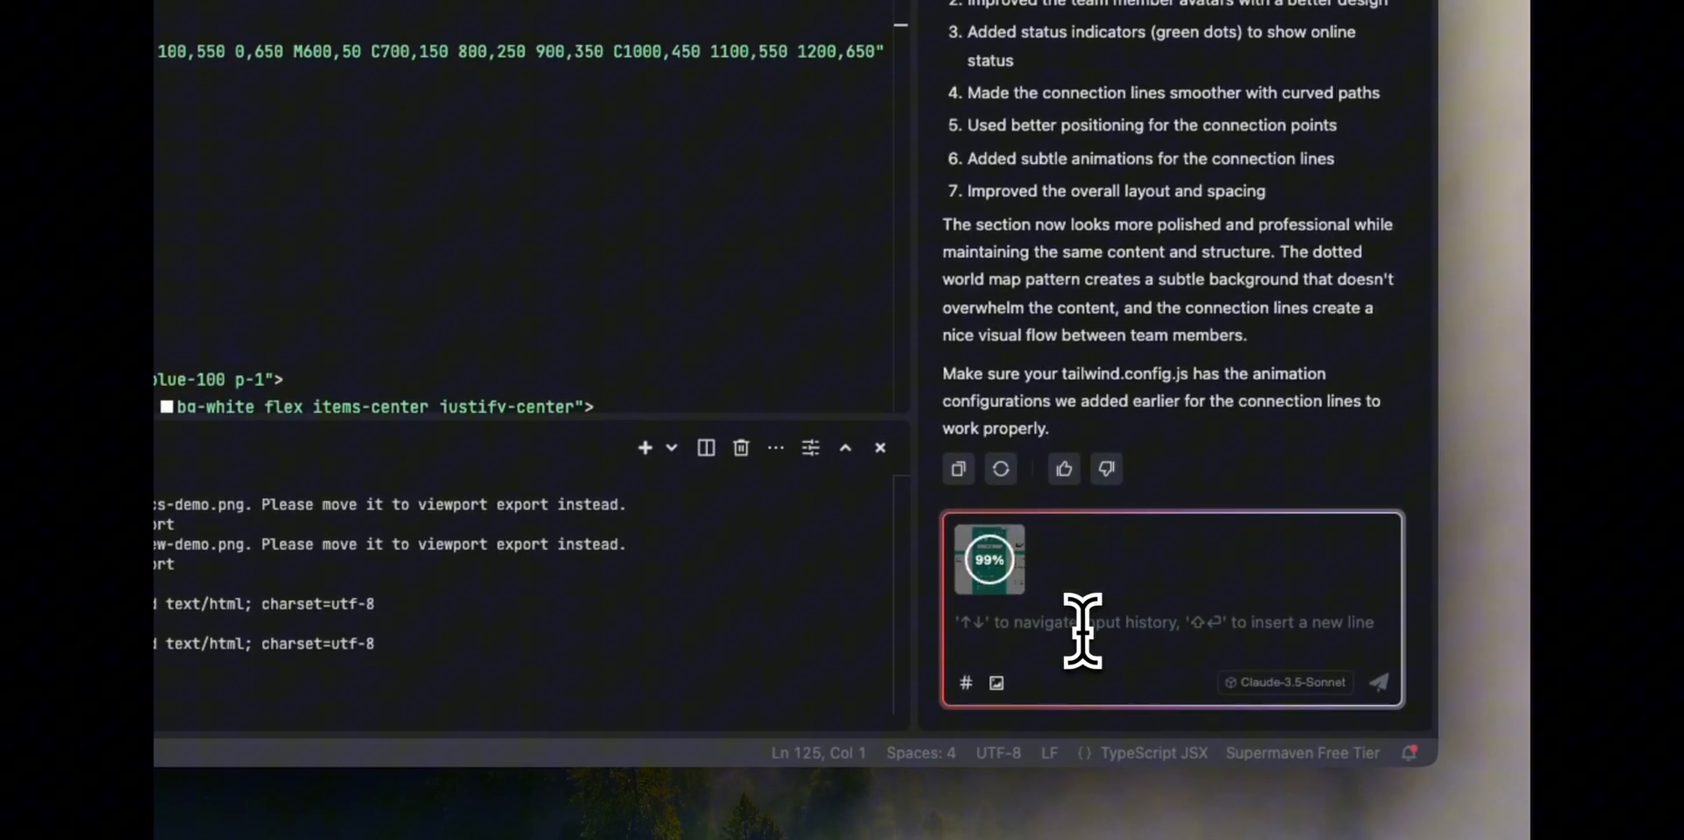
type("check the screen")
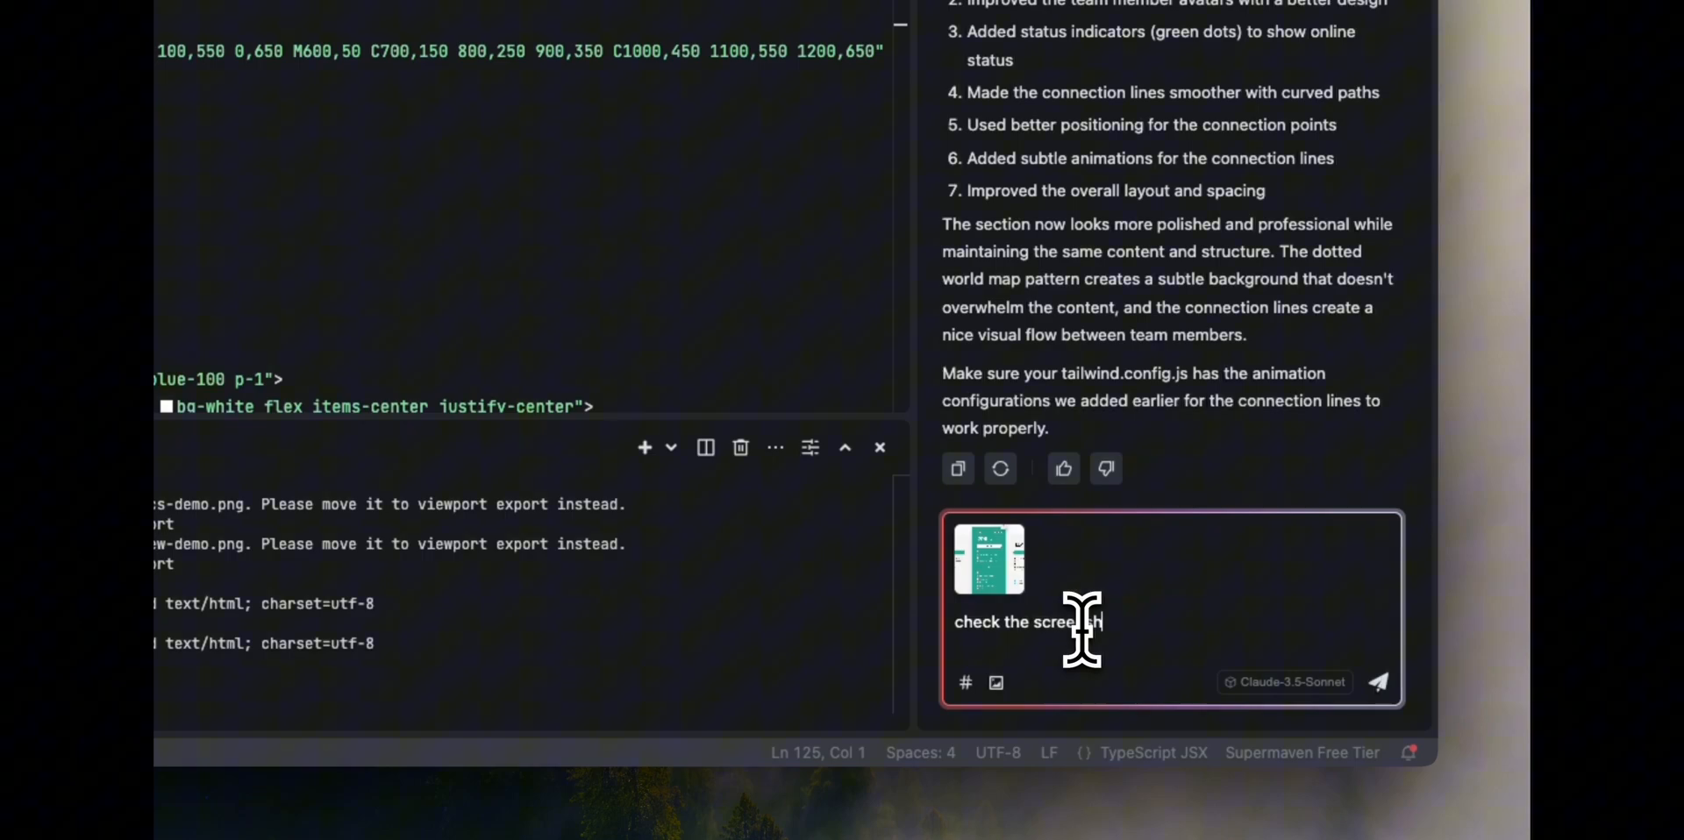
type("shot and add t")
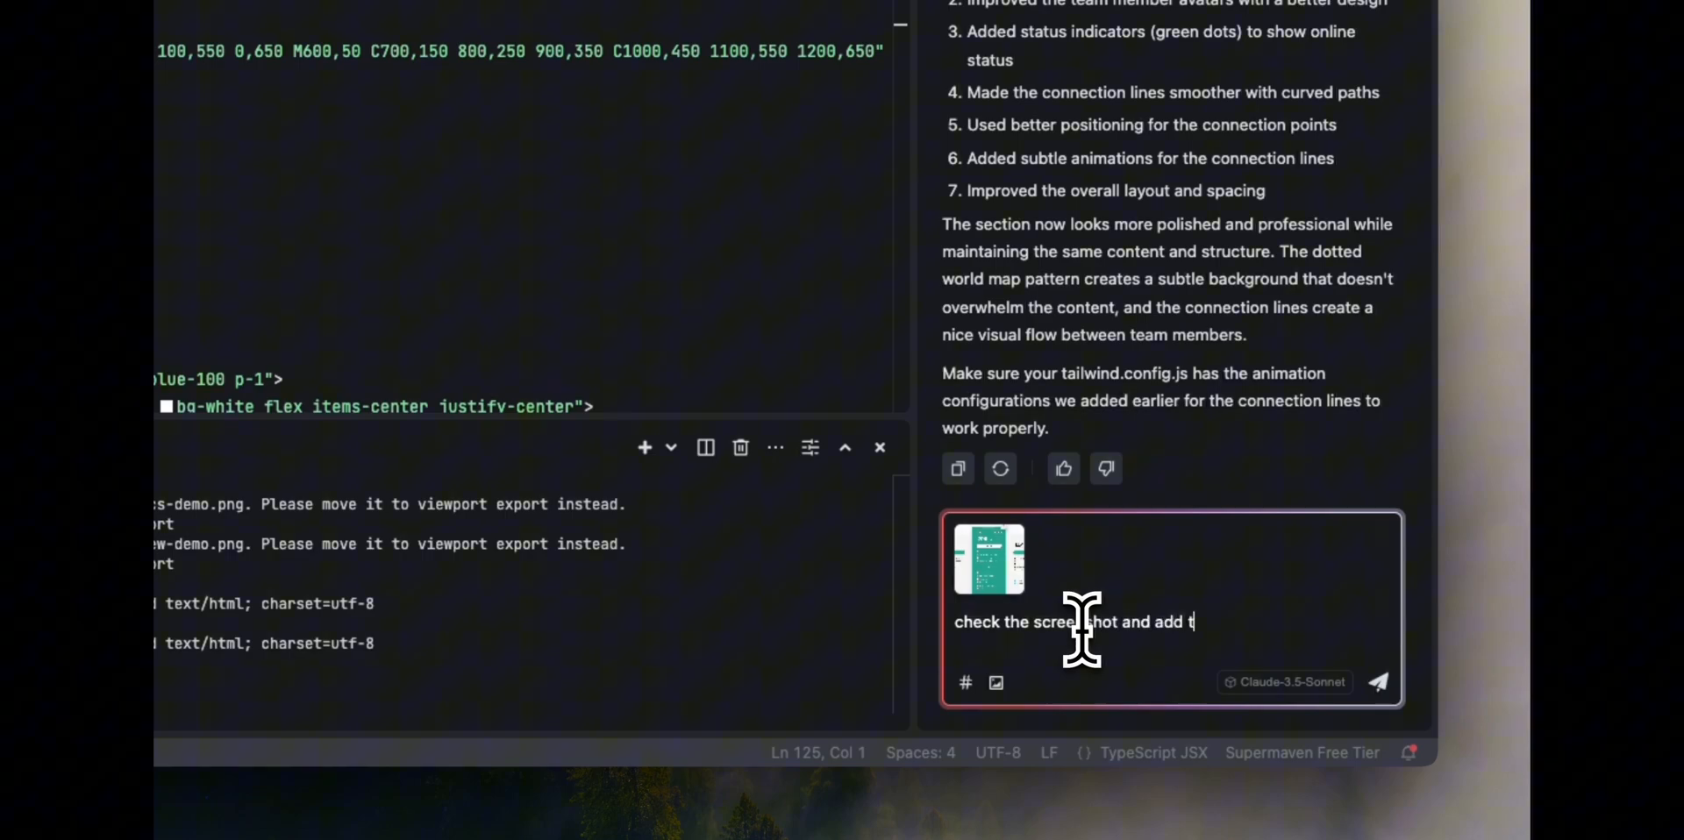
type("he P")
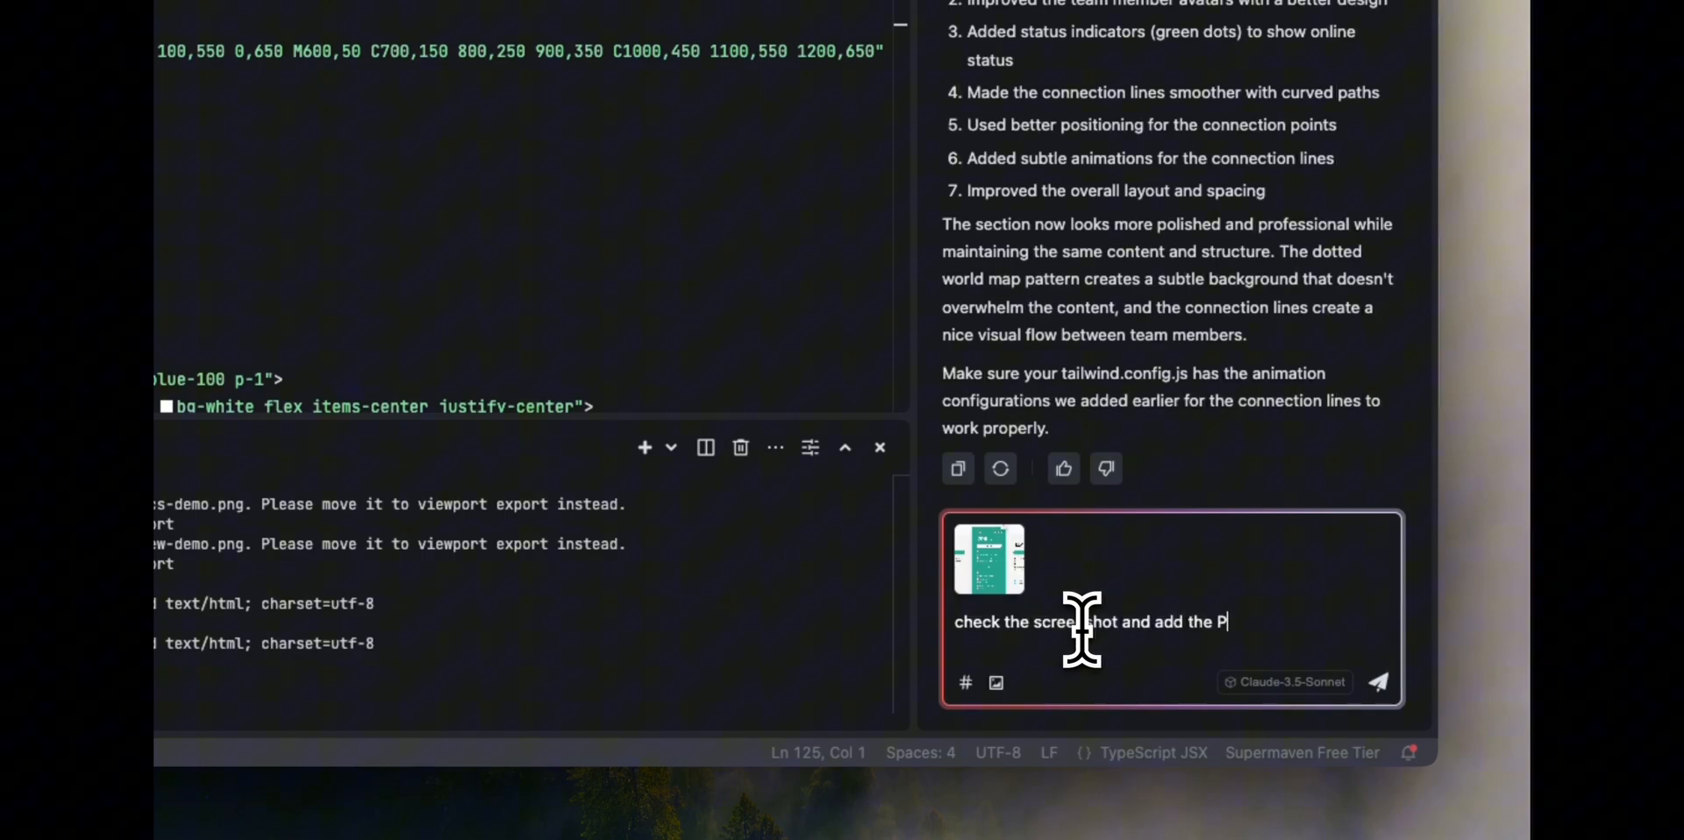
type("ricing secti")
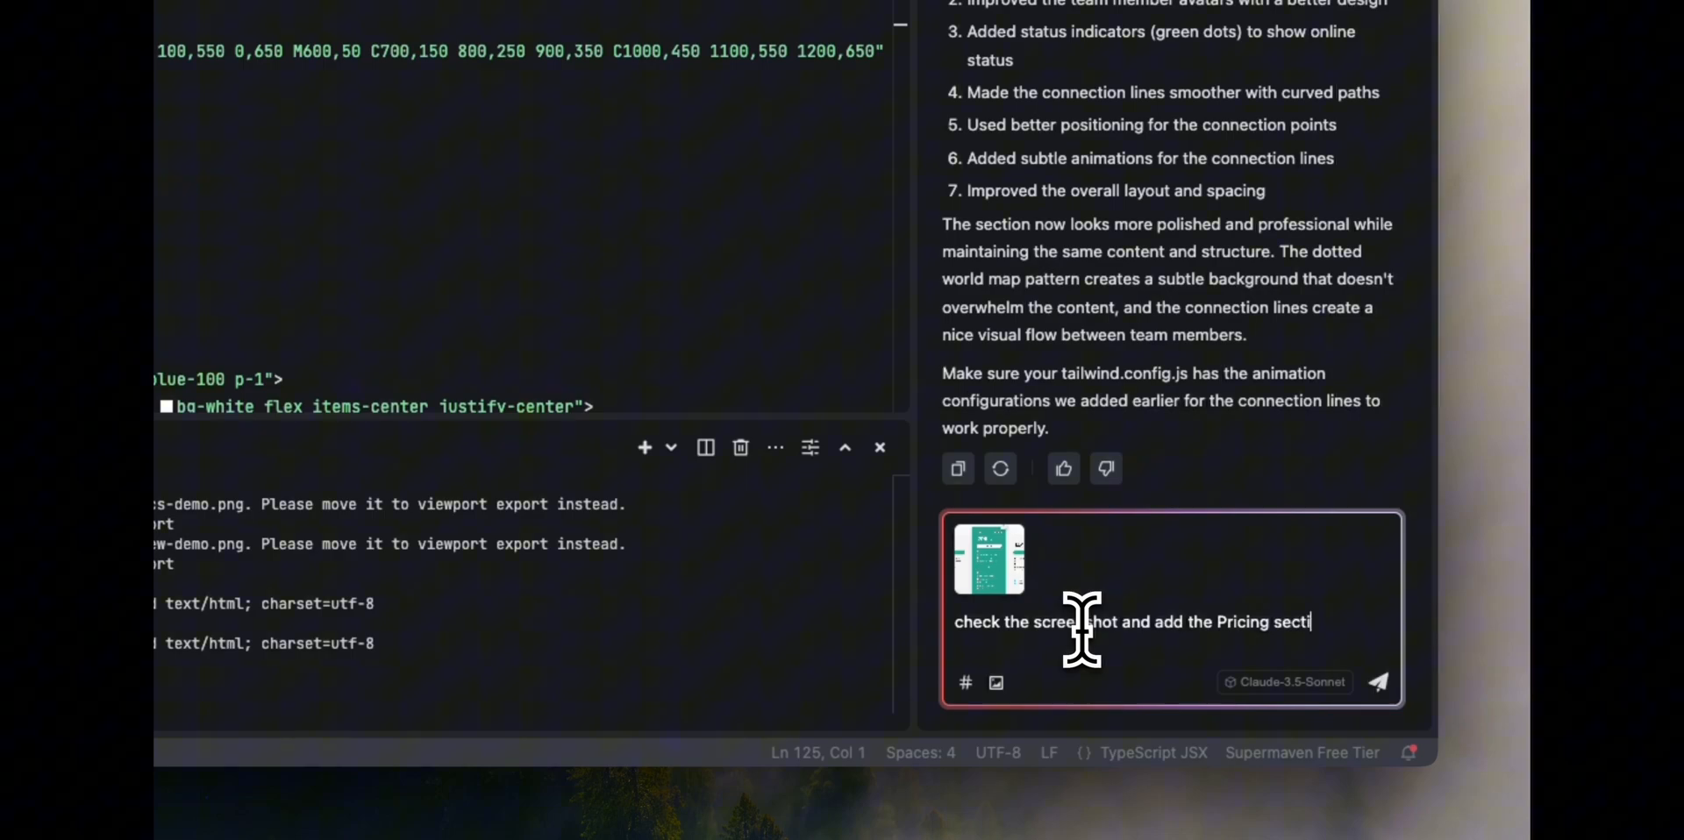
type("on. Dont")
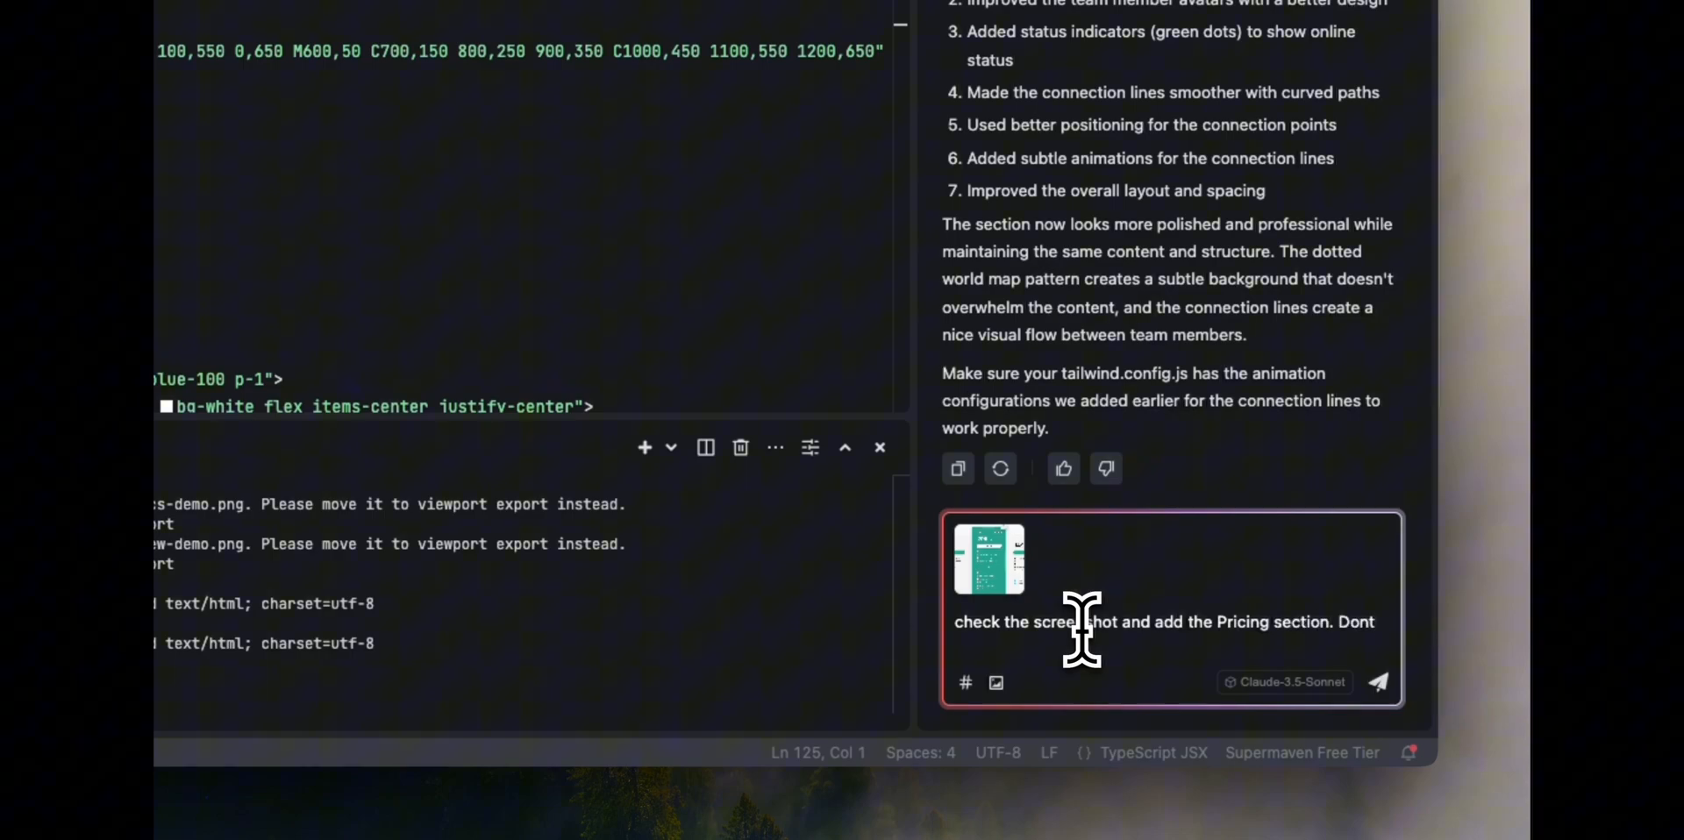
type("remove anu")
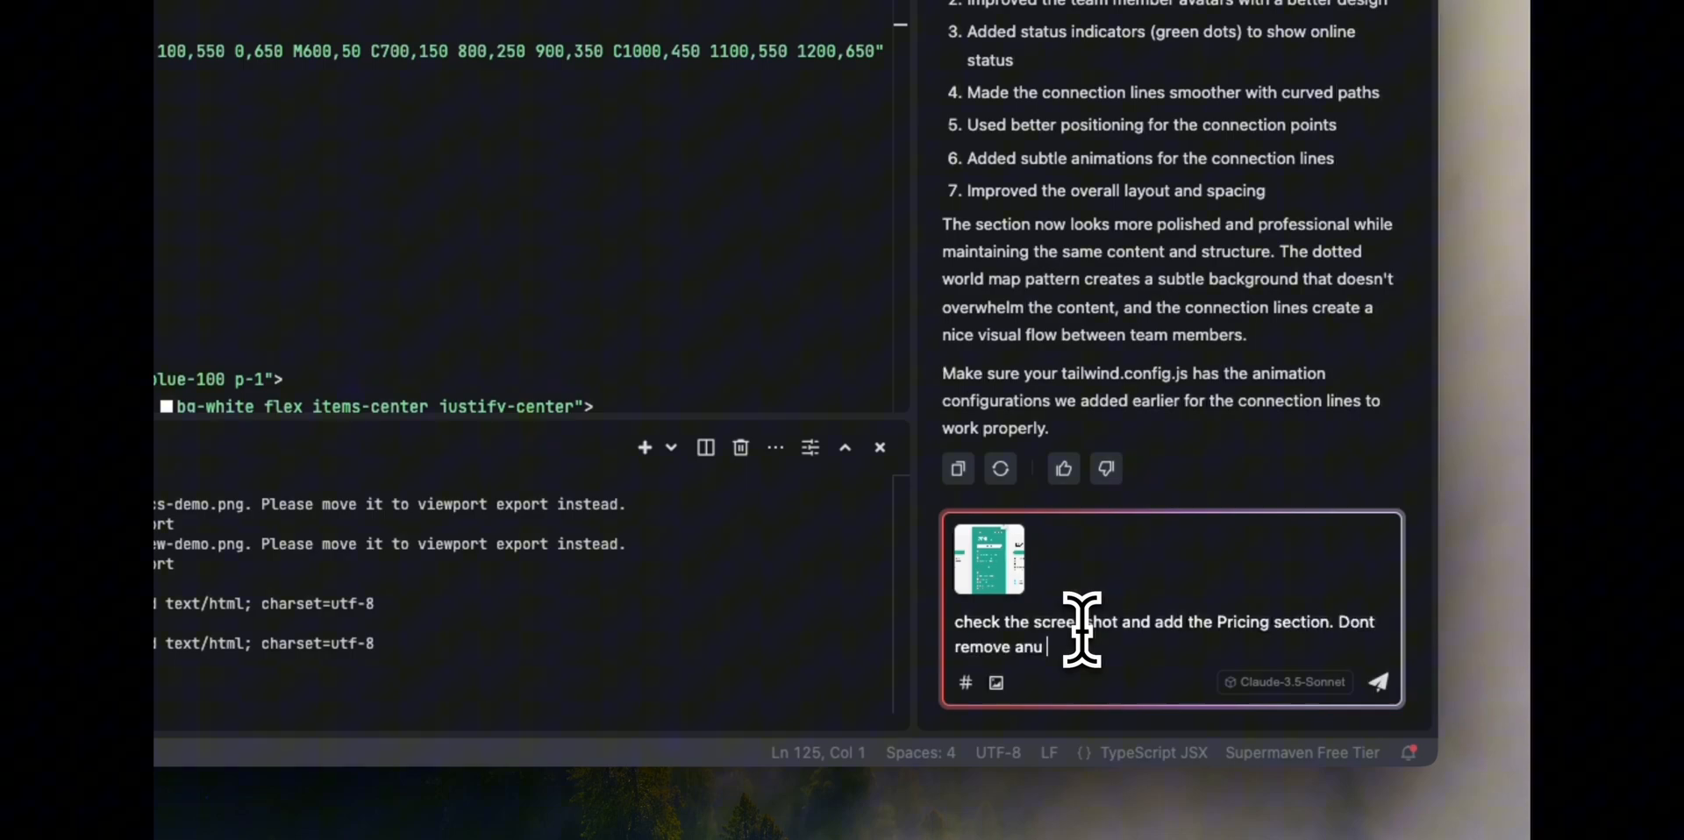
type("y exis")
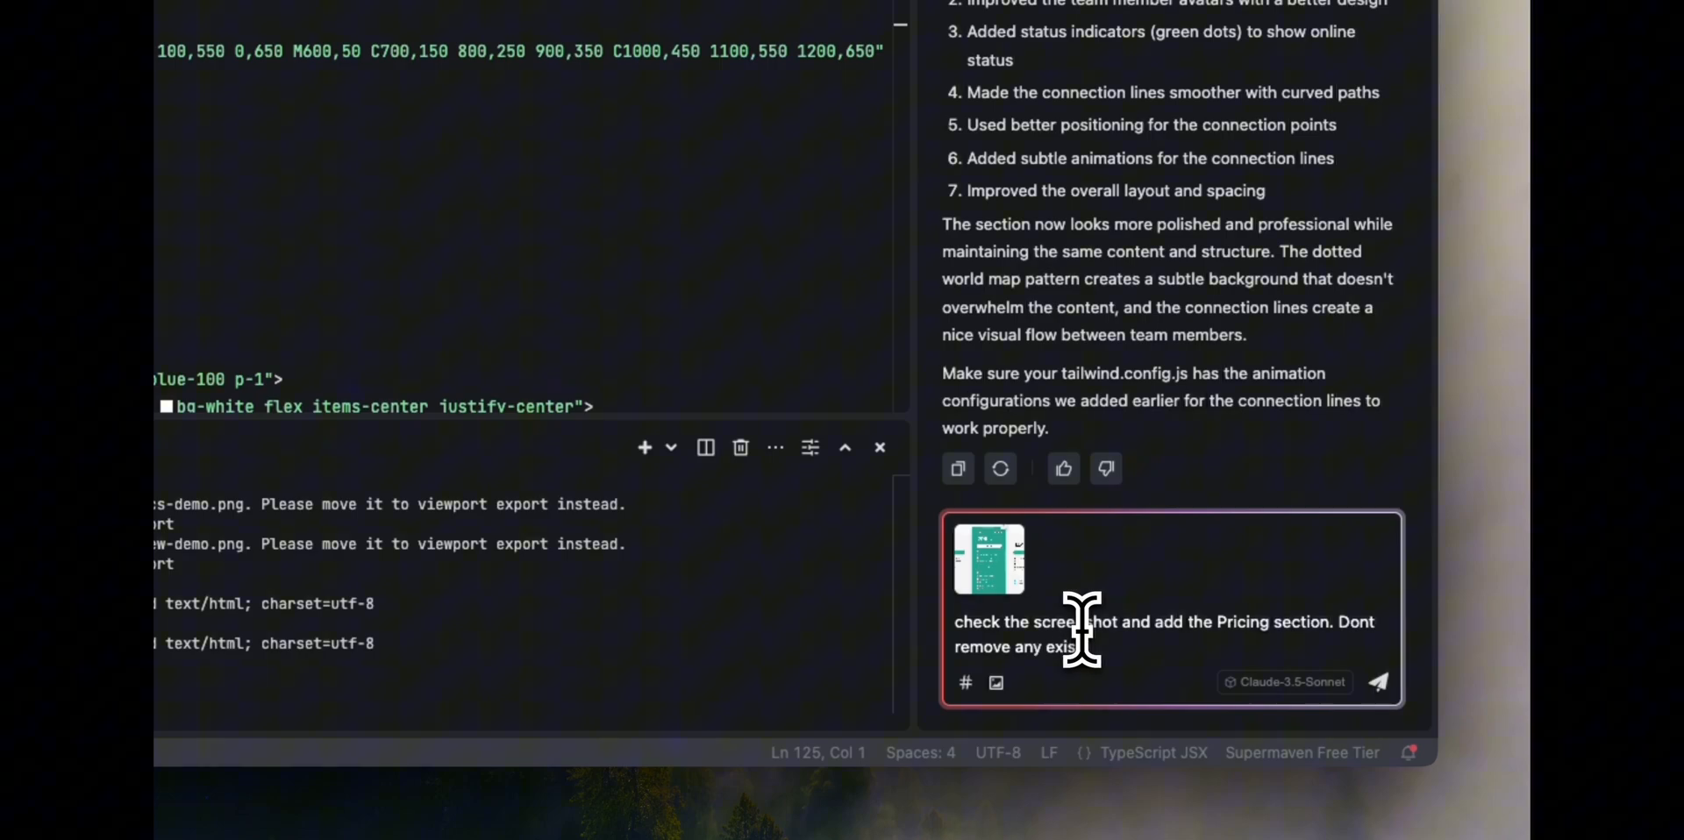
type("content fro")
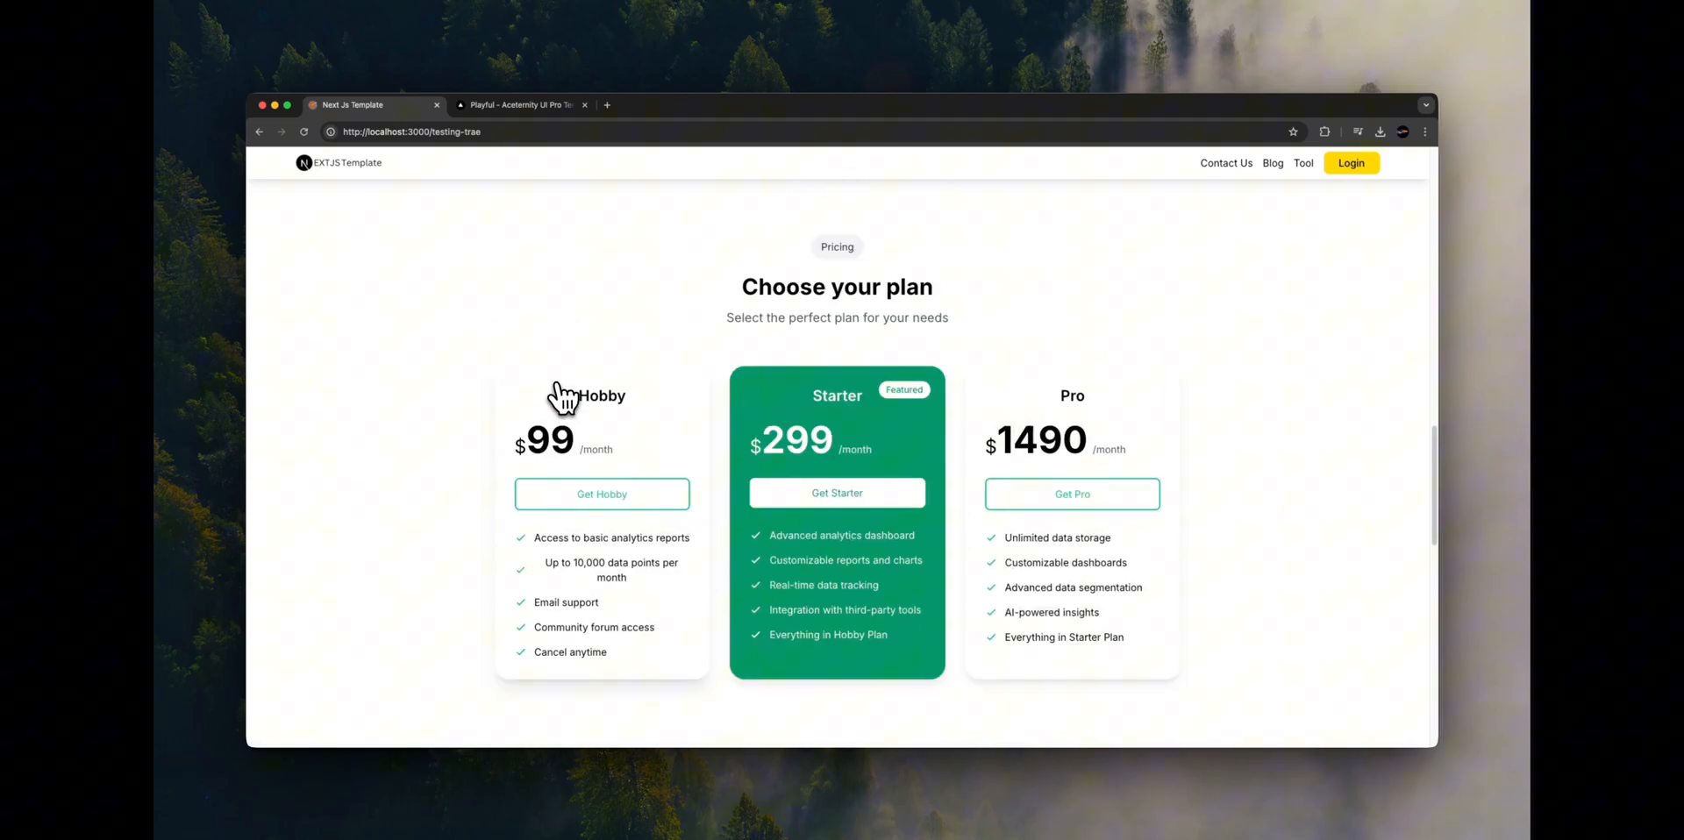
mouse_move(1015, 588)
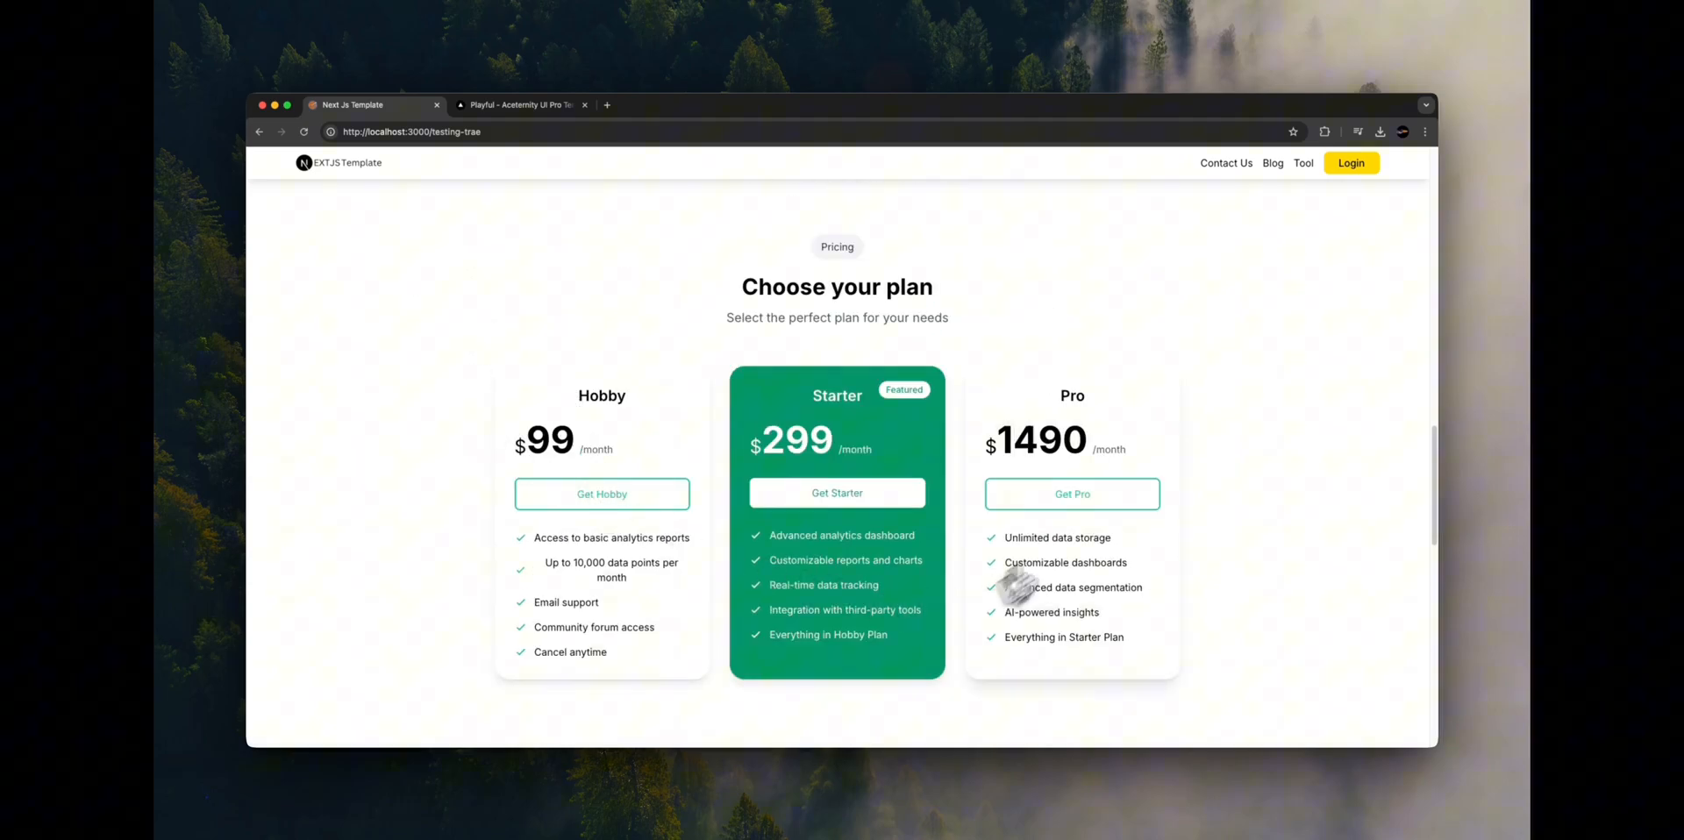
mouse_move(234, 279)
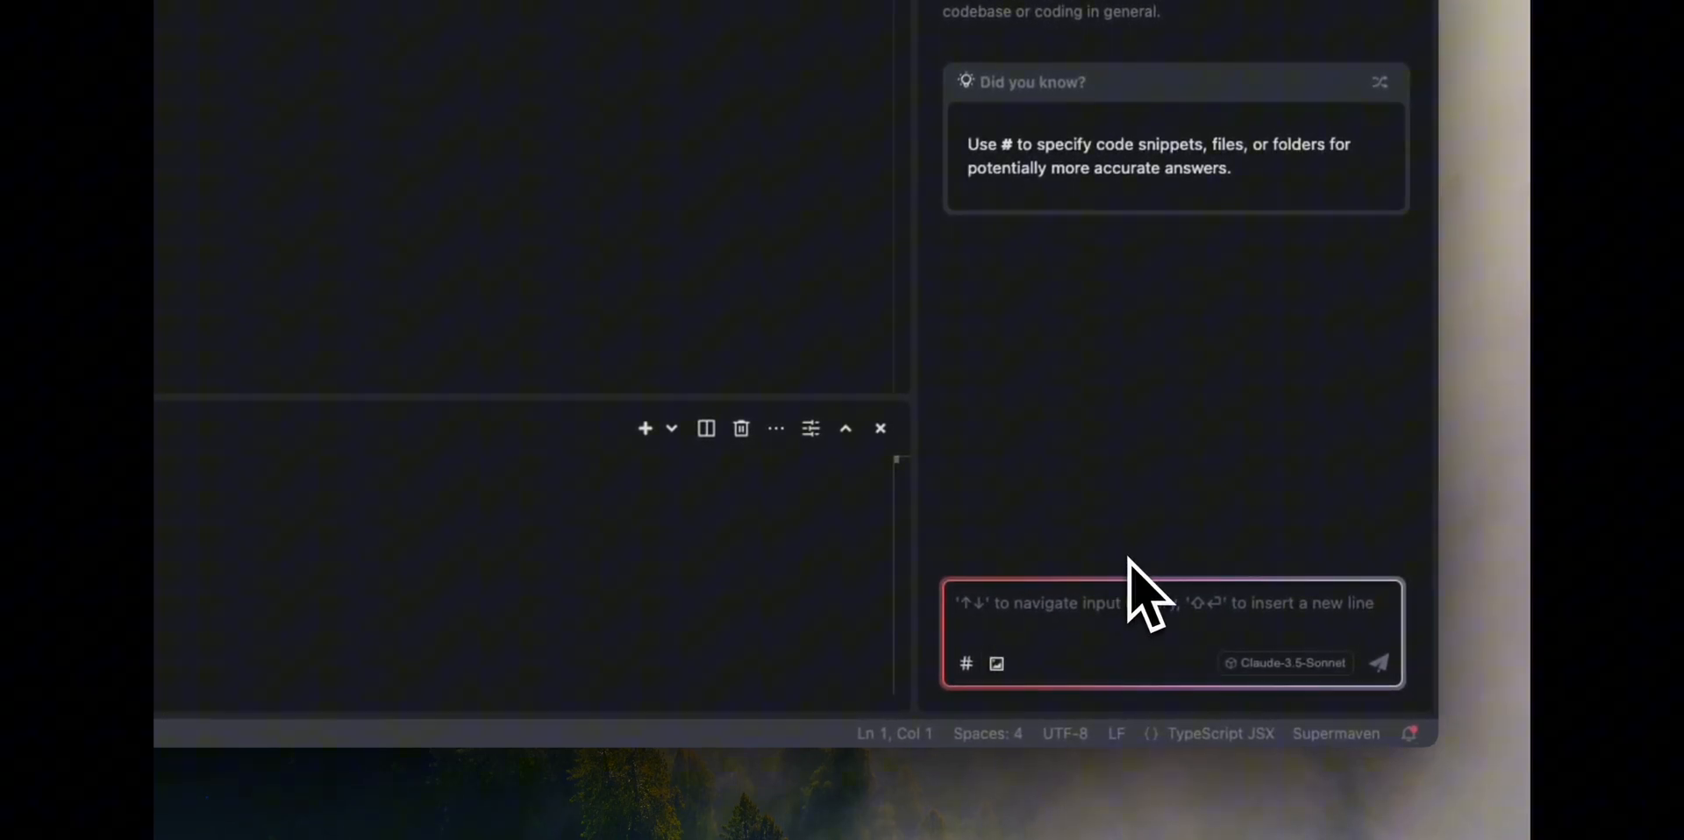
- Reference src/app/testing-trae/page.tsx in the chat via #File
type("#fil")
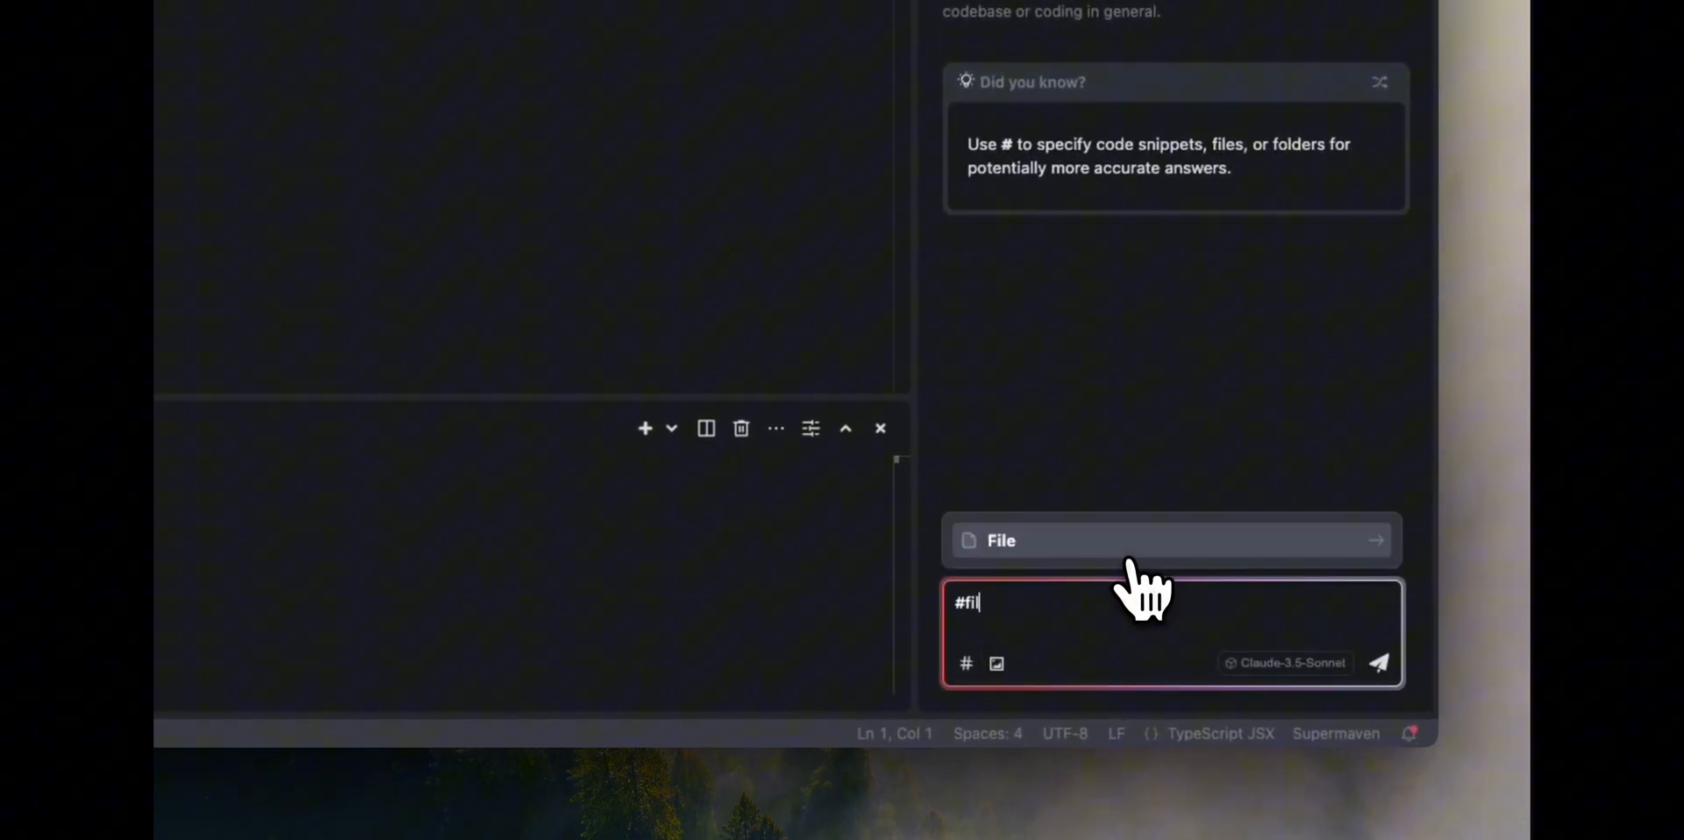
left_click(1168, 540)
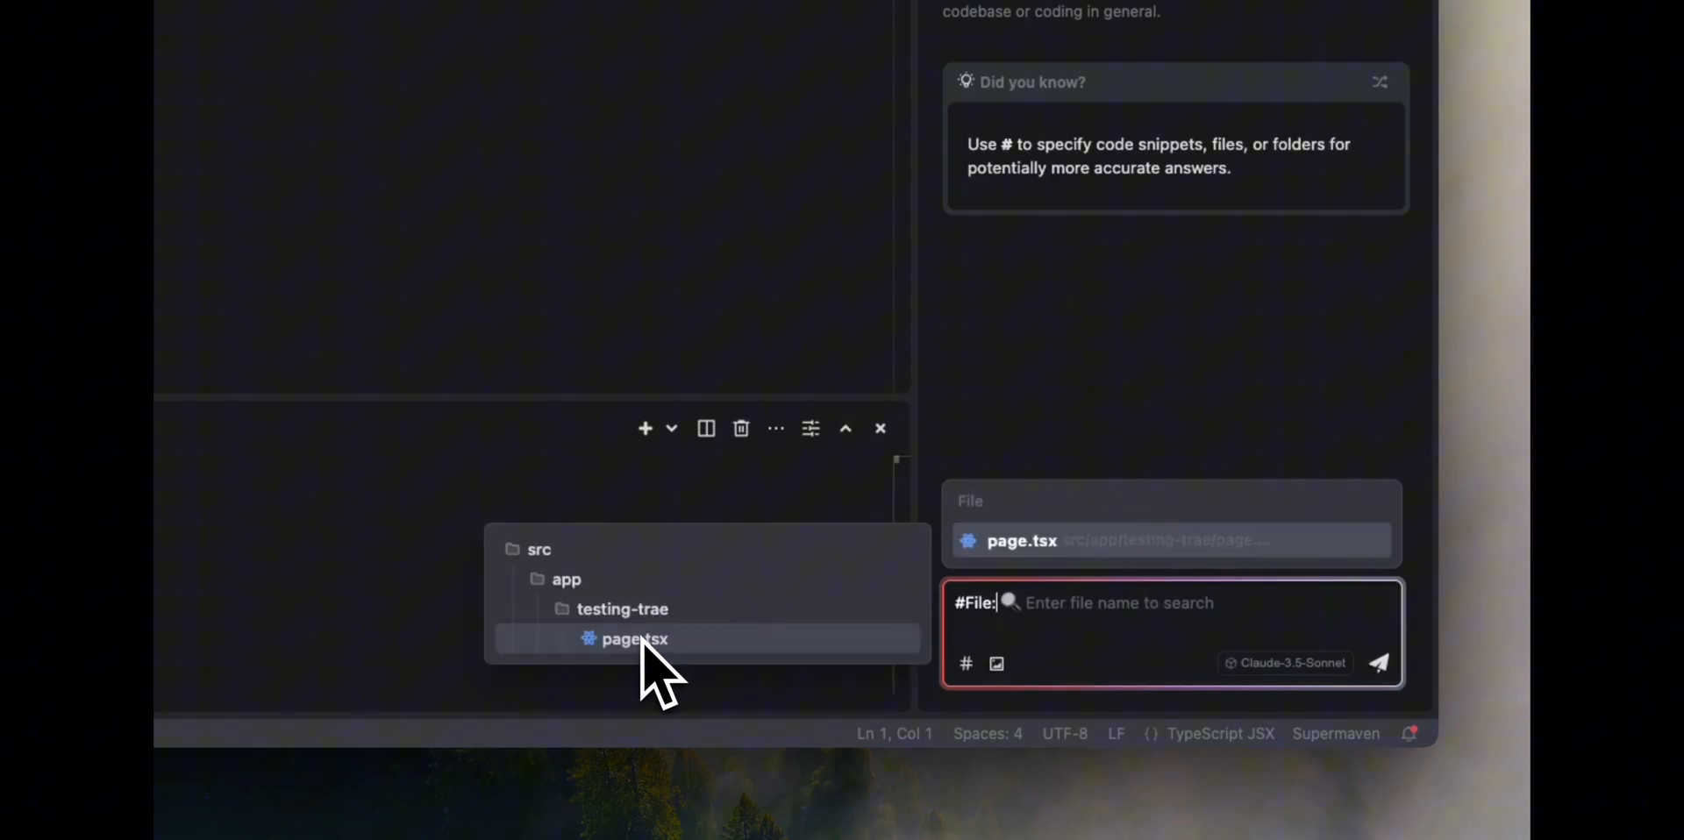
left_click(633, 639)
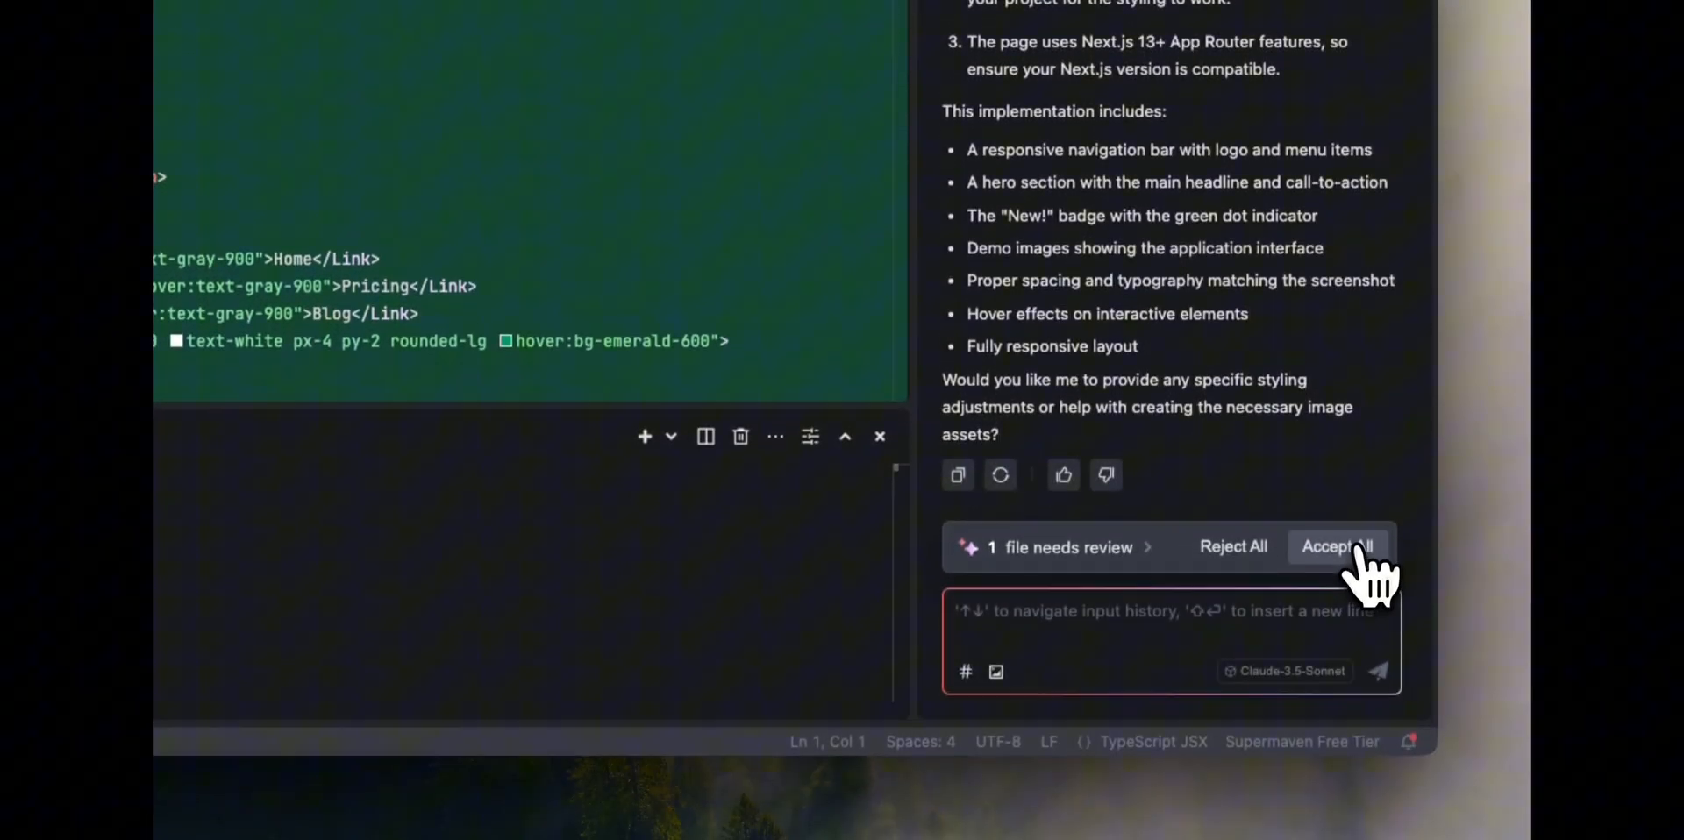
- Accept the pending page changes, check the browser, and open the chat model list
left_click(1336, 545)
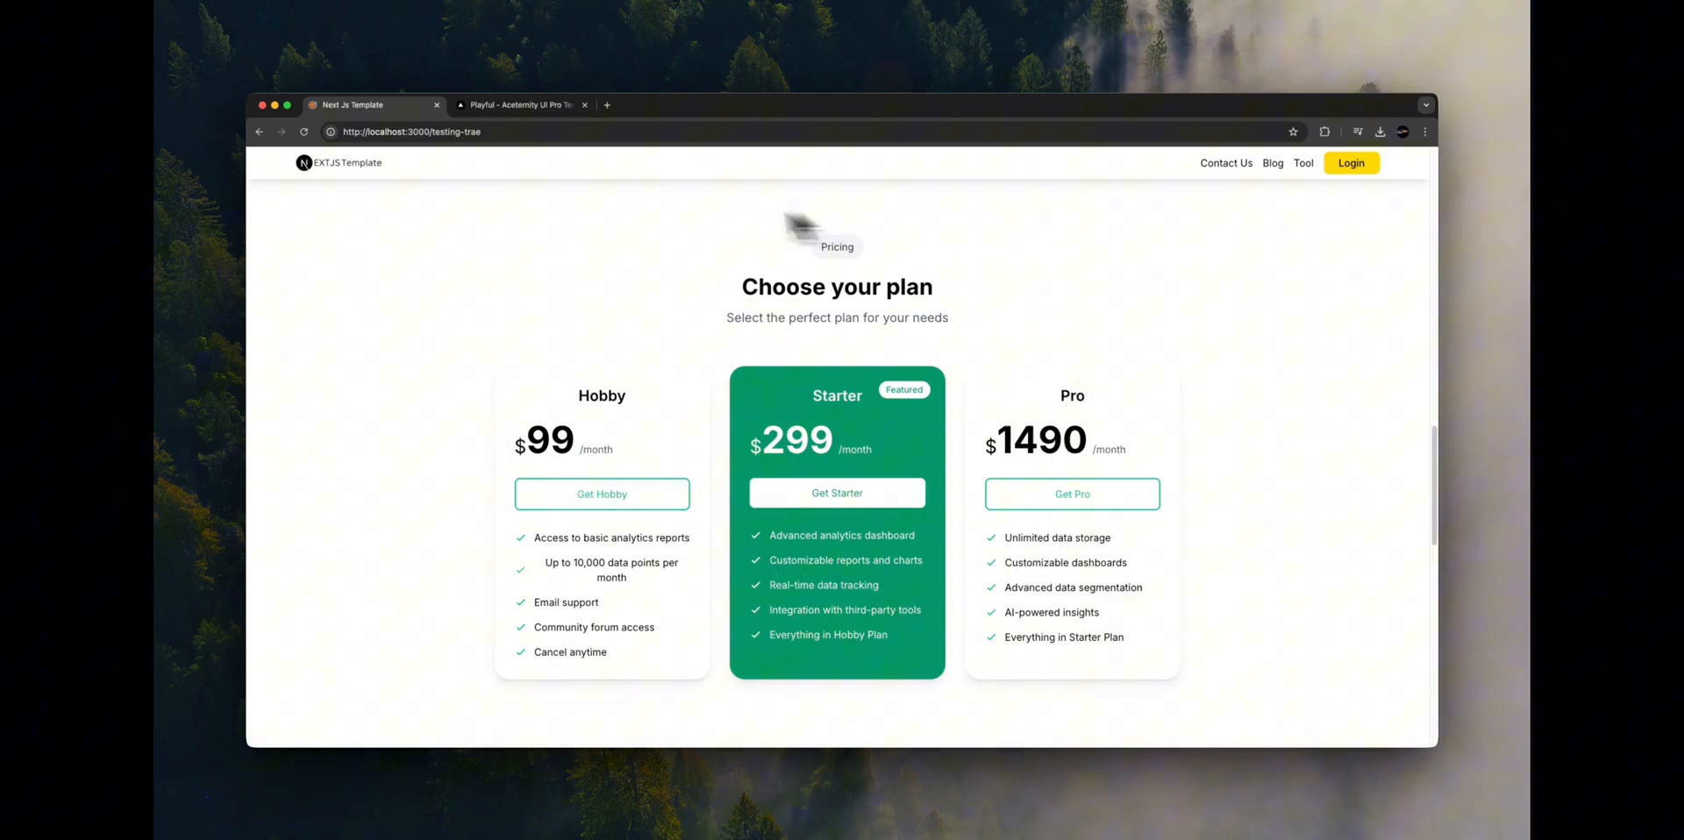
left_click(521, 105)
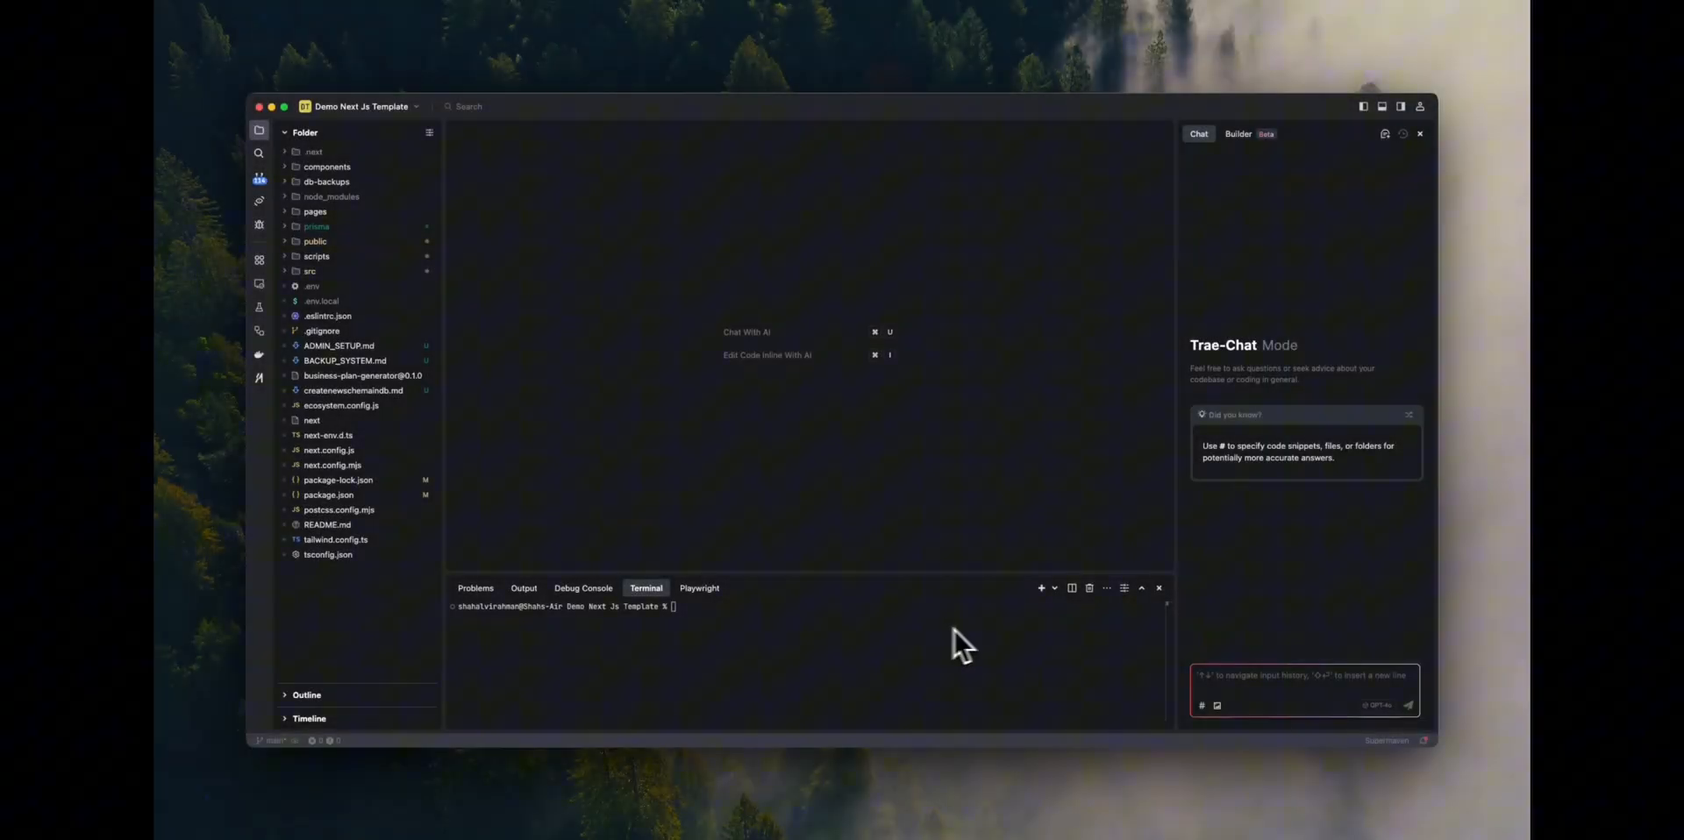
left_click(1380, 706)
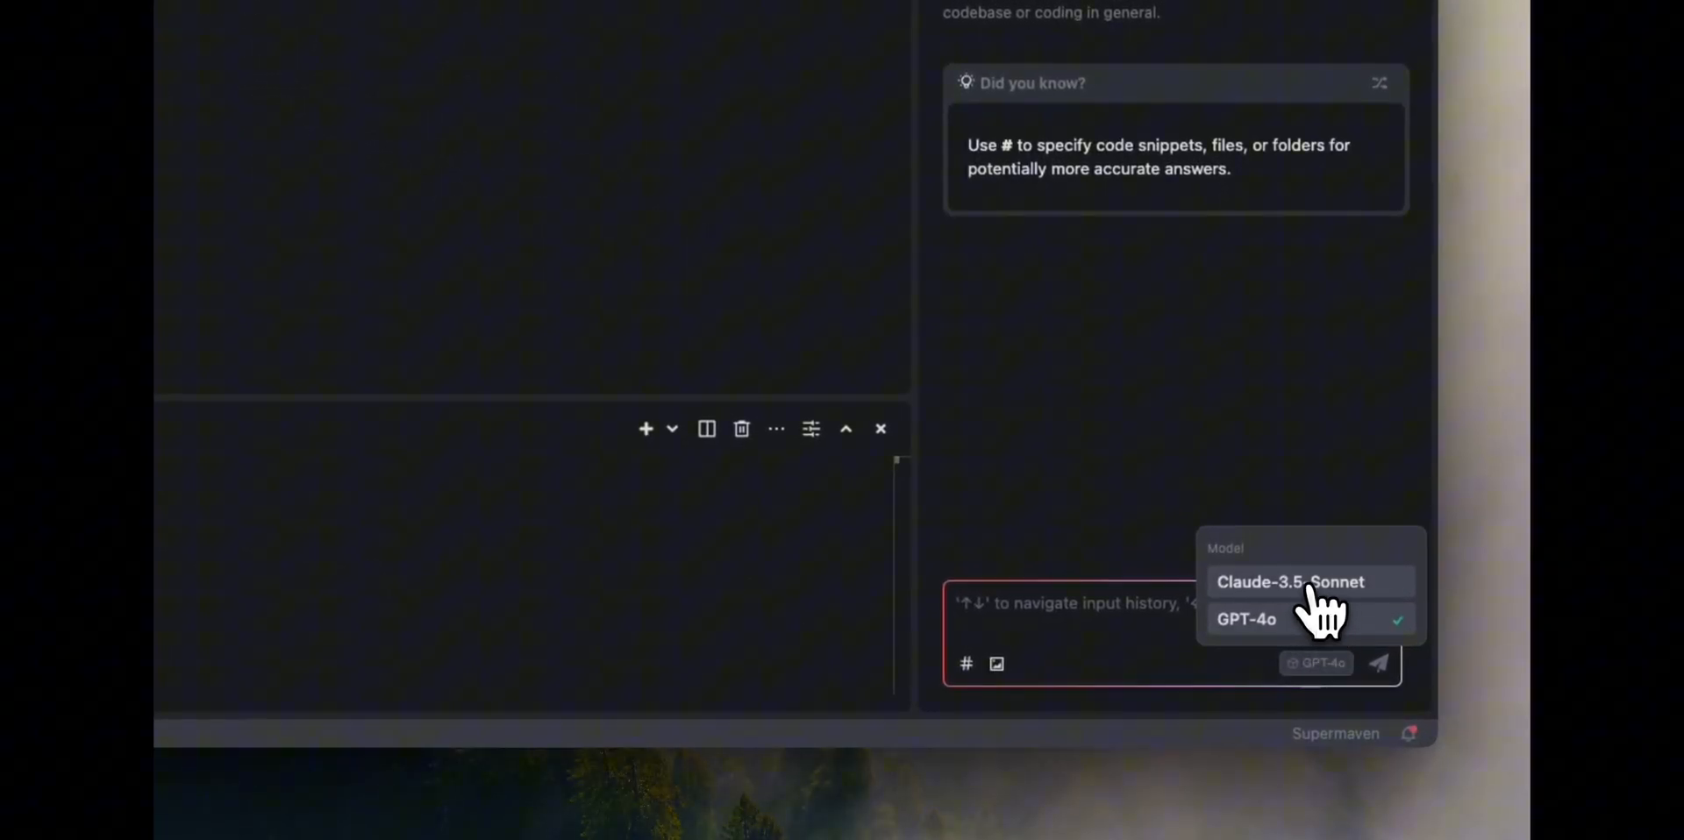